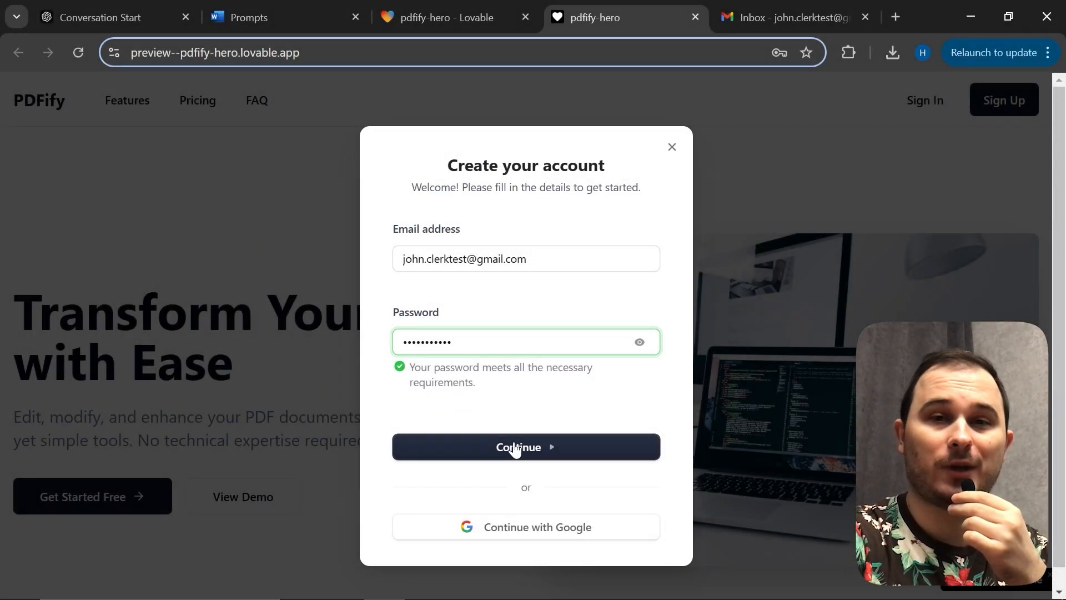
# - Continue the PDFify sign-up, then browse the Indie Hackers products database to the Feather PDF Editor site
pyautogui.click(525, 446)
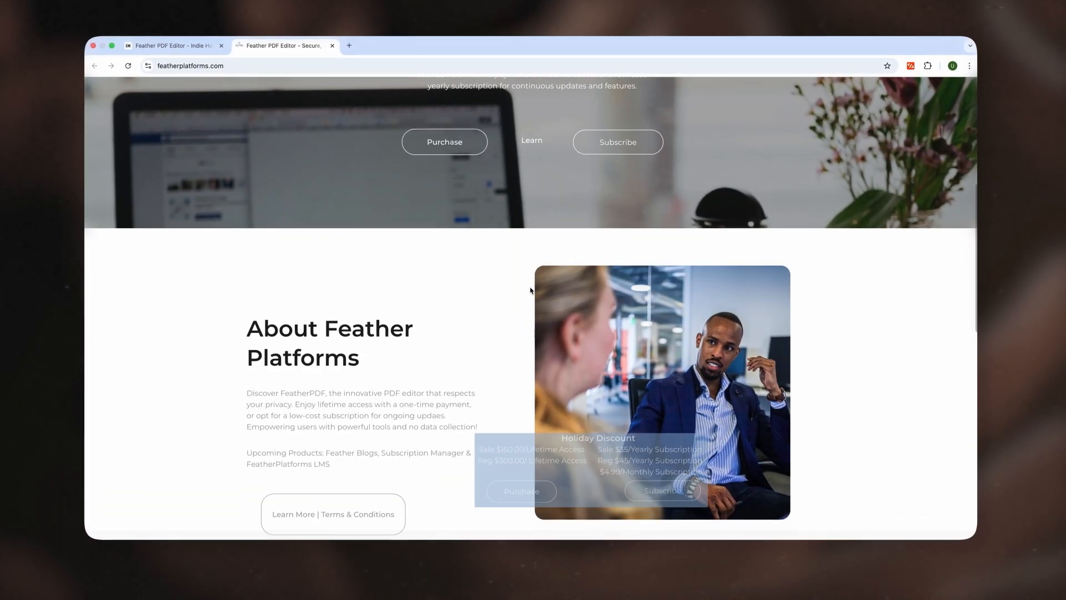
pyautogui.scroll(-3)
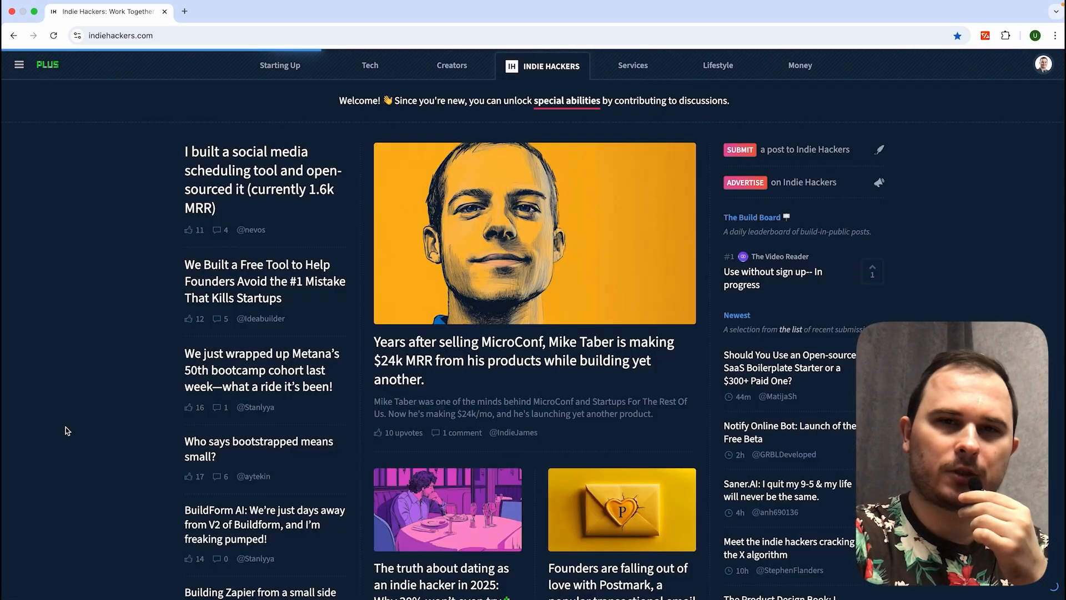
pyautogui.click(752, 216)
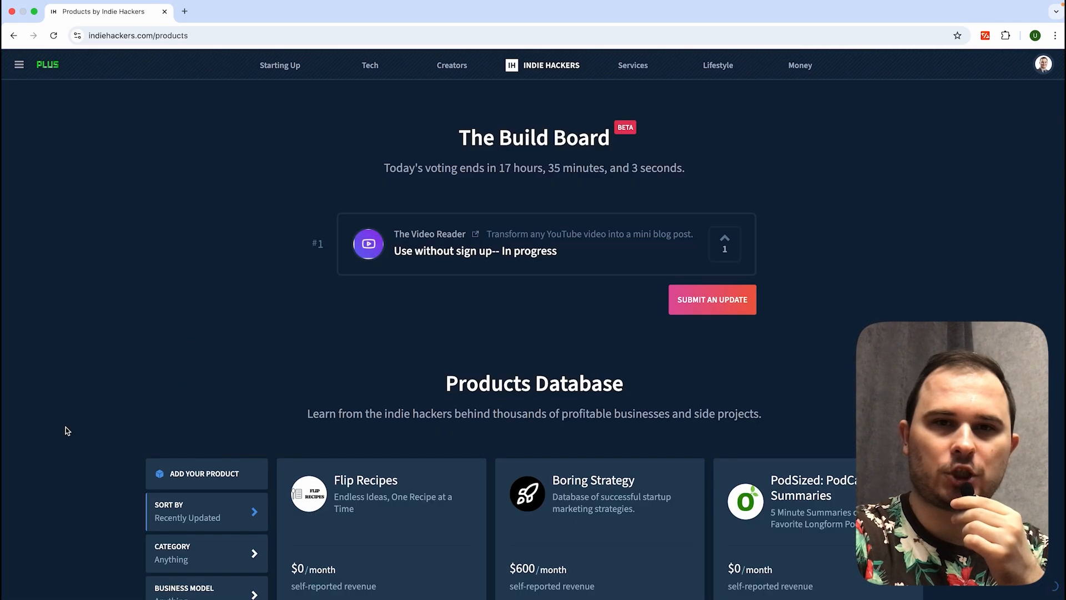
pyautogui.scroll(-3)
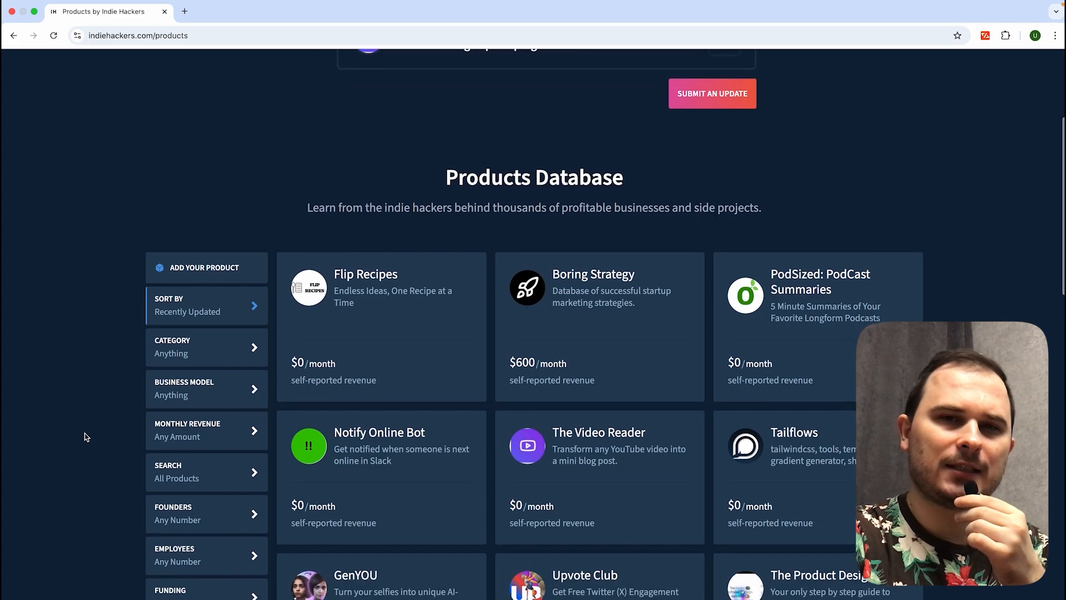
pyautogui.click(206, 429)
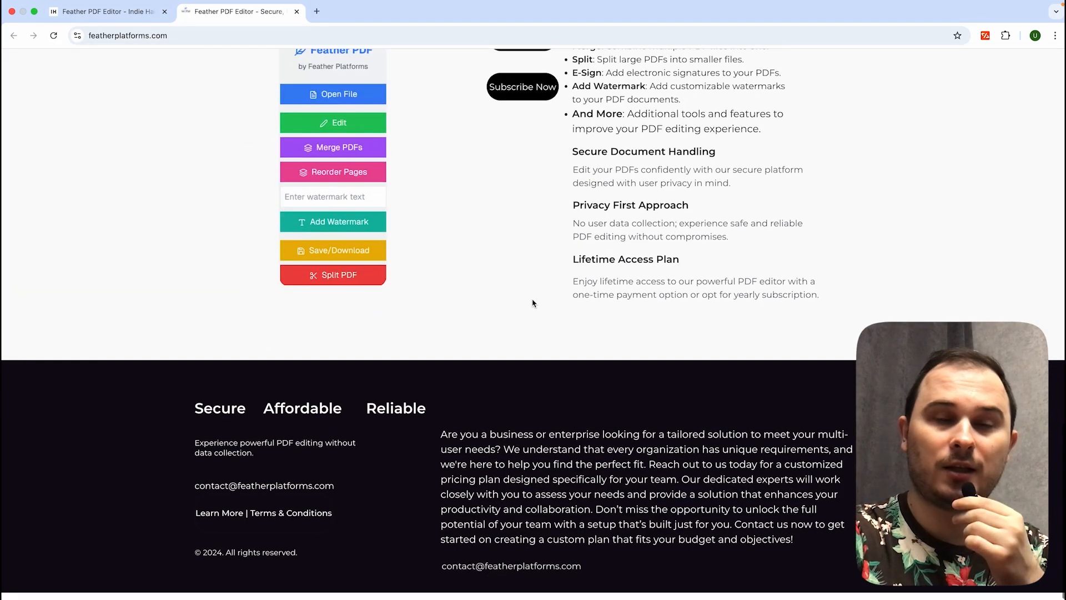
# - Copy the task prompt from the Word overview document and return to the pdfify-hero Lovable project
pyautogui.click(769, 16)
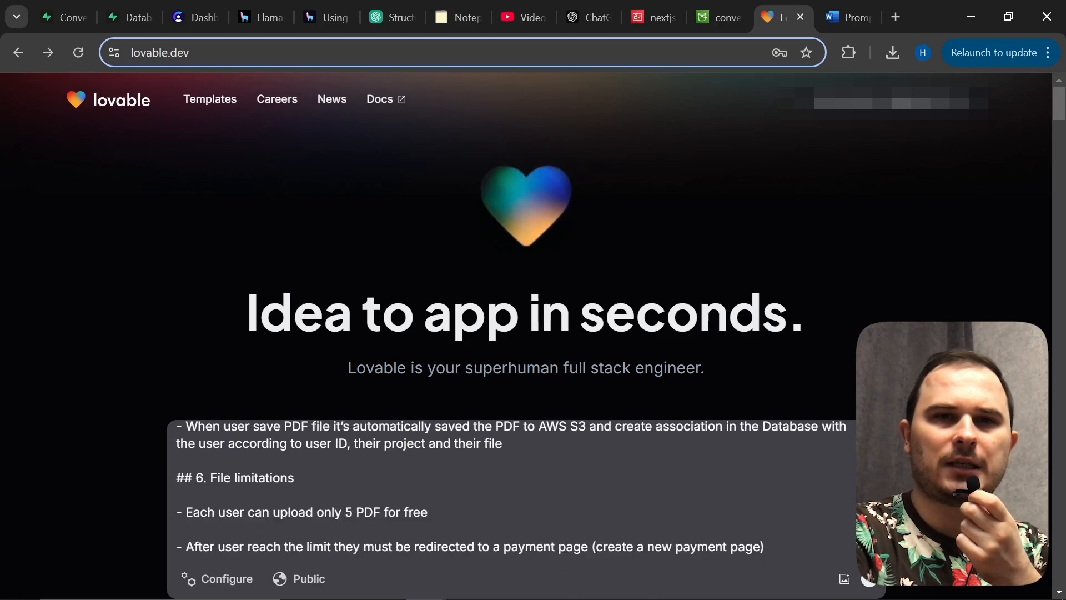
pyautogui.scroll(-3)
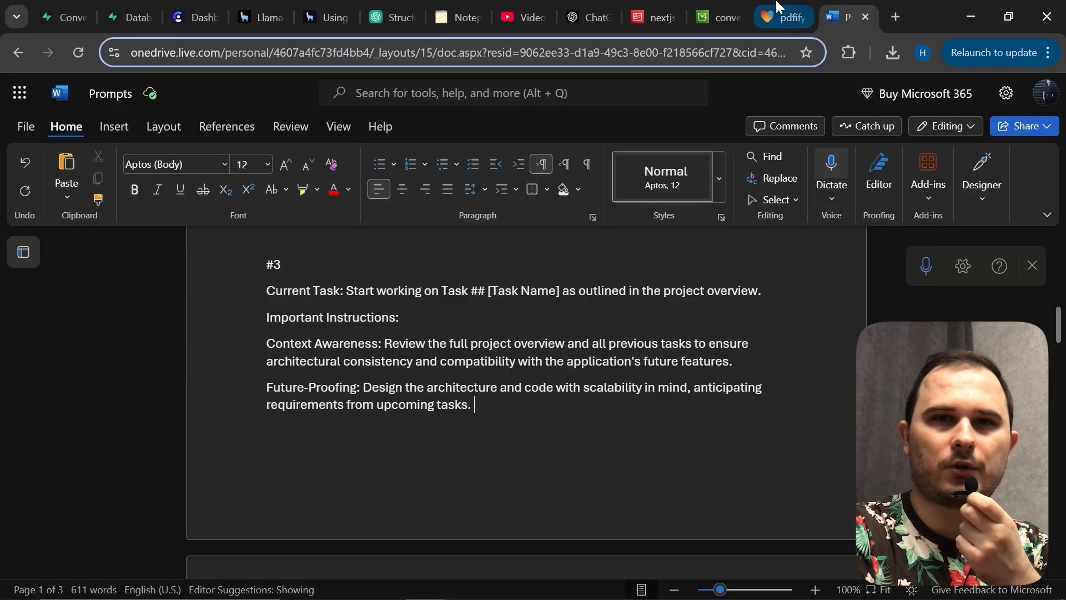
pyautogui.click(780, 17)
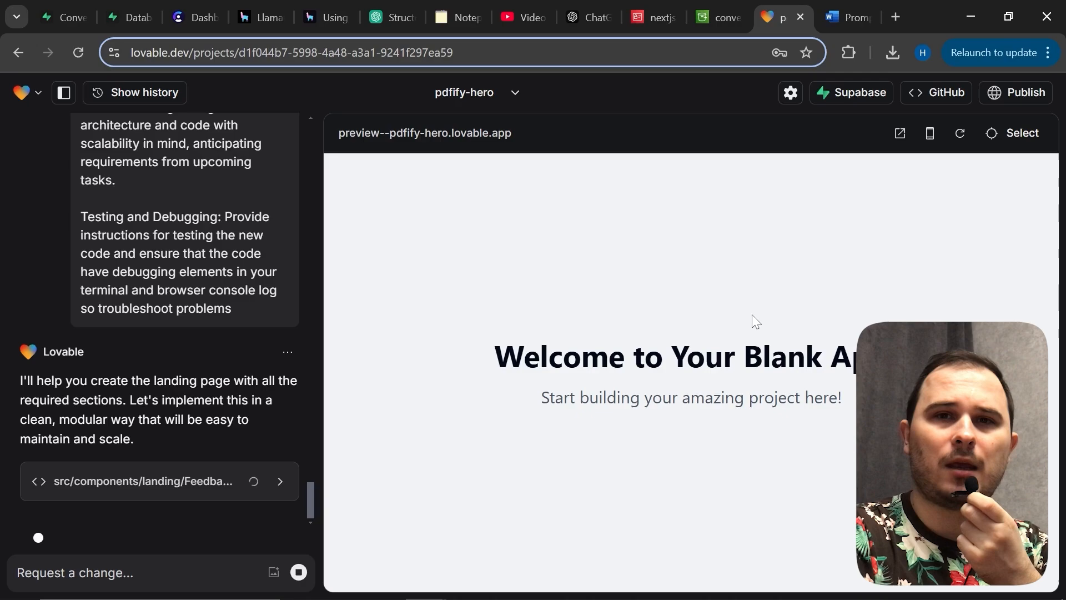
pyautogui.moveTo(455, 453)
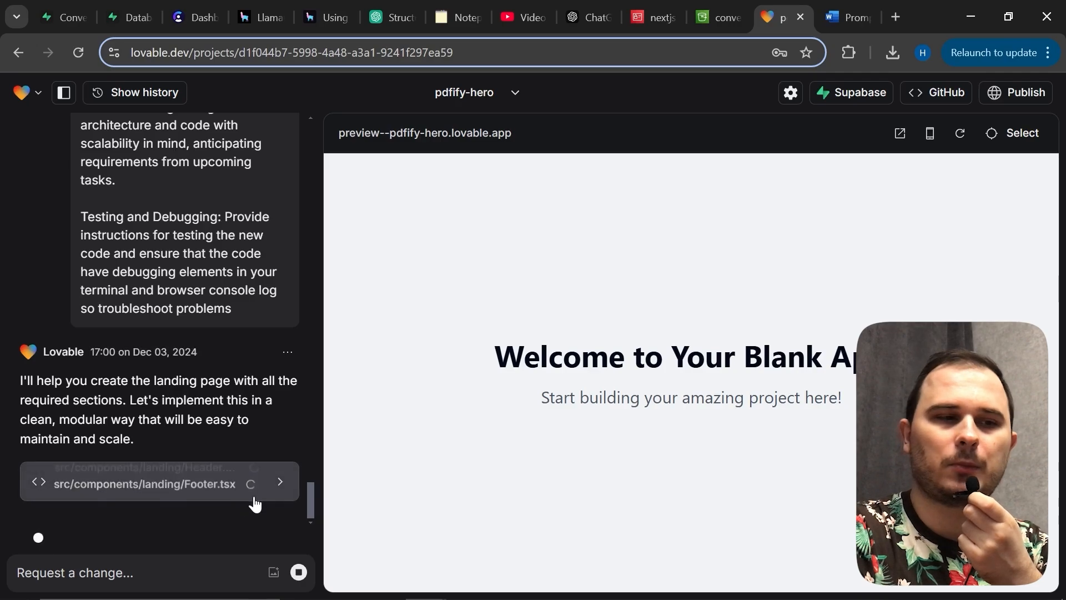
# - Scroll through hero, features, pricing, testimonials and FAQ, expanding the supported file formats question
pyautogui.scroll(-3)
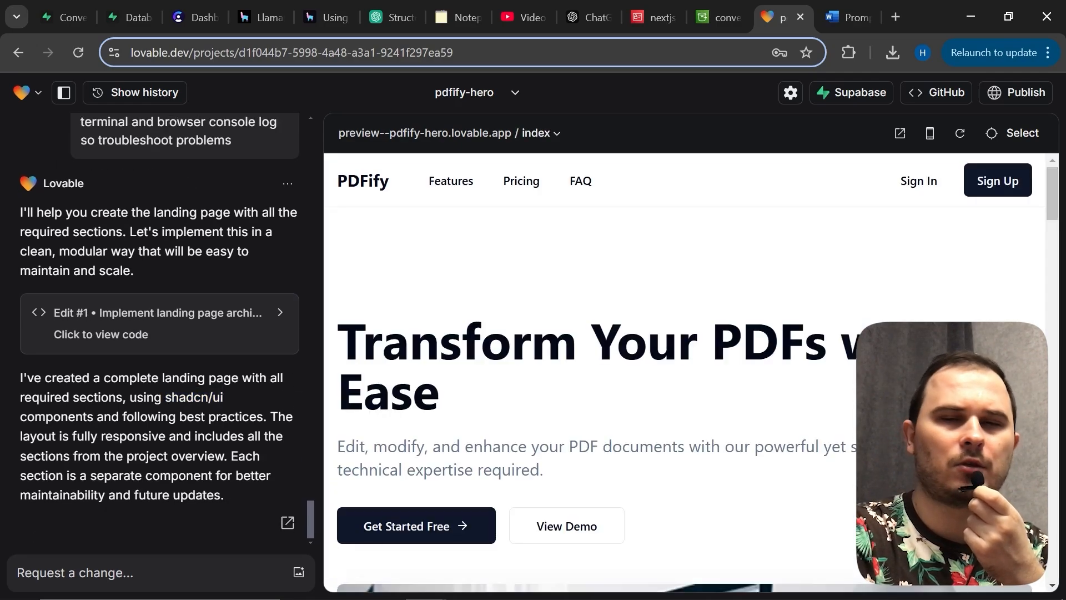
pyautogui.moveTo(479, 539)
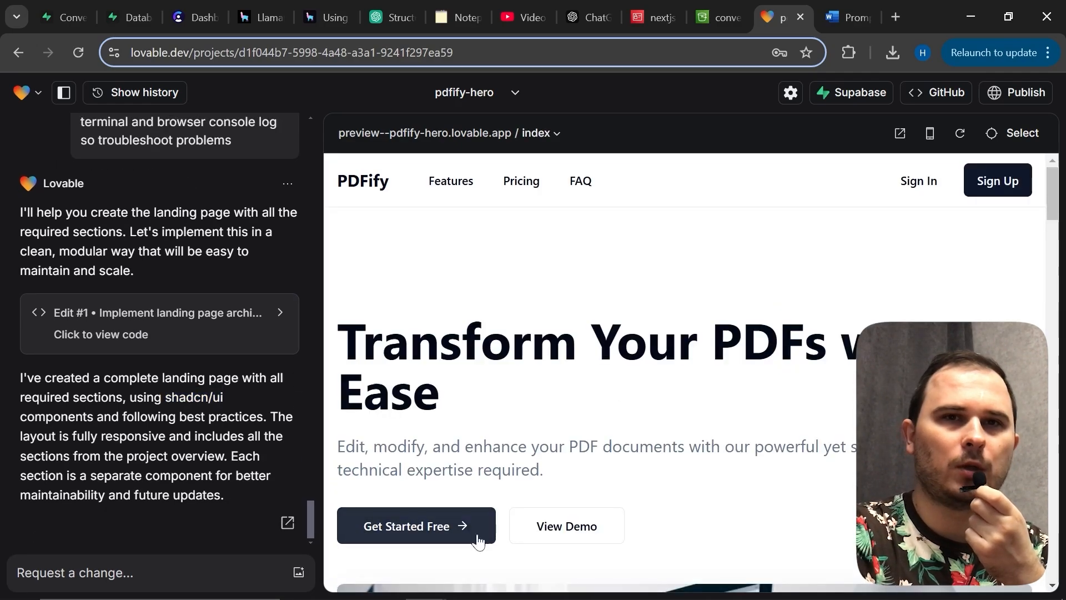
pyautogui.scroll(-3)
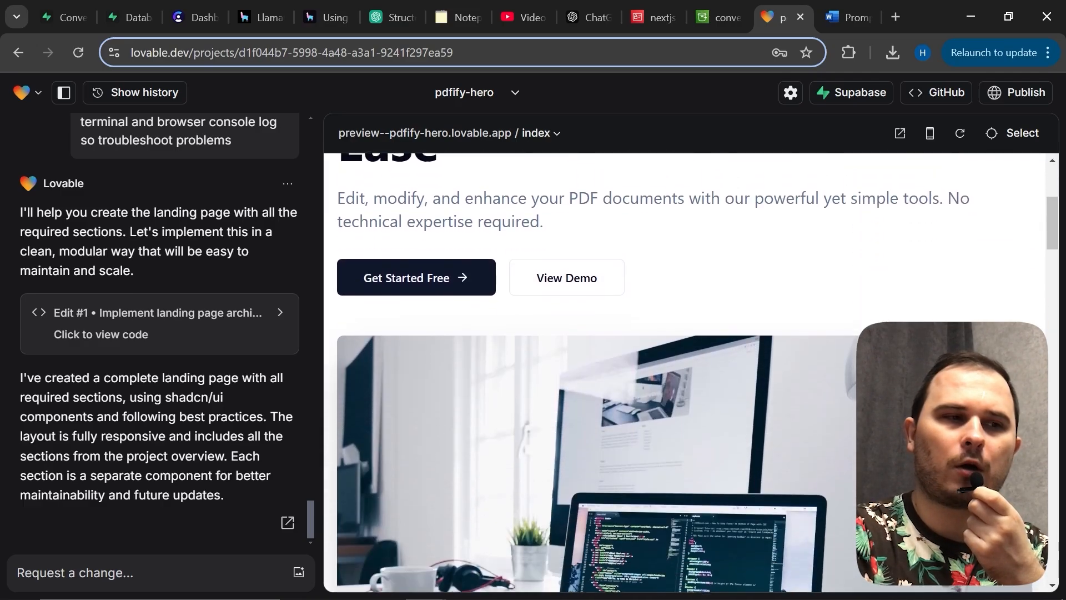
pyautogui.scroll(-3)
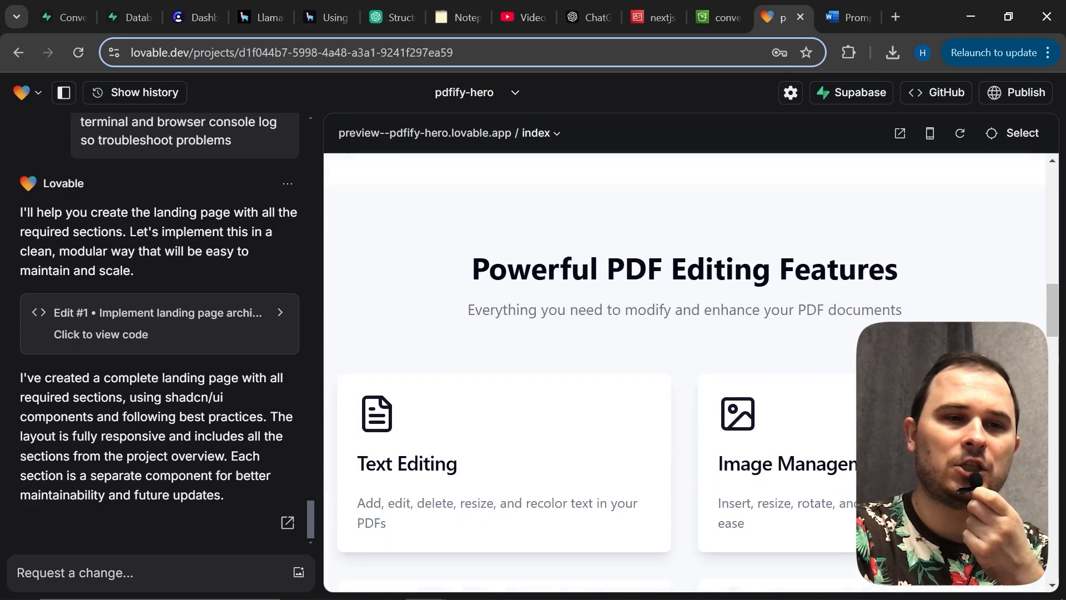
pyautogui.scroll(-3)
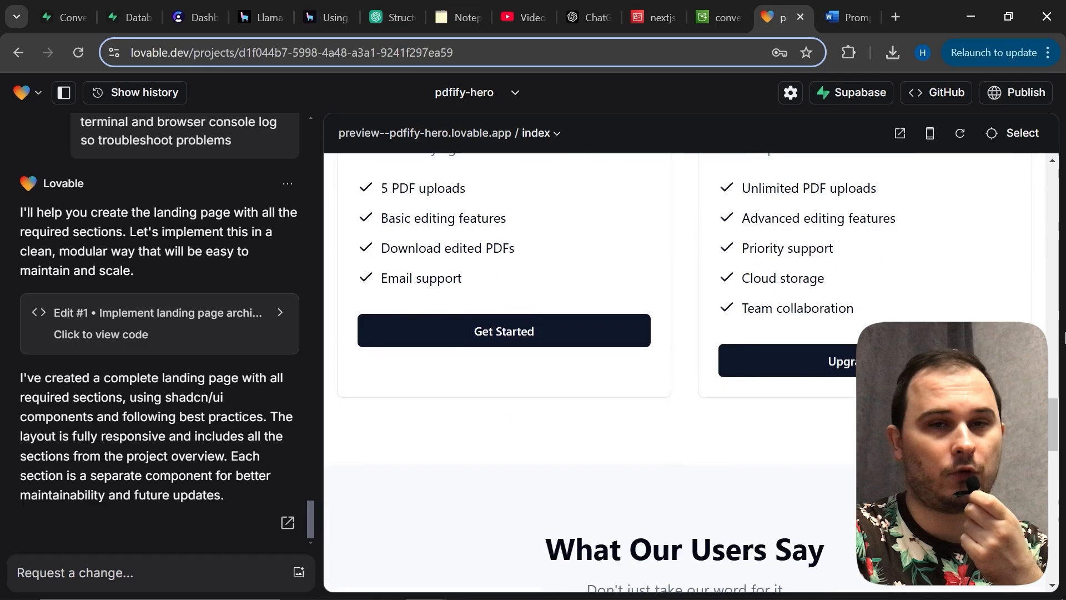
pyautogui.scroll(-3)
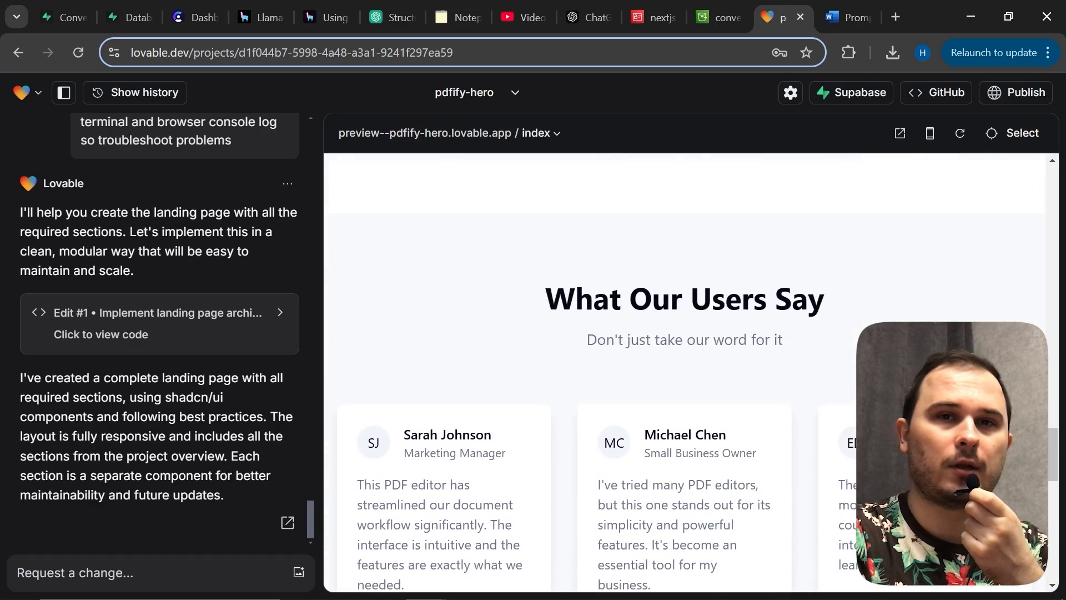
pyautogui.scroll(-3)
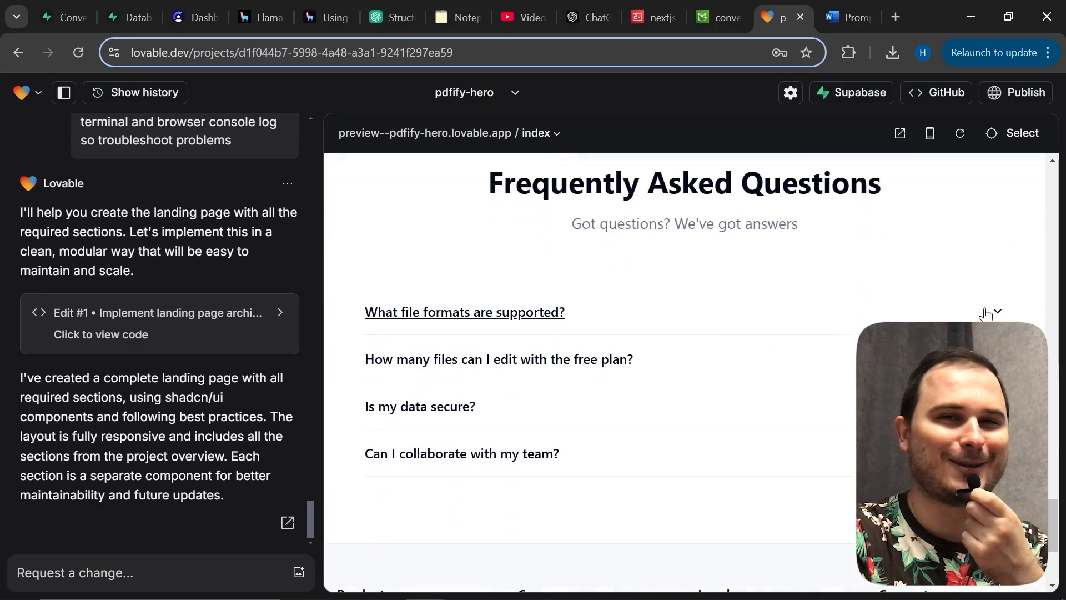
pyautogui.click(465, 312)
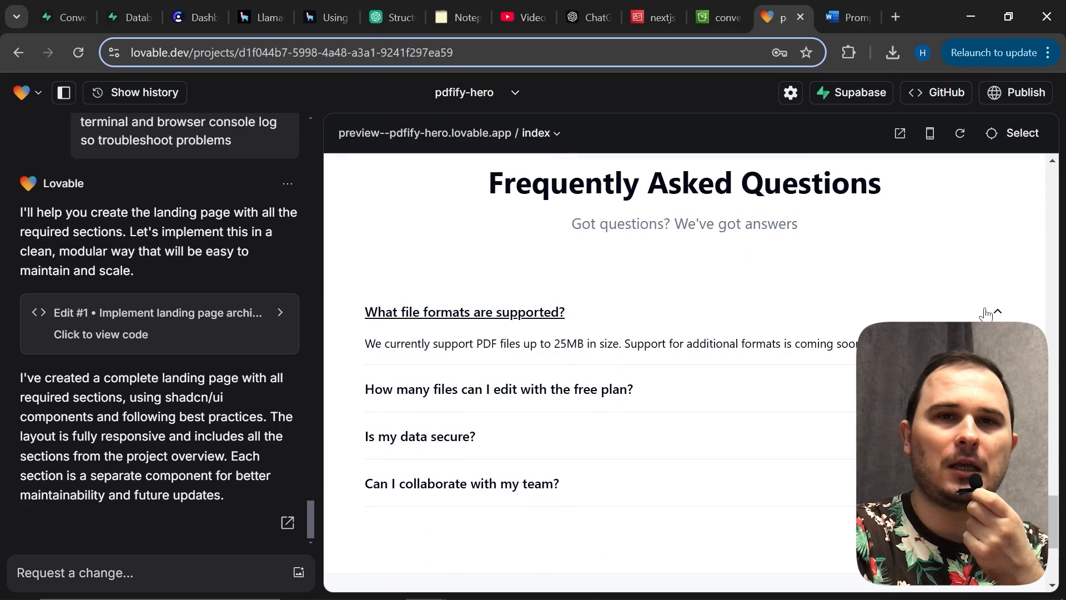
pyautogui.click(499, 358)
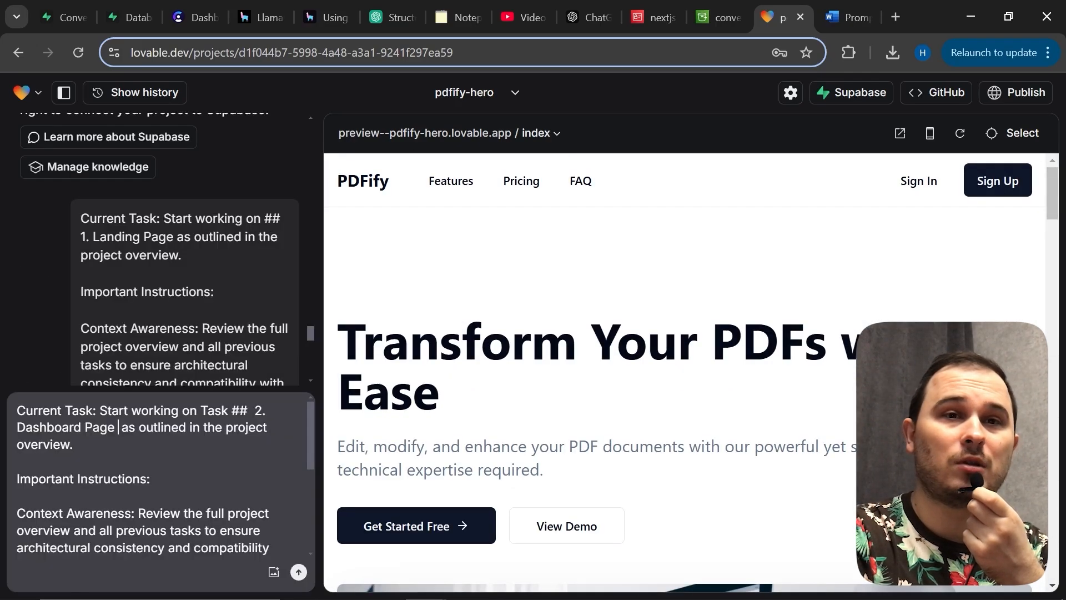
# - Send 'Lets work on ## 3. Auth' with Clerk requirements, checking the Word overview document in between
pyautogui.scroll(-3)
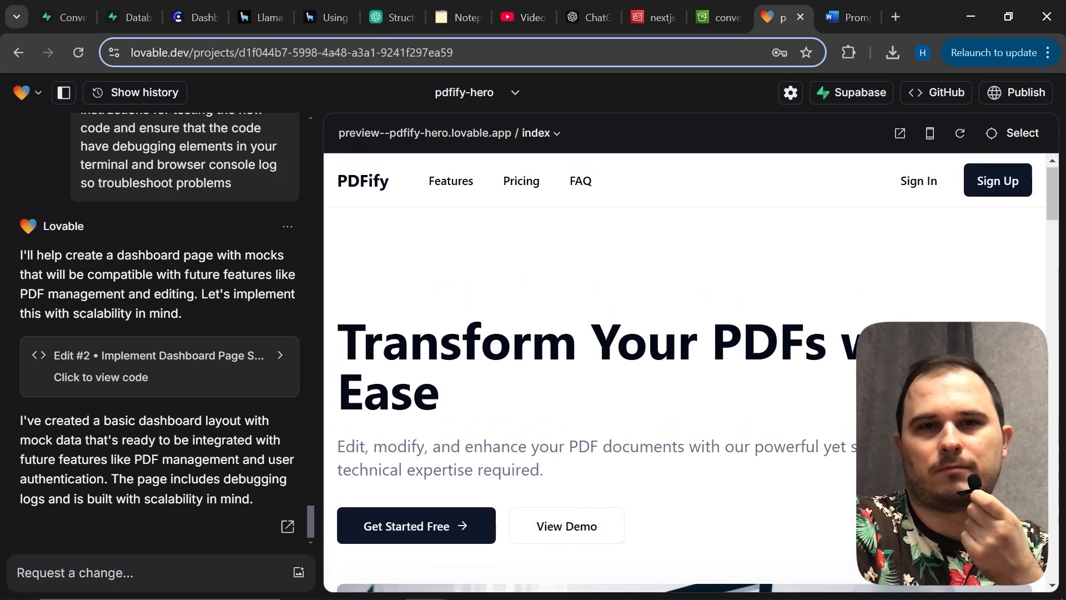
pyautogui.write('L')
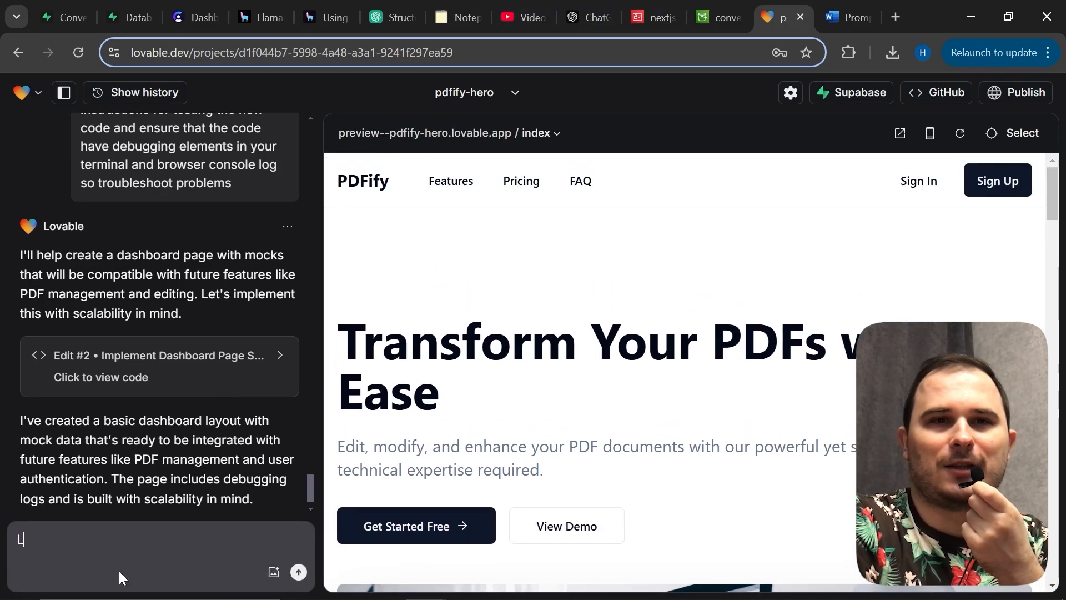
pyautogui.write('ets work on')
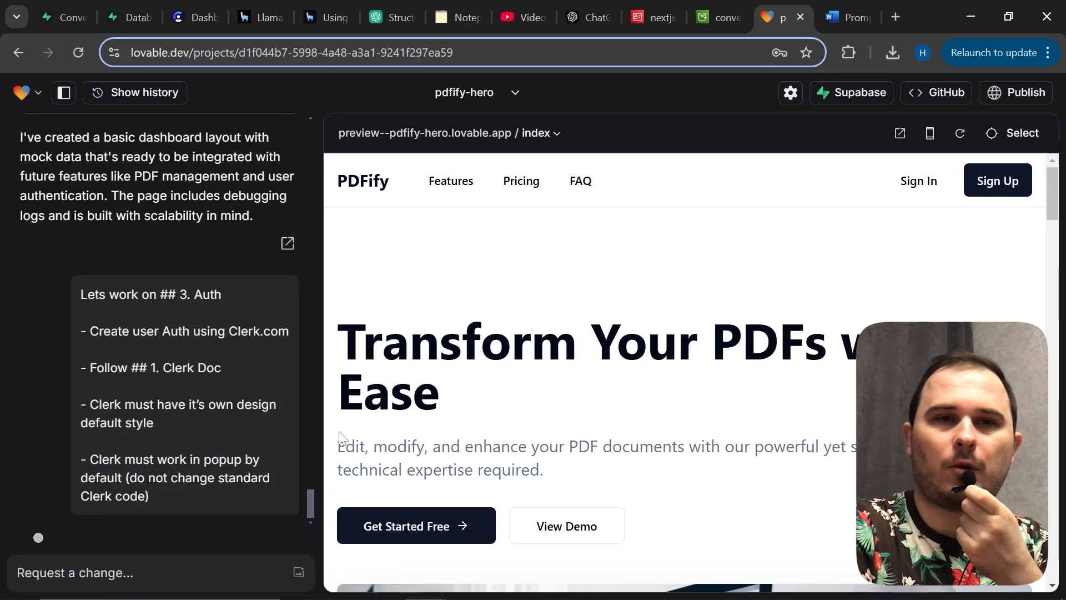
pyautogui.moveTo(714, 280)
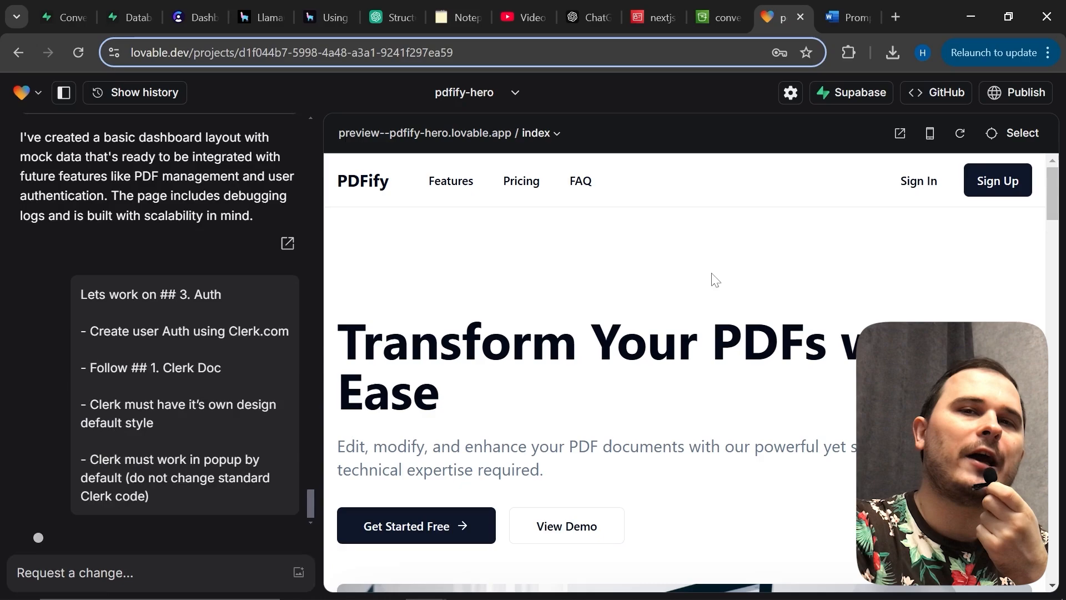
pyautogui.click(843, 17)
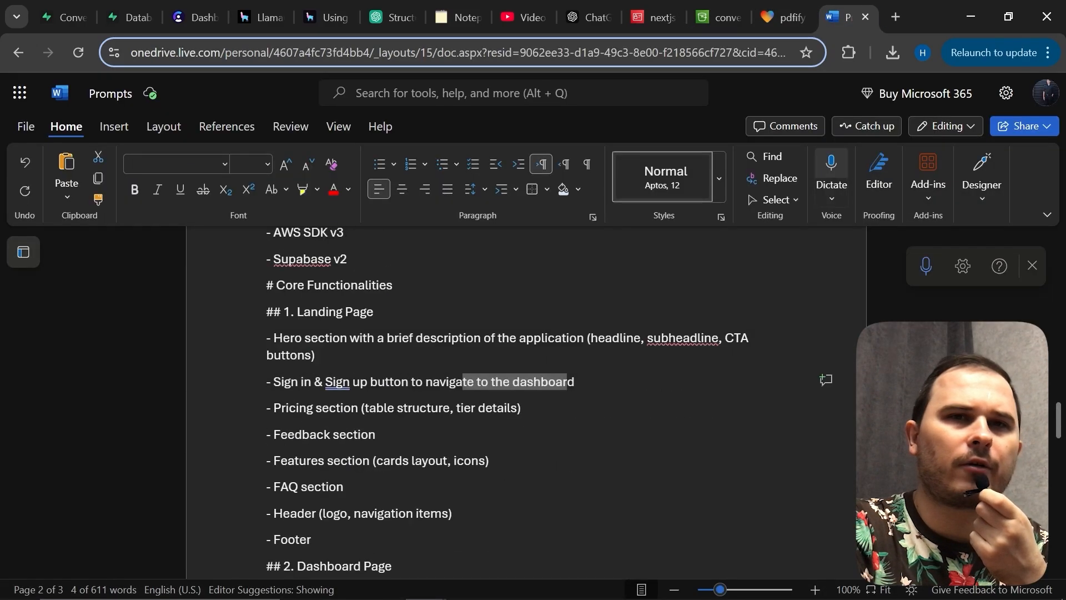
pyautogui.click(776, 16)
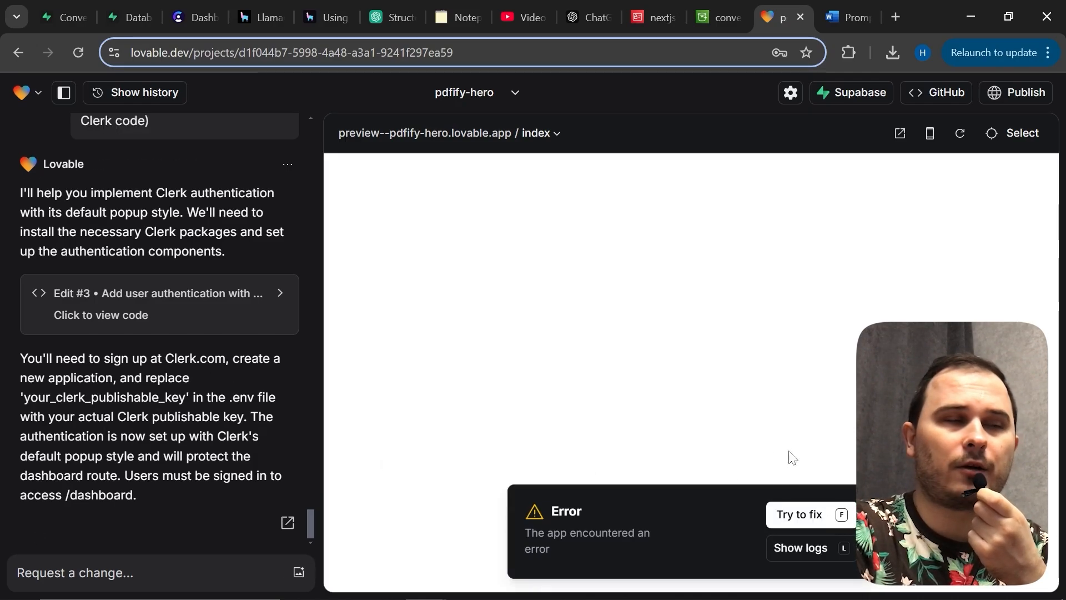
# - Send Lovable the message 'here is my publishable key:' with the Clerk key
pyautogui.click(183, 17)
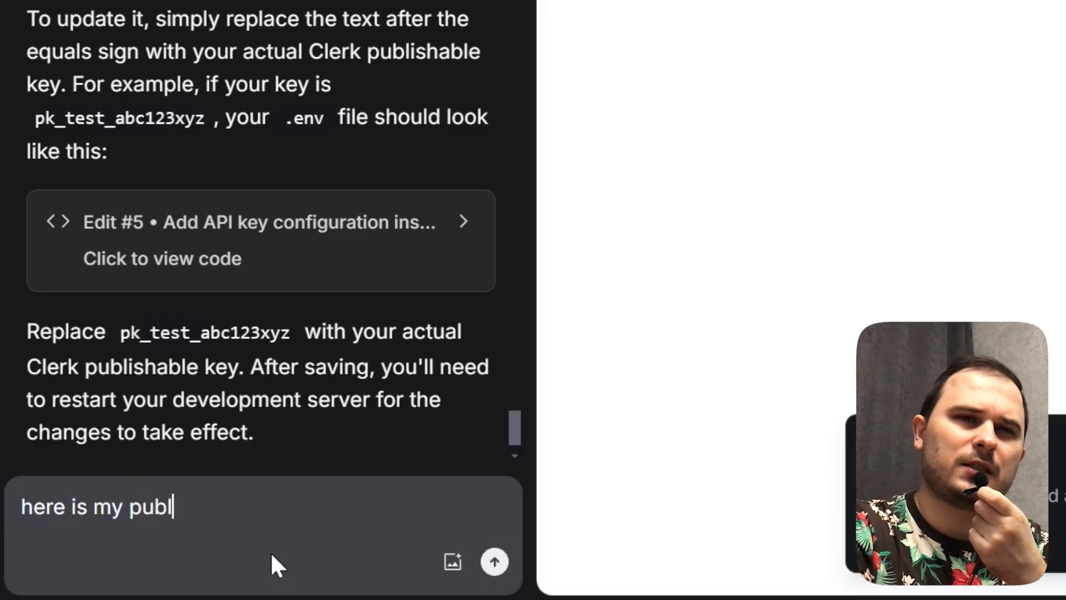
pyautogui.write('ishable')
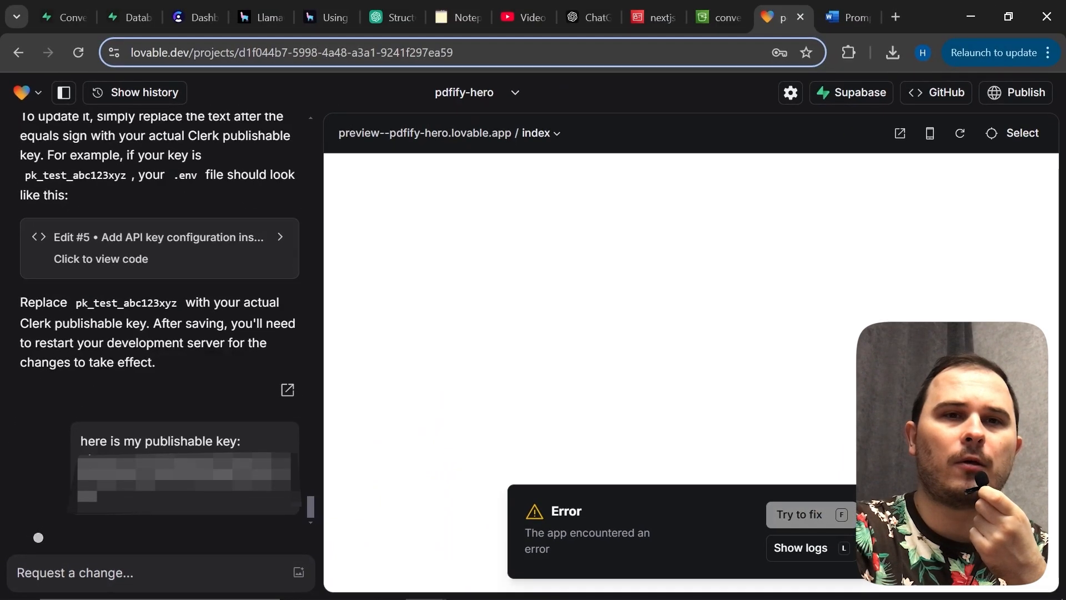
pyautogui.moveTo(240, 237)
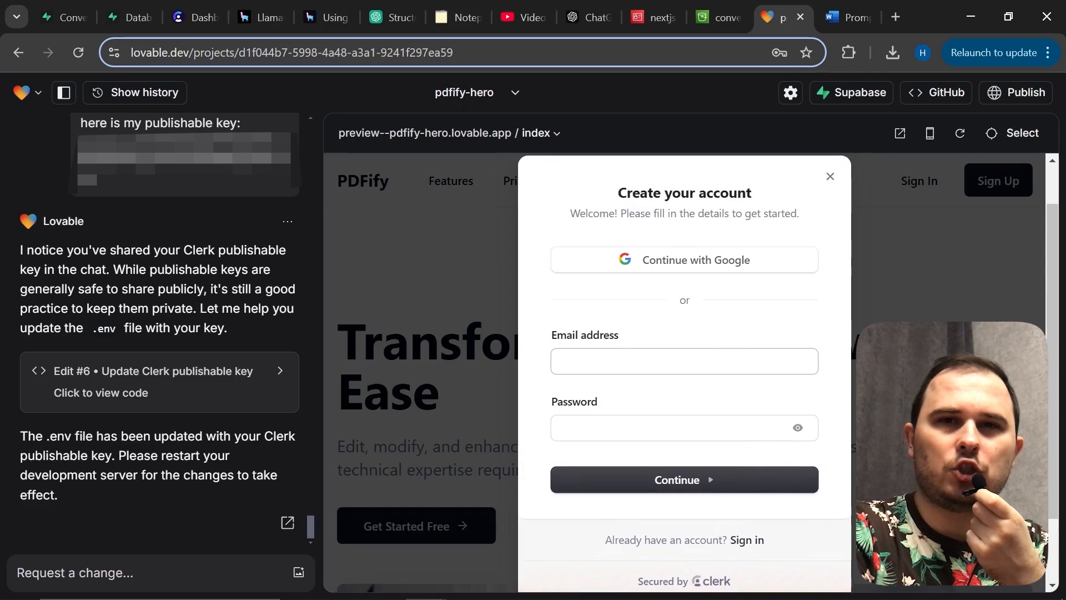
# - Enter a password in the Create your account modal, verify as human, submit, and report the resulting error
pyautogui.click(683, 427)
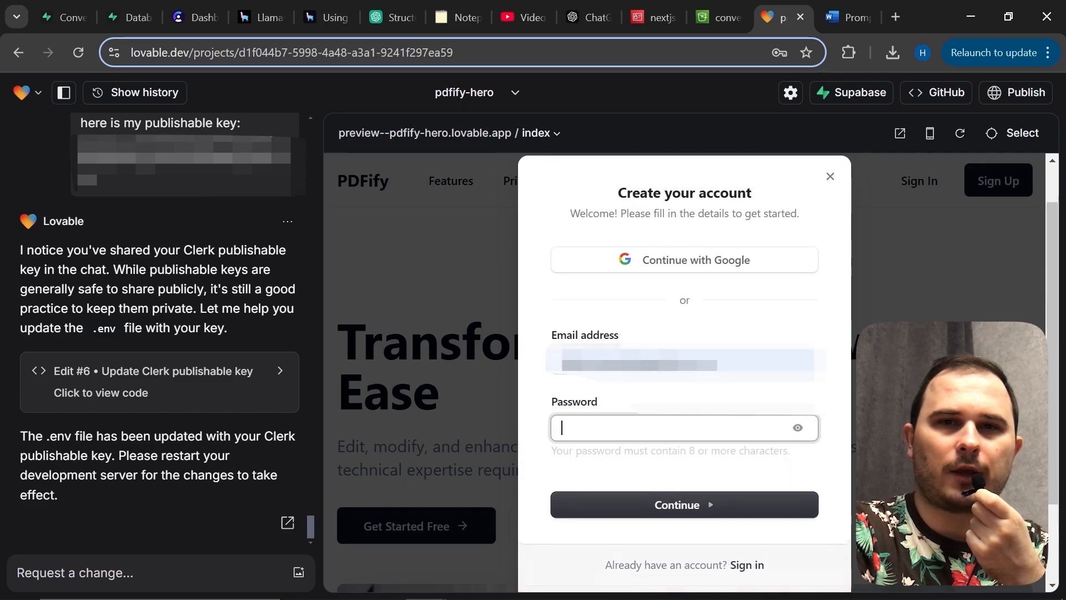
pyautogui.write('••')
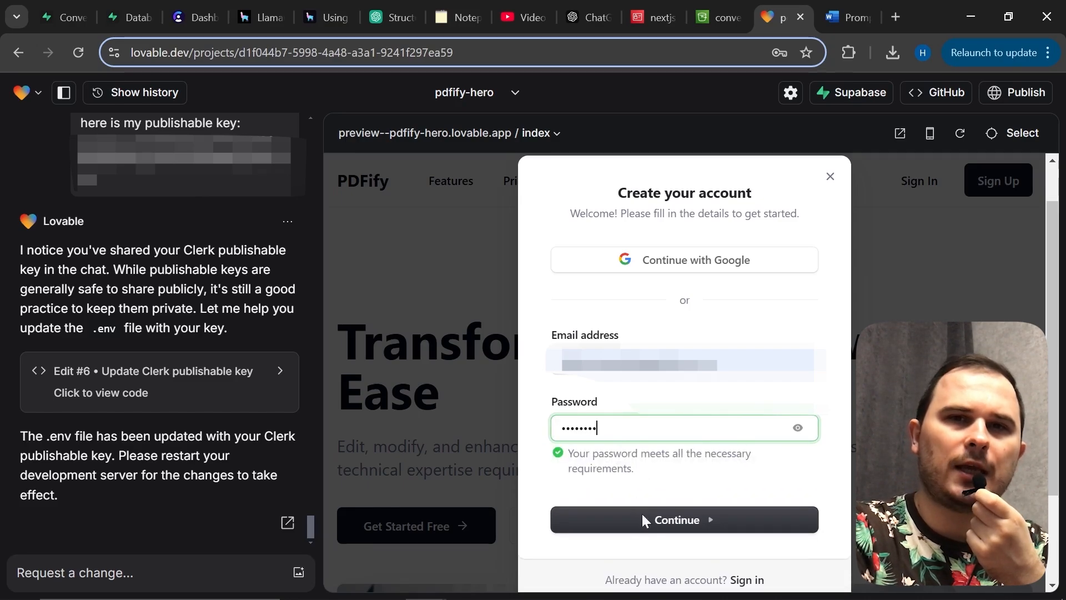
pyautogui.click(683, 518)
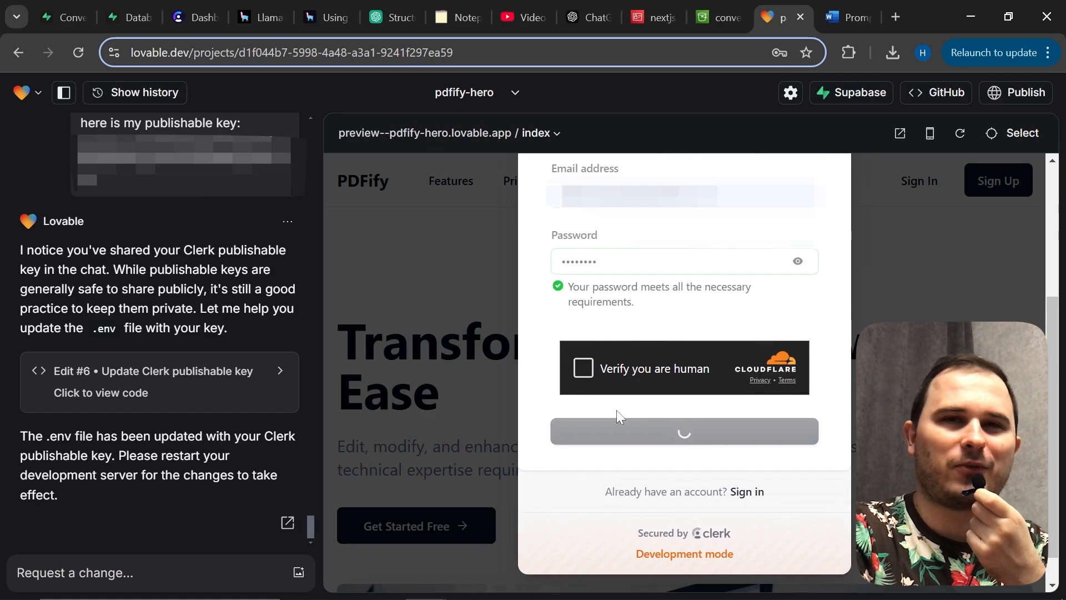
pyautogui.click(583, 367)
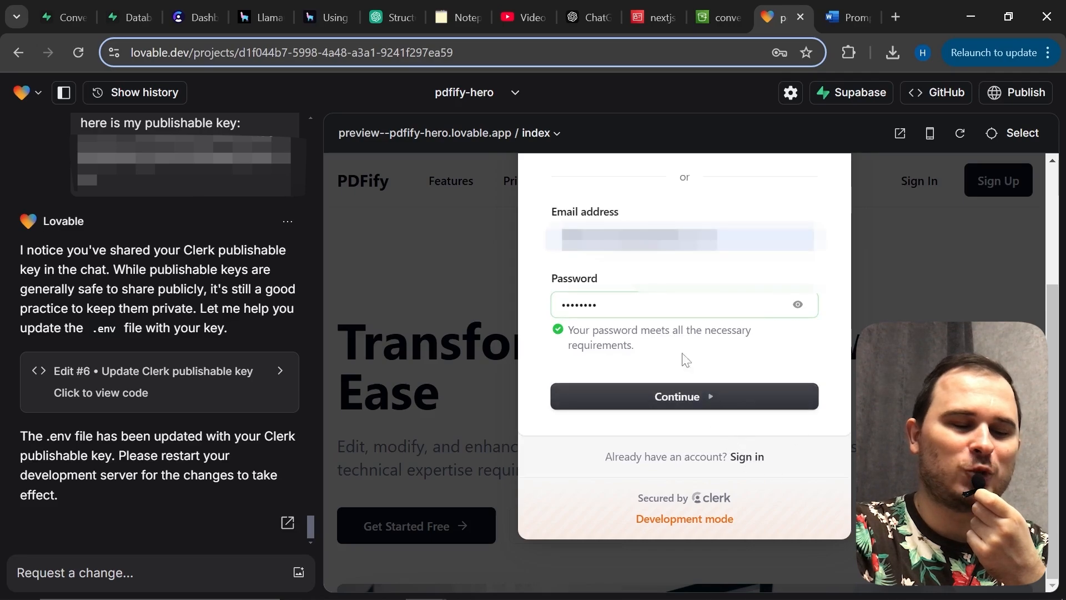
pyautogui.click(682, 396)
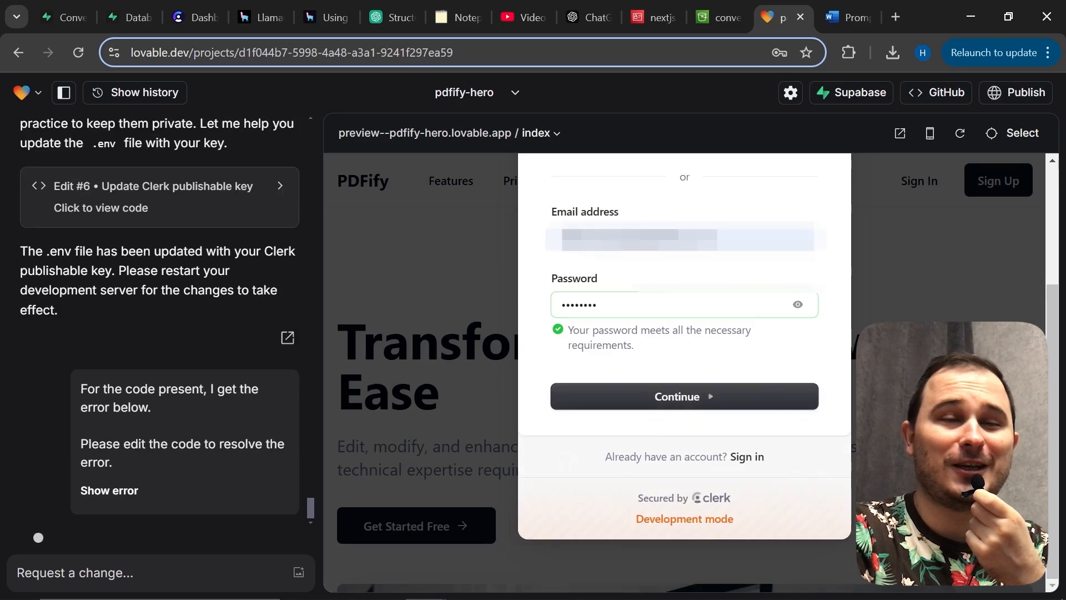
pyautogui.moveTo(201, 502)
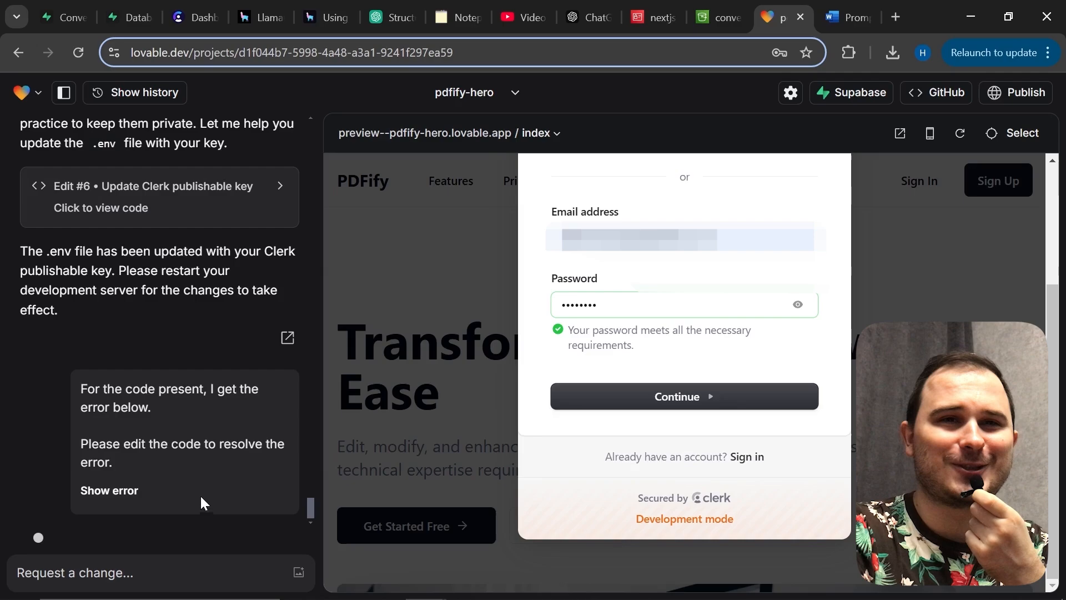
pyautogui.click(107, 490)
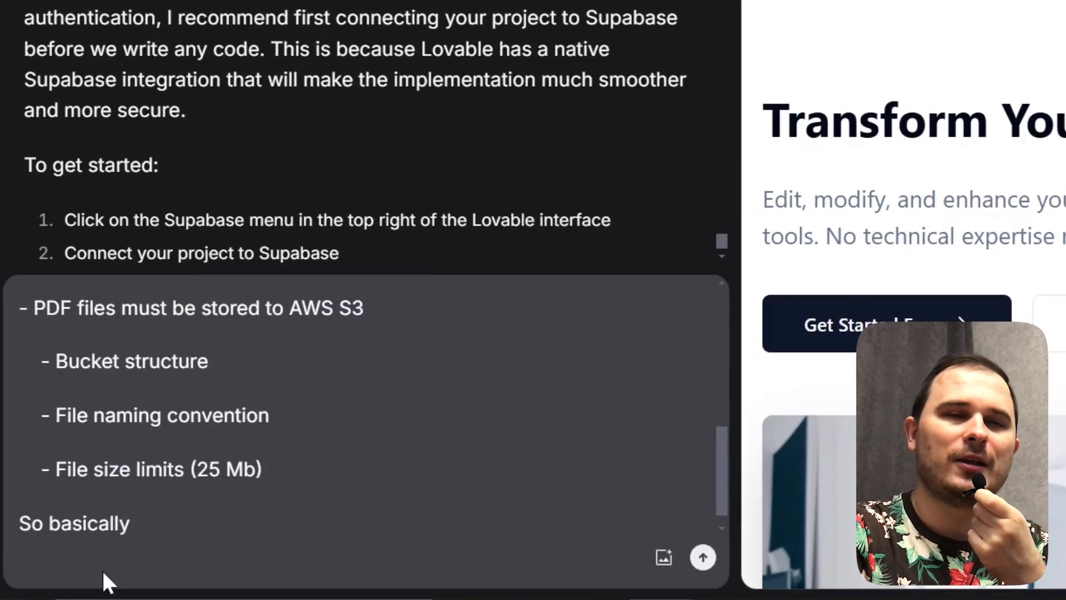
# - Send the 'setting up Supabase and AWS' storage request and bring up the Supabase connection options
pyautogui.write('setting')
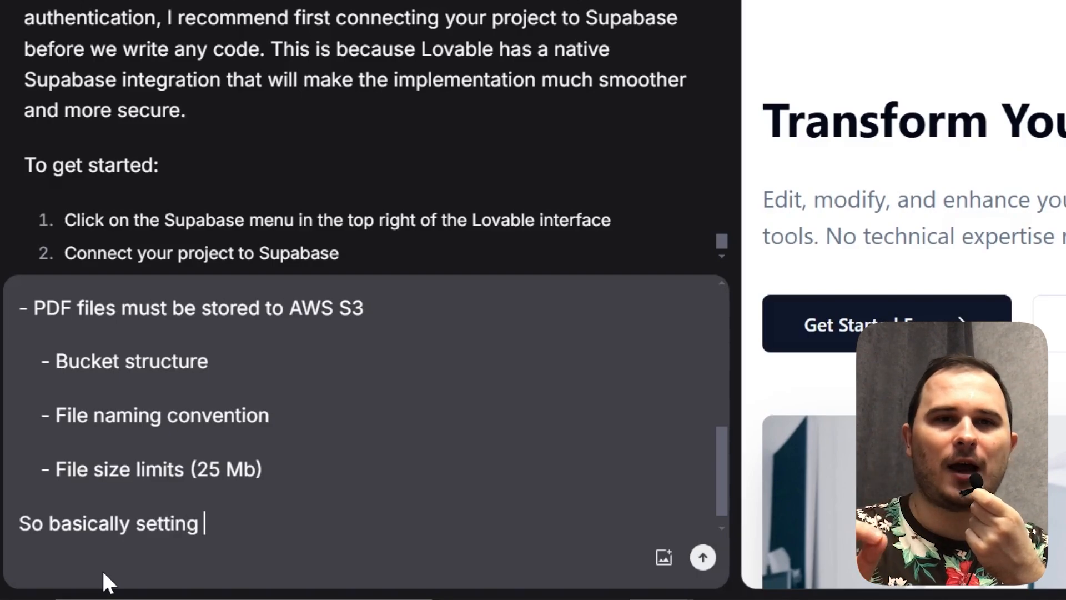
pyautogui.write('up SUpa')
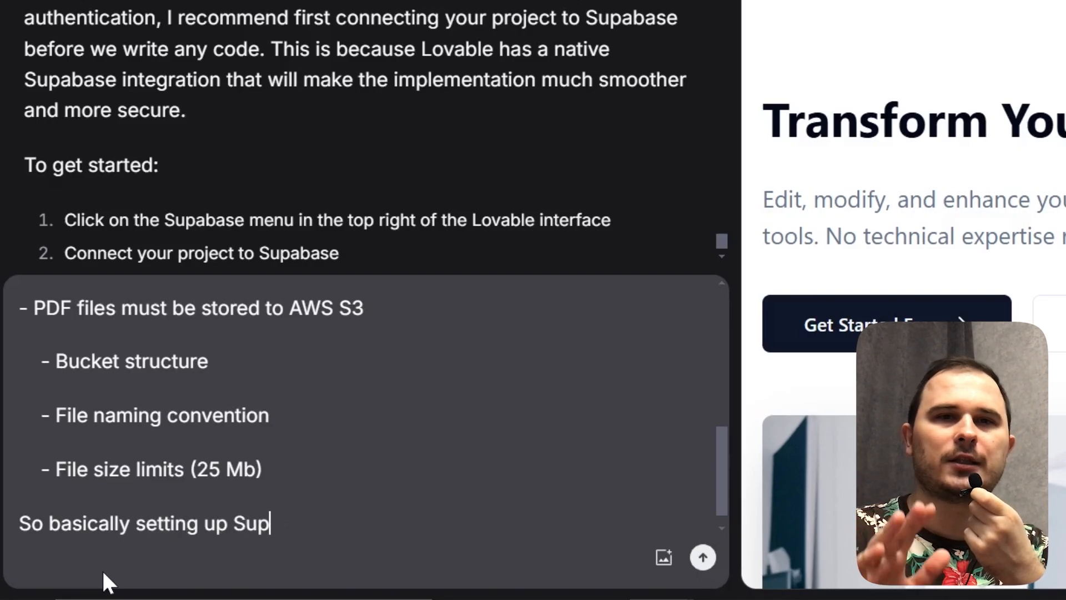
pyautogui.write('abase and')
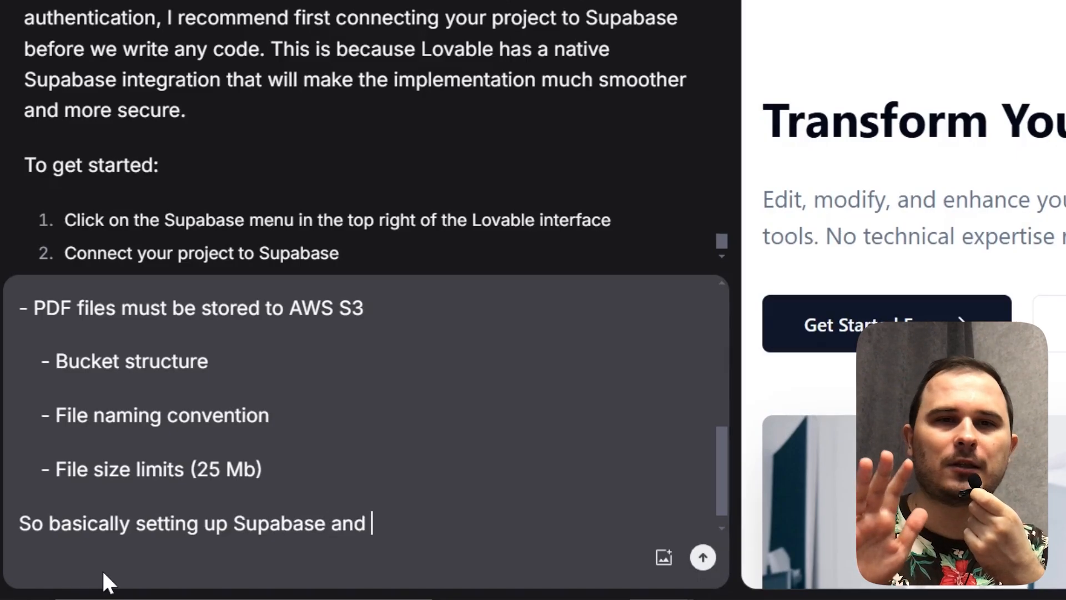
pyautogui.write('AWS')
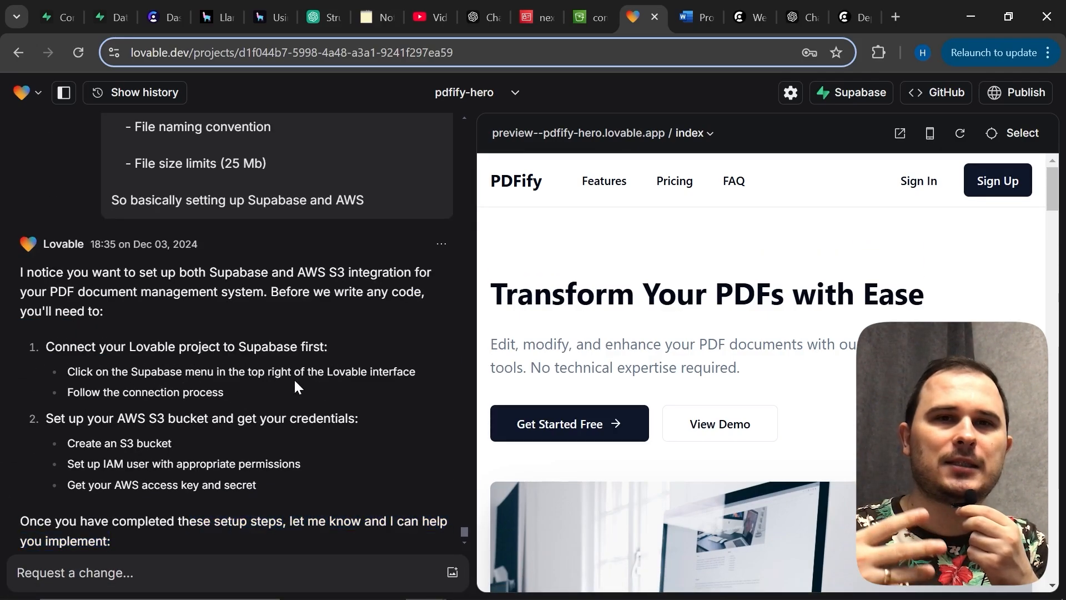
pyautogui.scroll(-3)
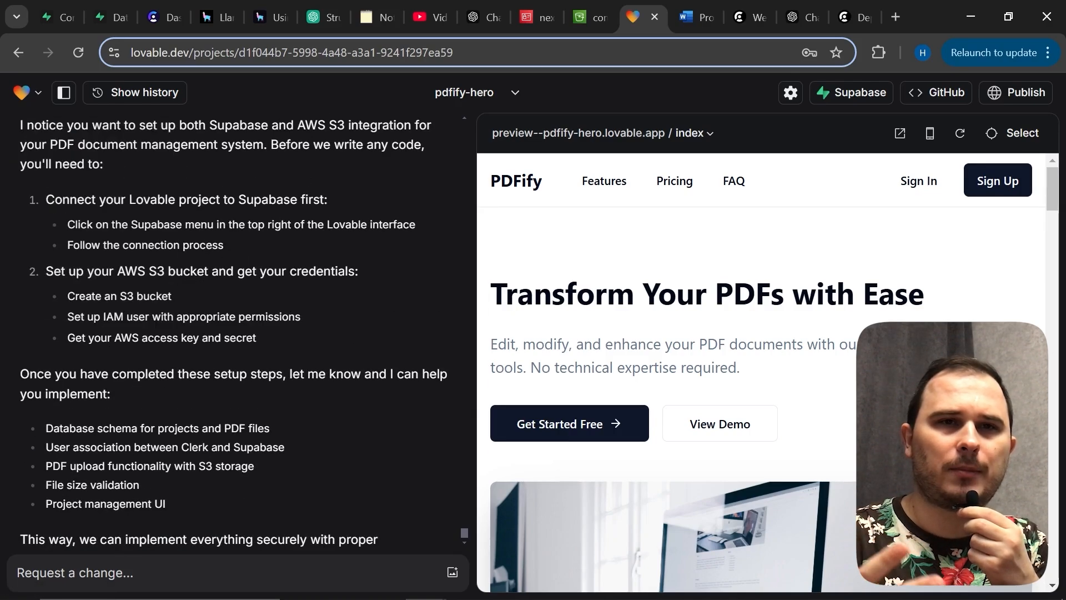
pyautogui.click(852, 92)
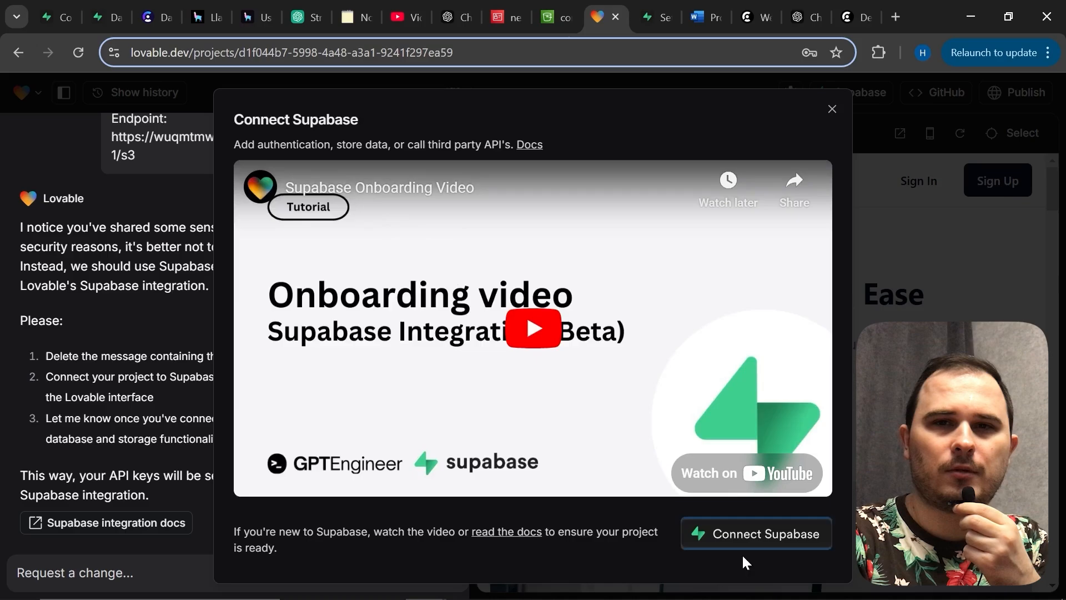
# - Authorize Lovable in Supabase and link the ConvertXcel project
pyautogui.click(755, 533)
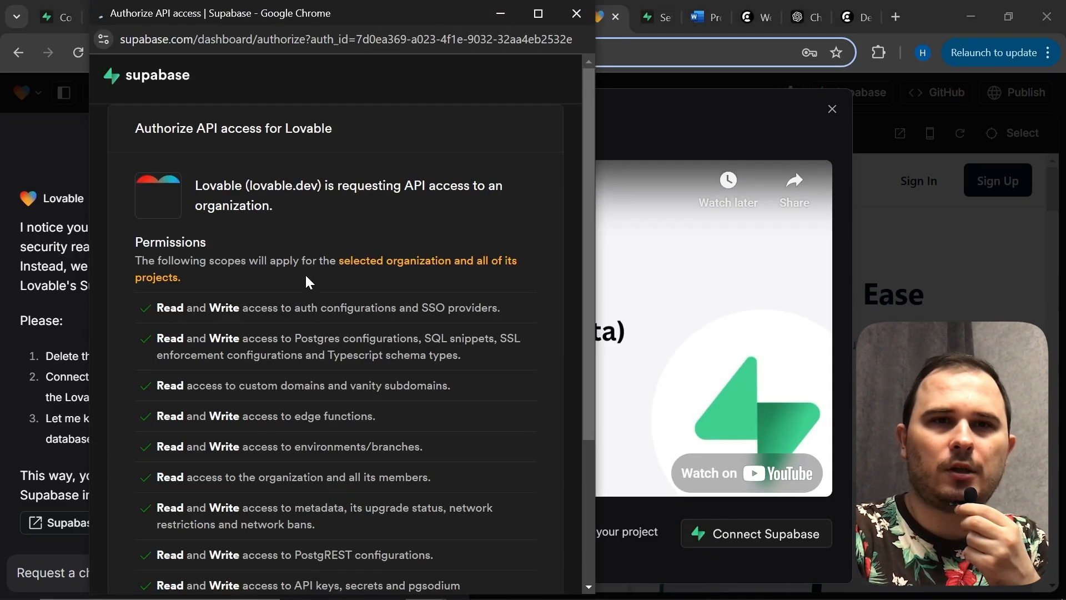
pyautogui.scroll(-3)
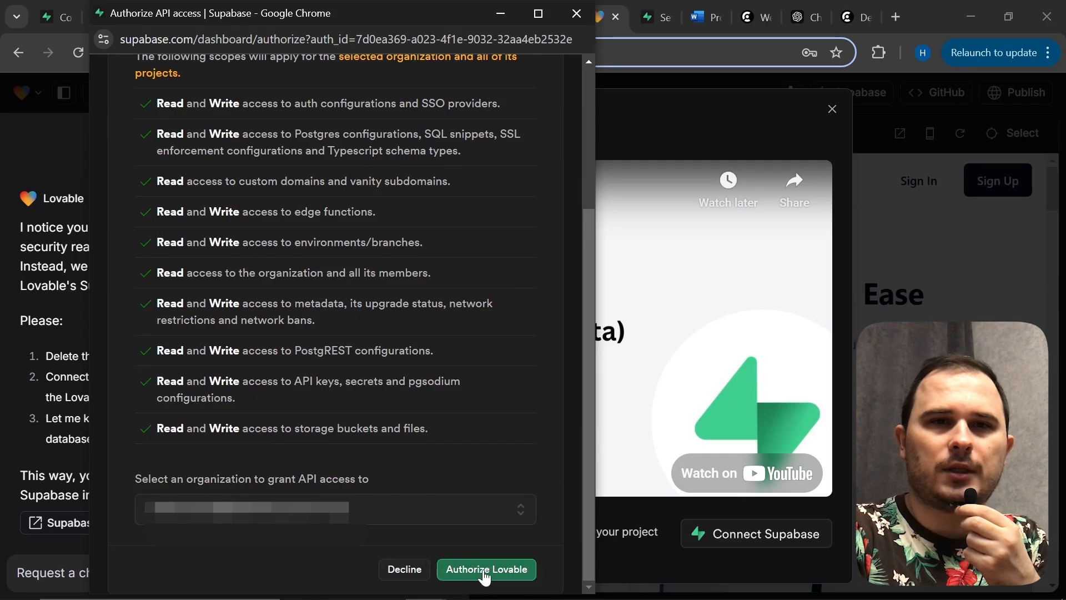
pyautogui.click(486, 569)
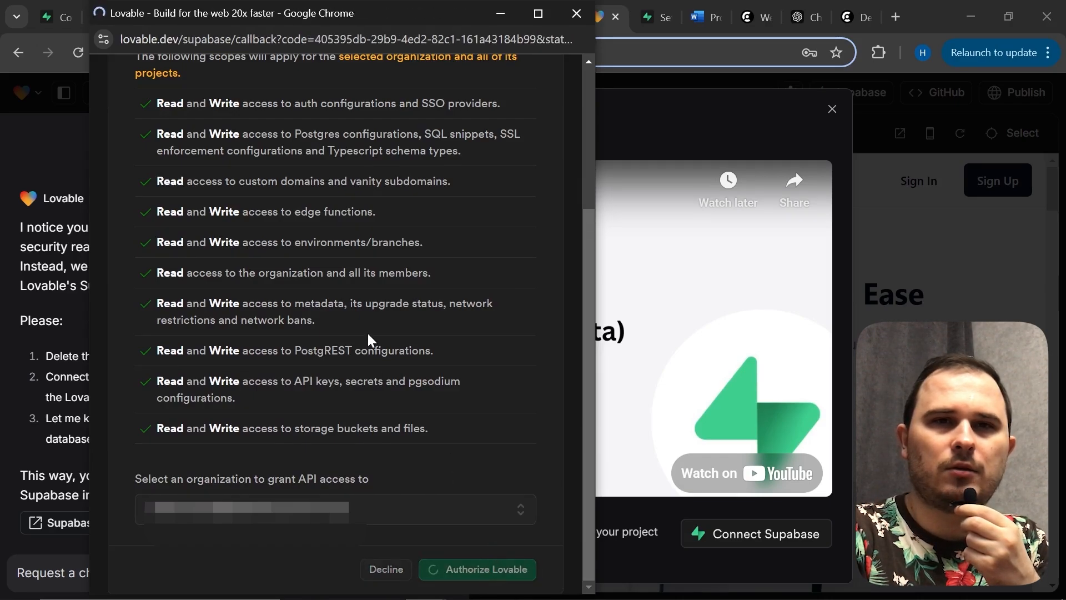
pyautogui.click(478, 569)
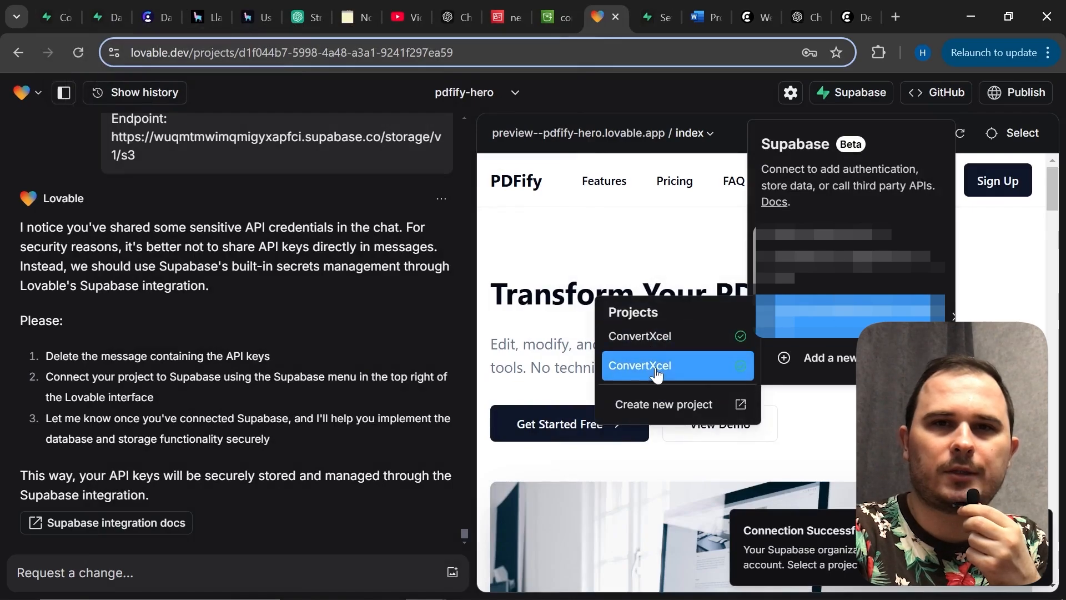
pyautogui.click(640, 366)
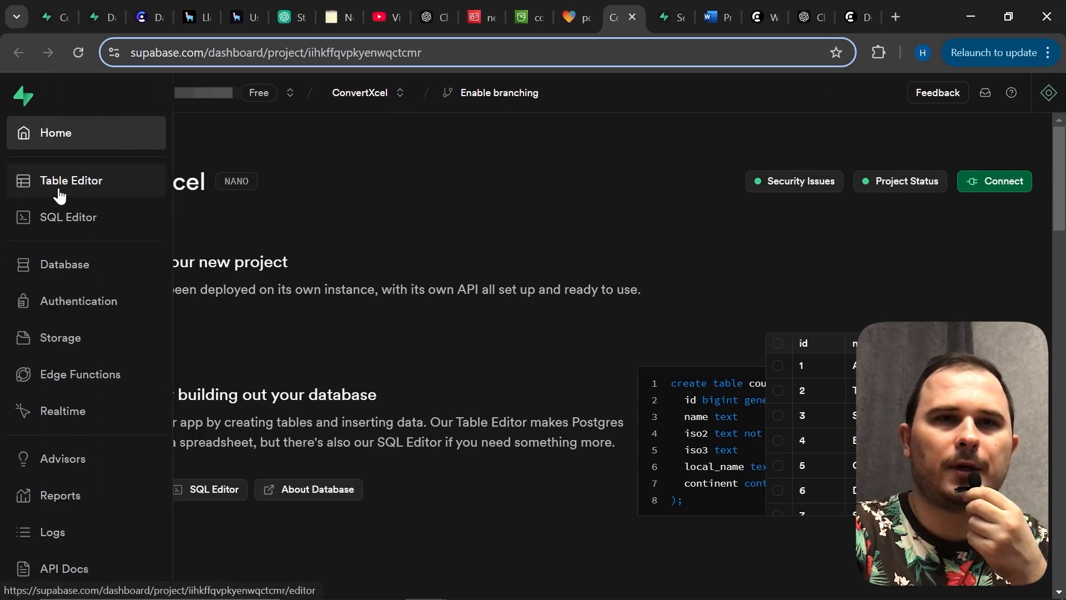
# - Review the columns of the empty profiles and projects tables in the ConvertXcel Table Editor
pyautogui.click(71, 180)
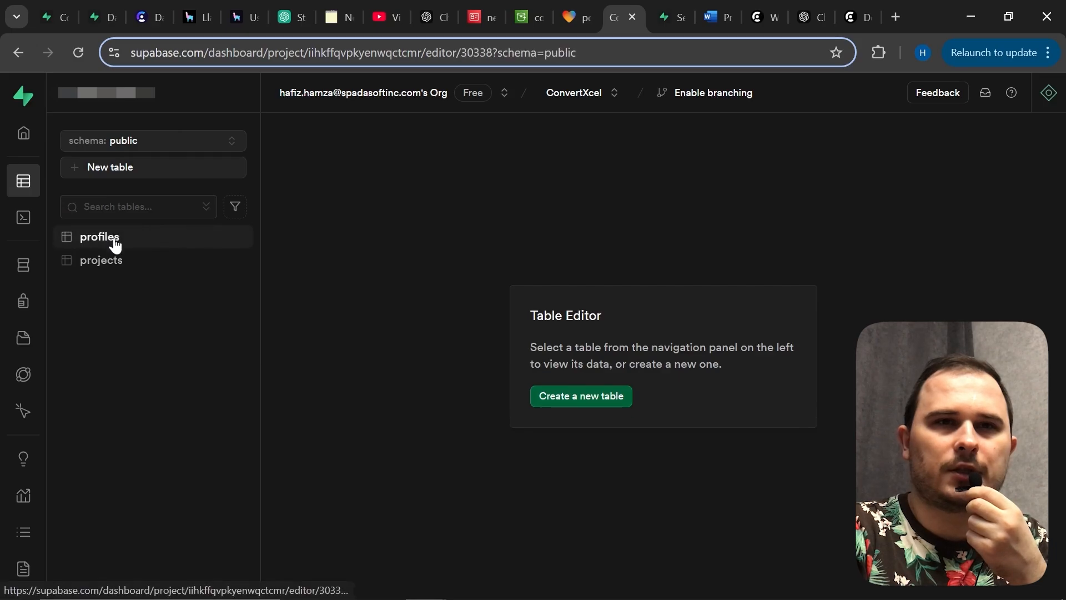
pyautogui.click(101, 260)
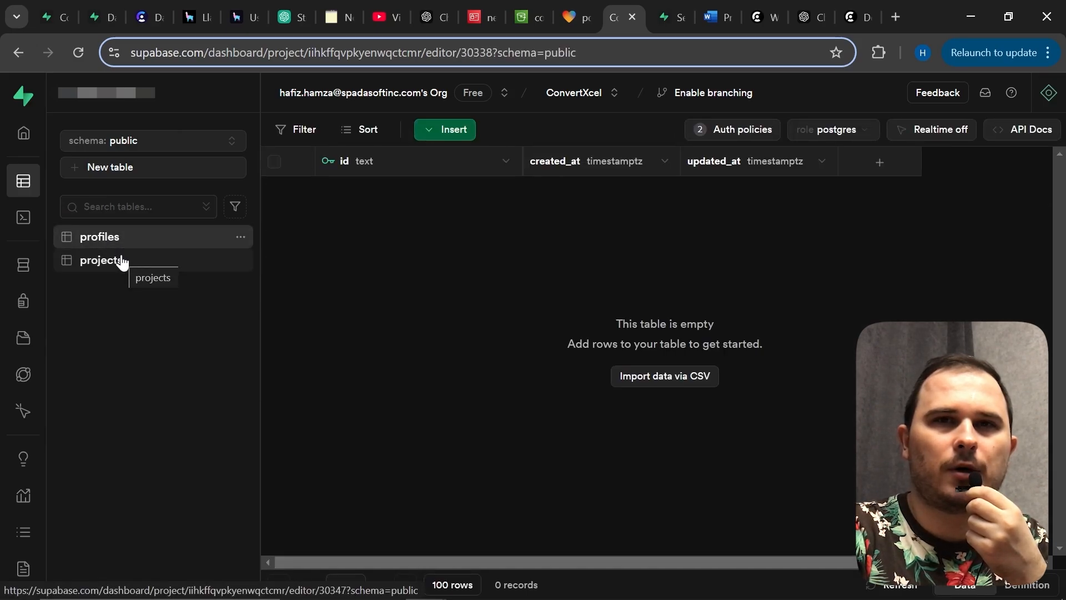
pyautogui.click(101, 260)
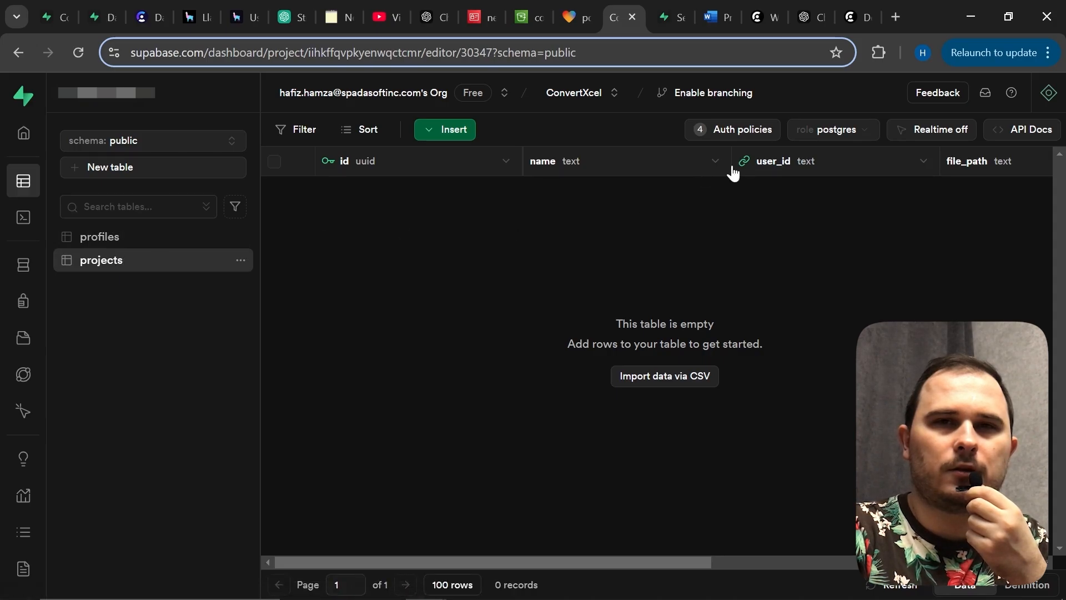
pyautogui.hscroll(3)
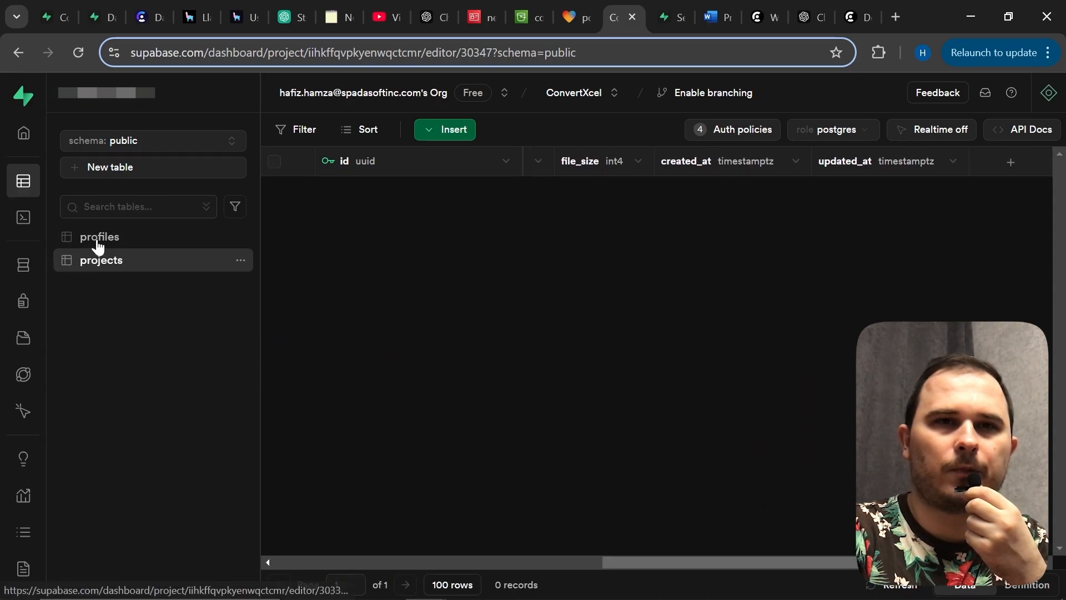
pyautogui.click(99, 237)
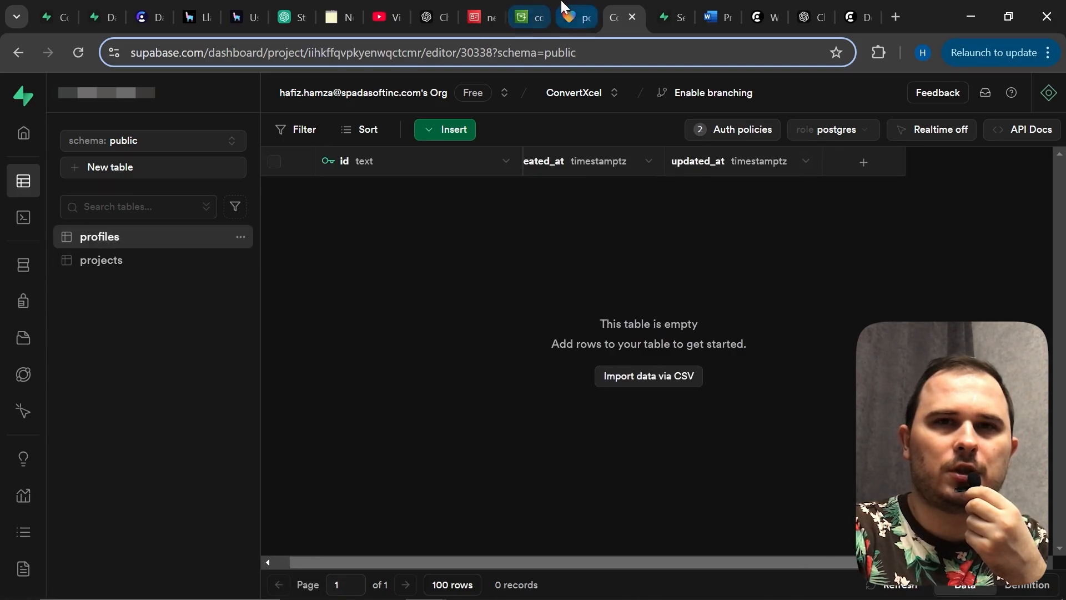
# - Send the request for Clerk profile creation, Supabase Storage PDF uploads and a project management UI
pyautogui.click(572, 17)
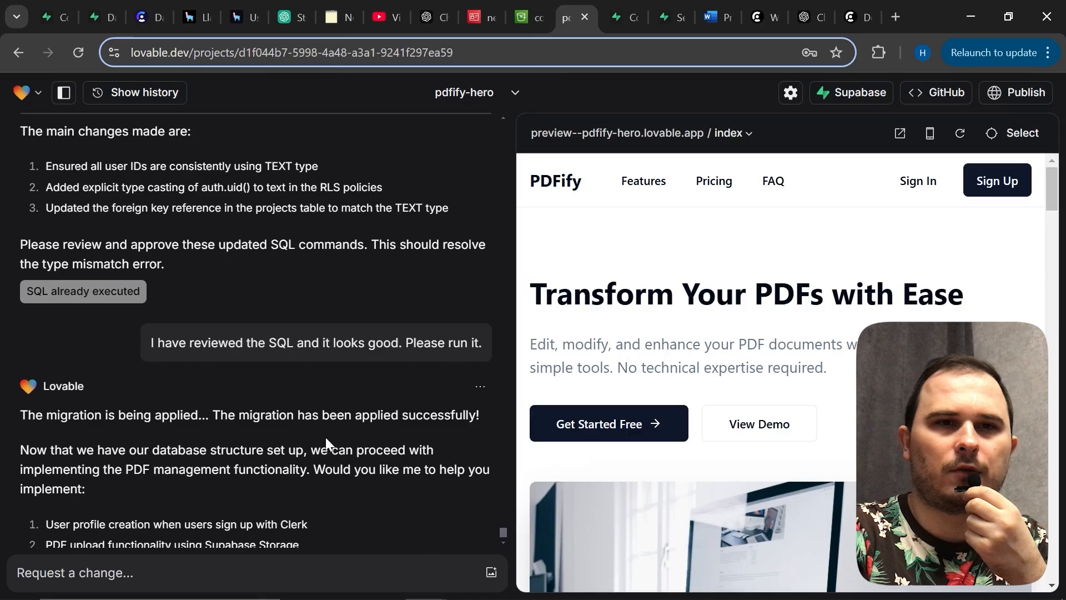
pyautogui.scroll(-3)
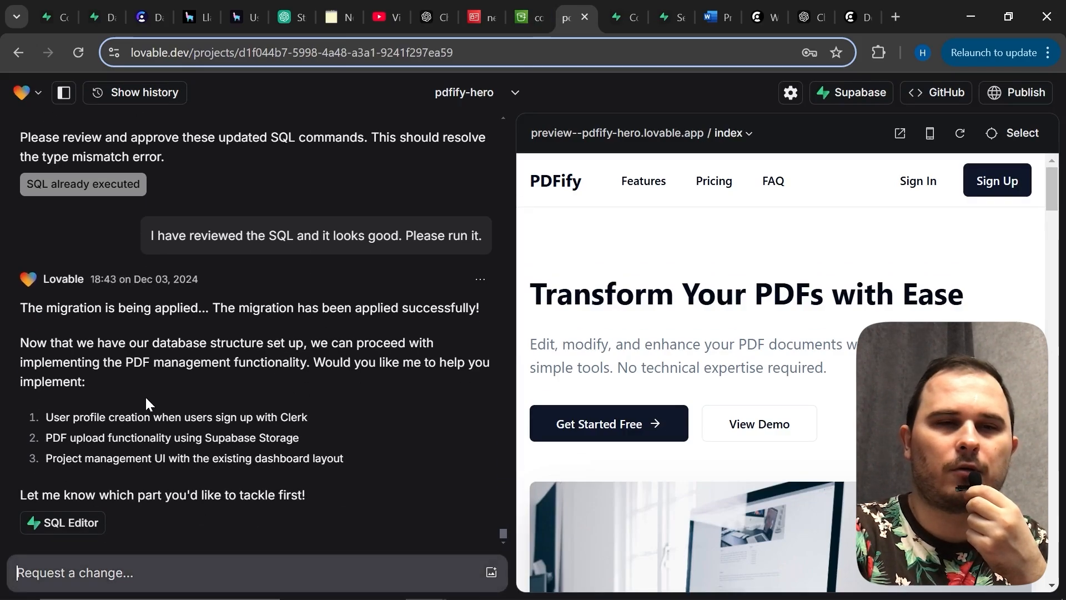
pyautogui.doubleClick(56, 416)
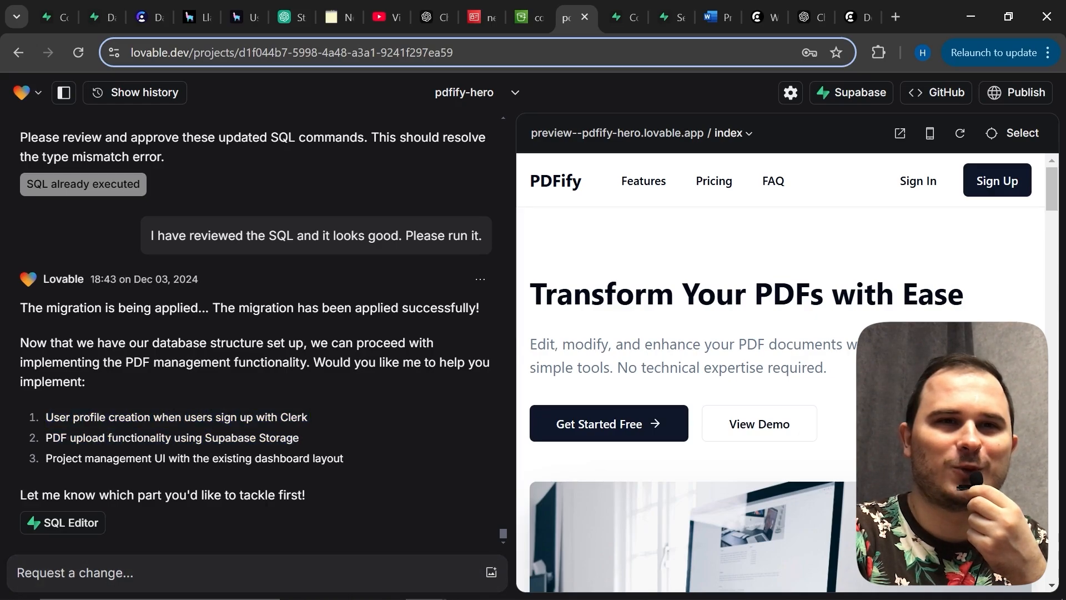
pyautogui.tripleClick(193, 458)
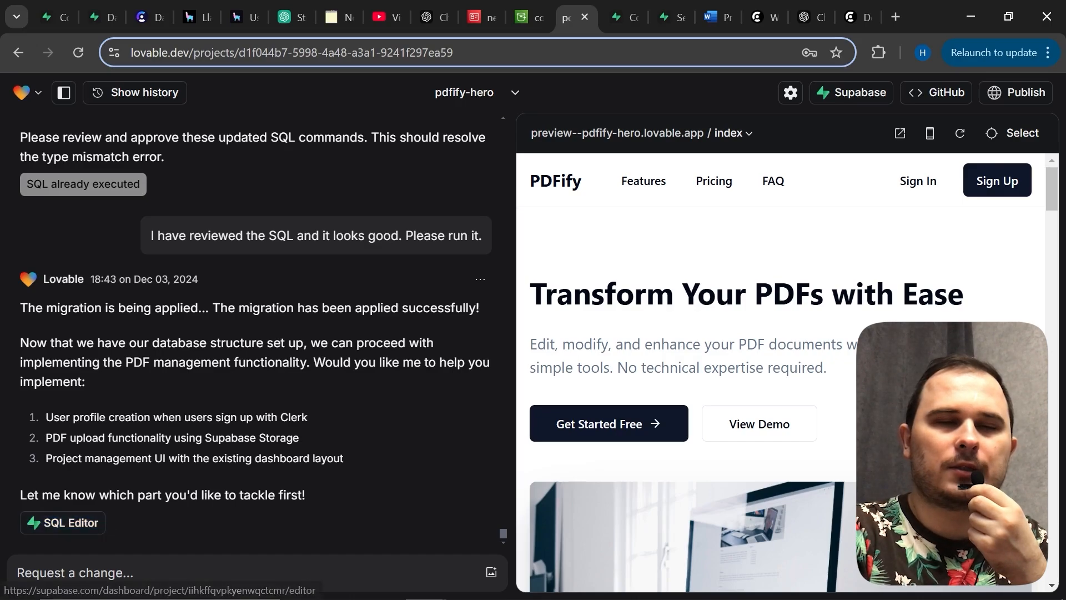
pyautogui.moveTo(324, 451)
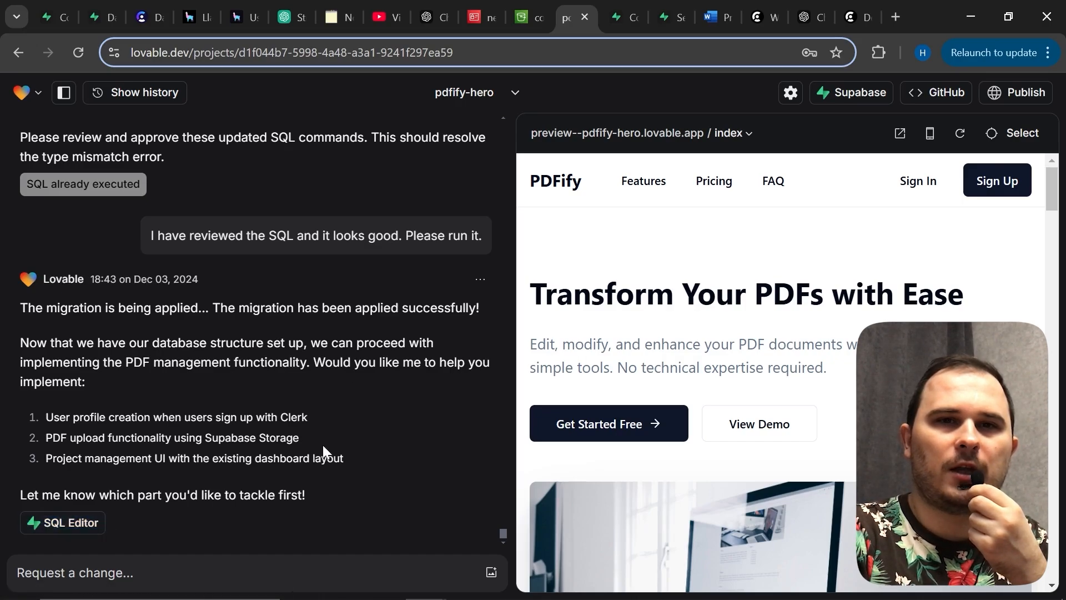
pyautogui.moveTo(47, 438); pyautogui.dragTo(343, 458)
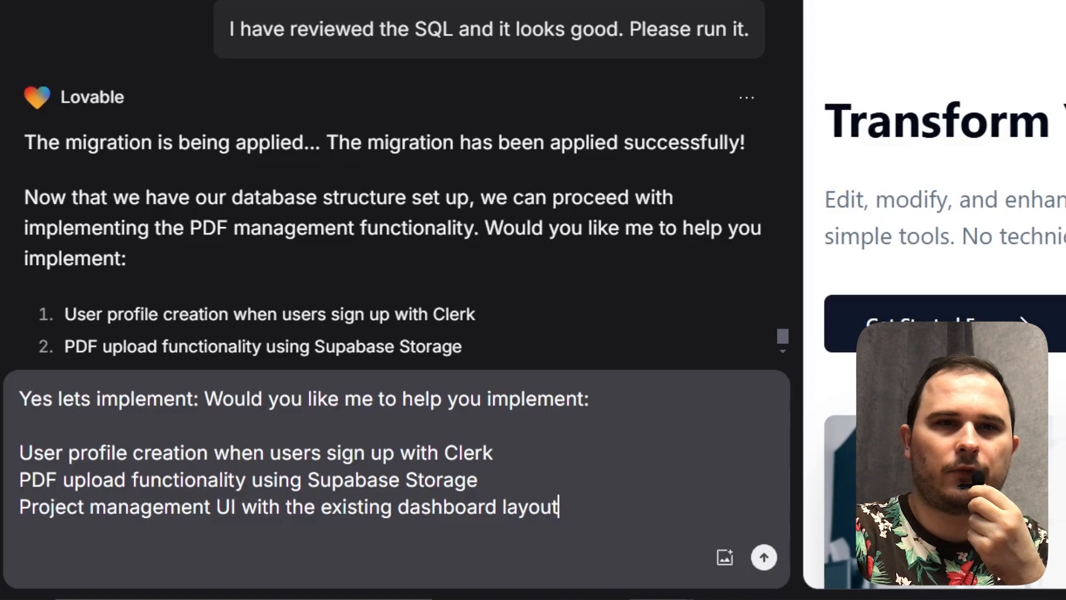
pyautogui.moveTo(206, 399); pyautogui.dragTo(588, 399)
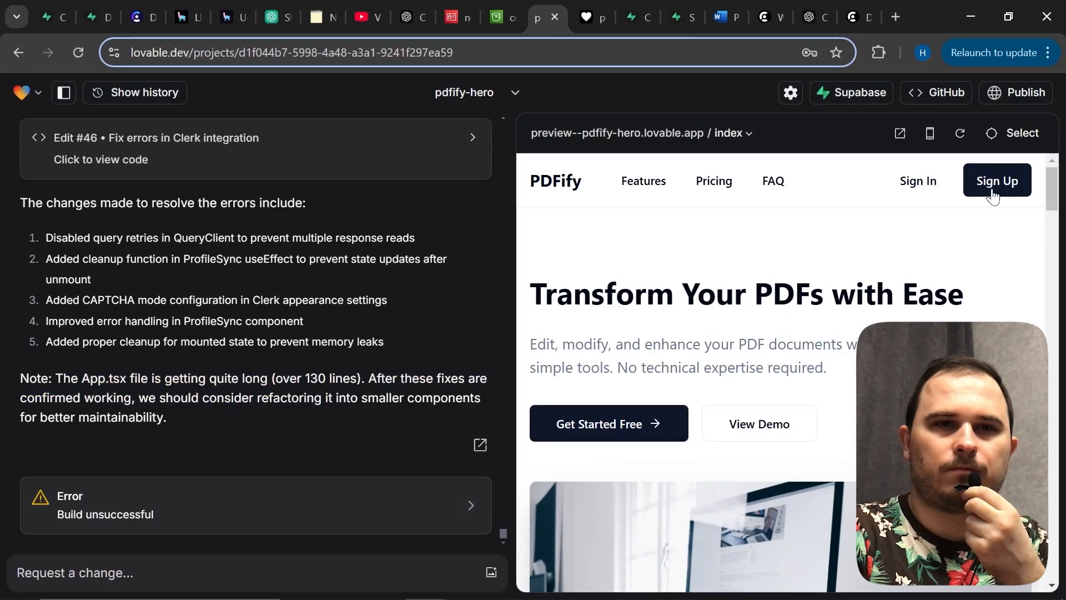
# - Sign up in the PDFify preview and fetch the verification code from the email inbox
pyautogui.click(997, 181)
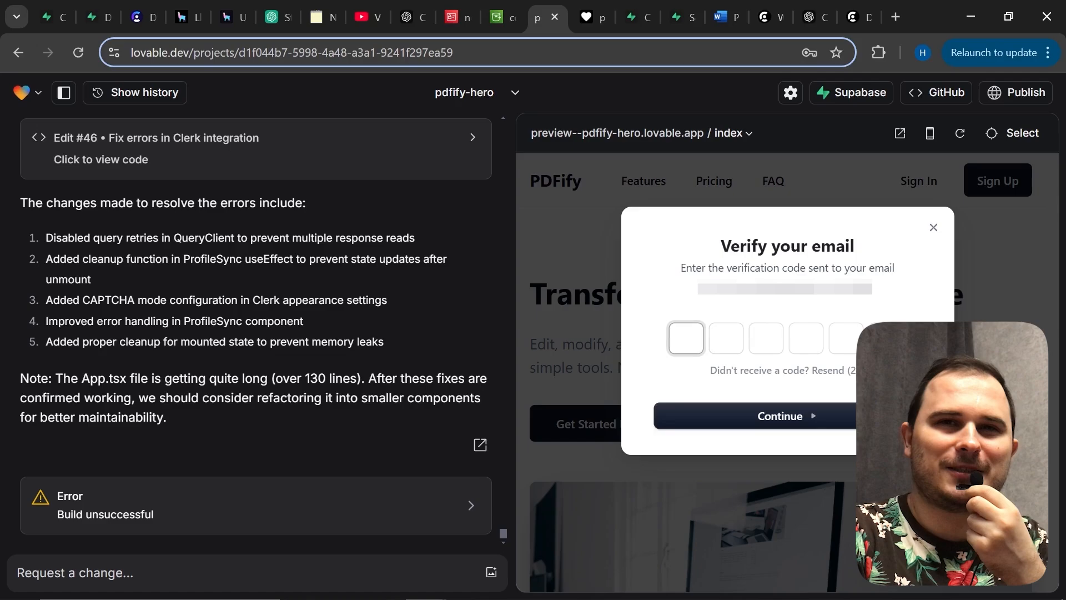
pyautogui.click(585, 16)
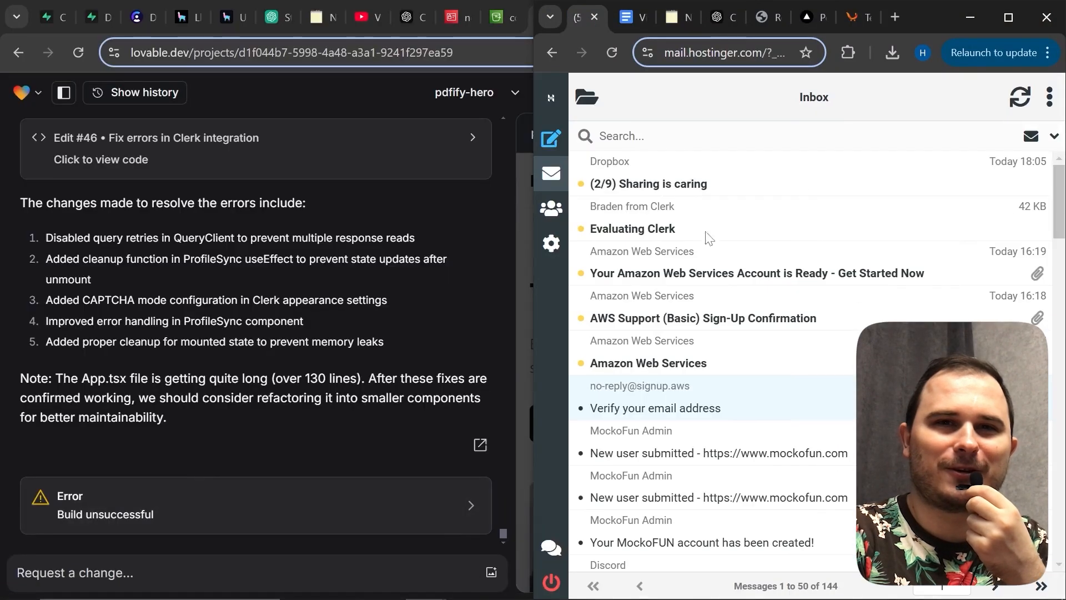
pyautogui.click(655, 408)
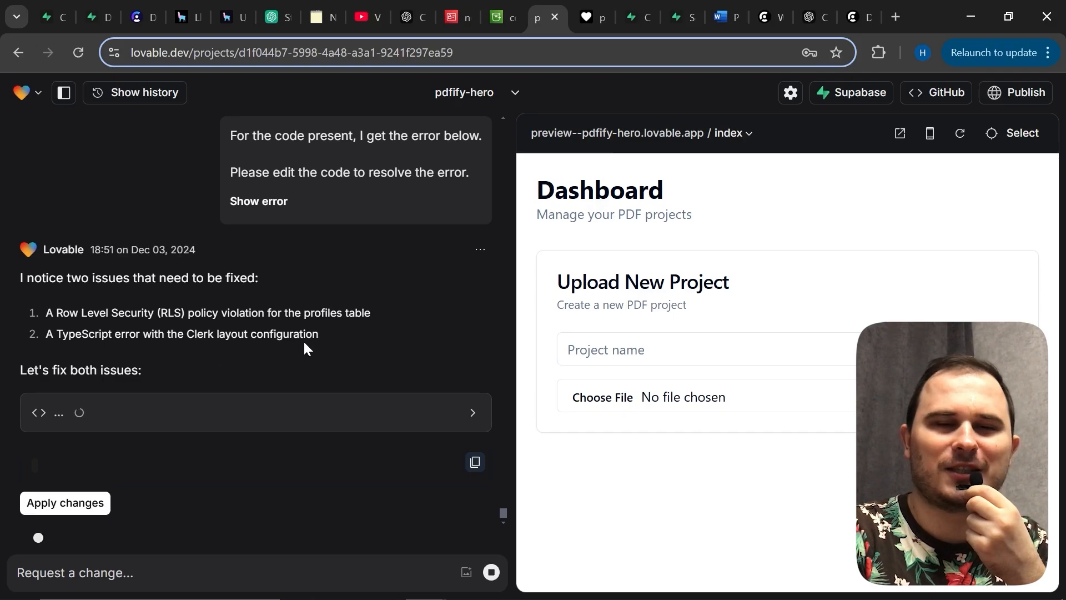
pyautogui.moveTo(150, 412)
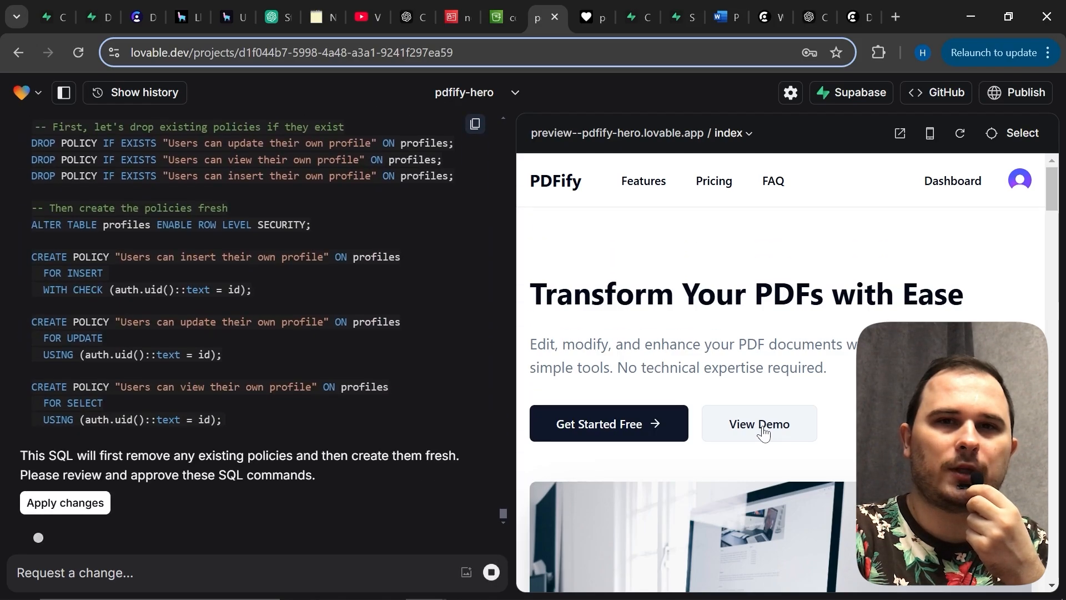
# - Approve the profiles policy SQL and ProfileSync fix, then try creating the PDF Test project with a file
pyautogui.click(64, 502)
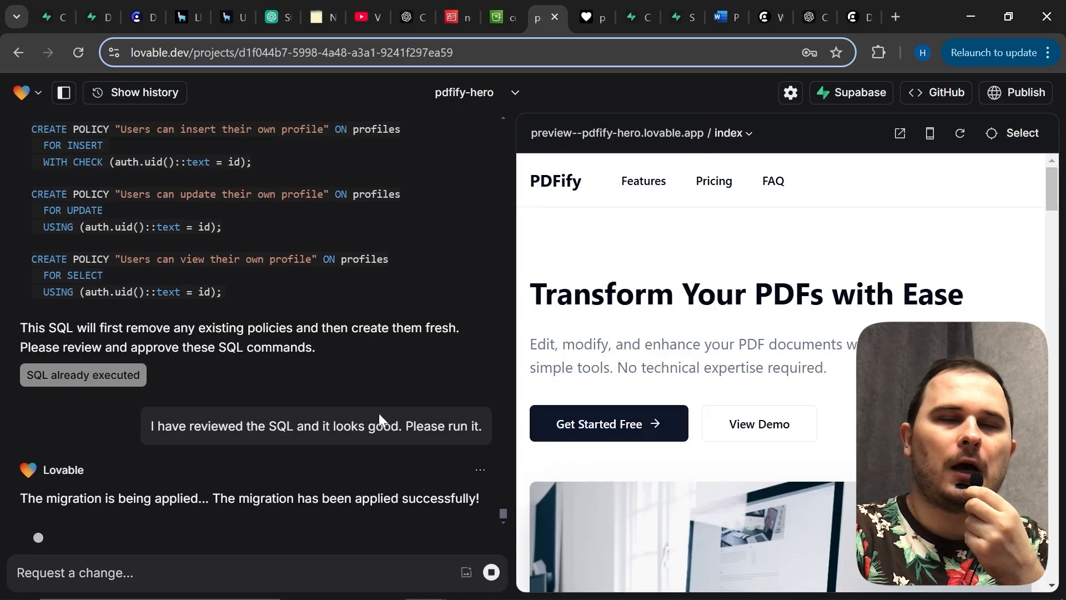
pyautogui.click(1018, 181)
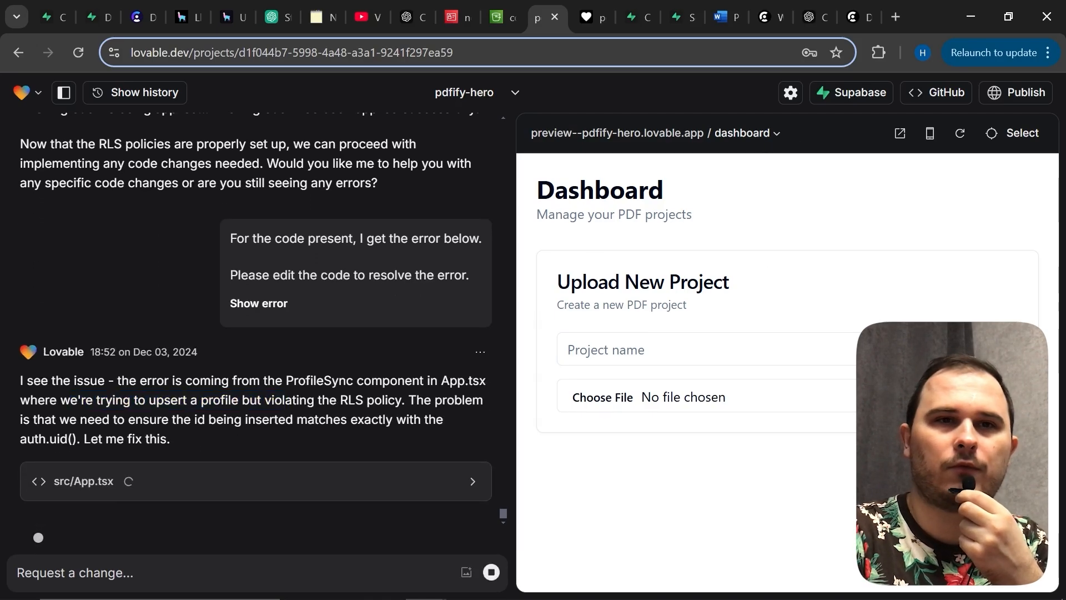
pyautogui.click(84, 480)
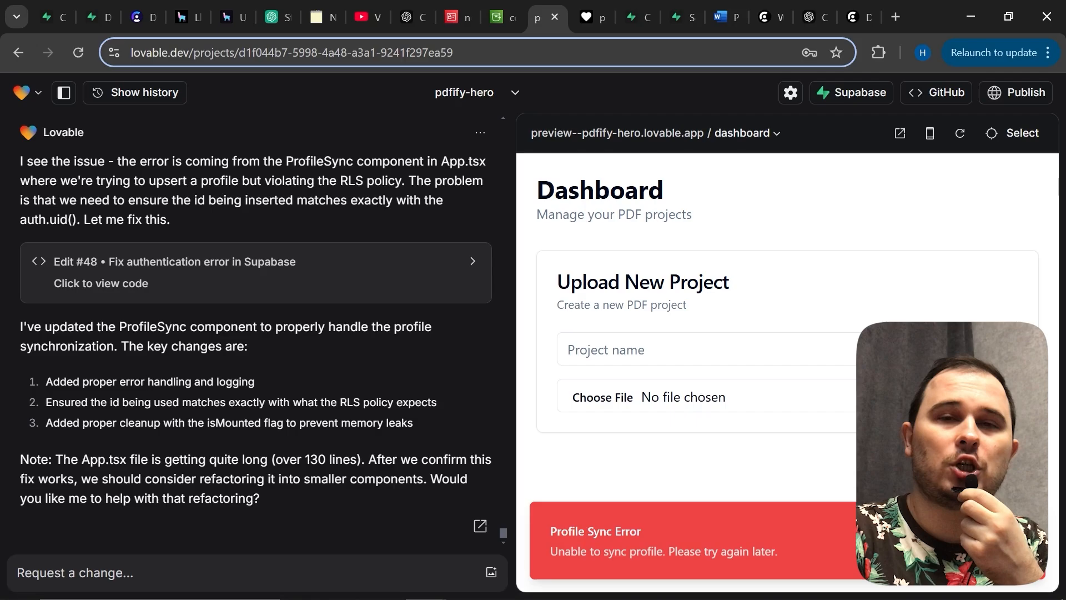
pyautogui.click(601, 397)
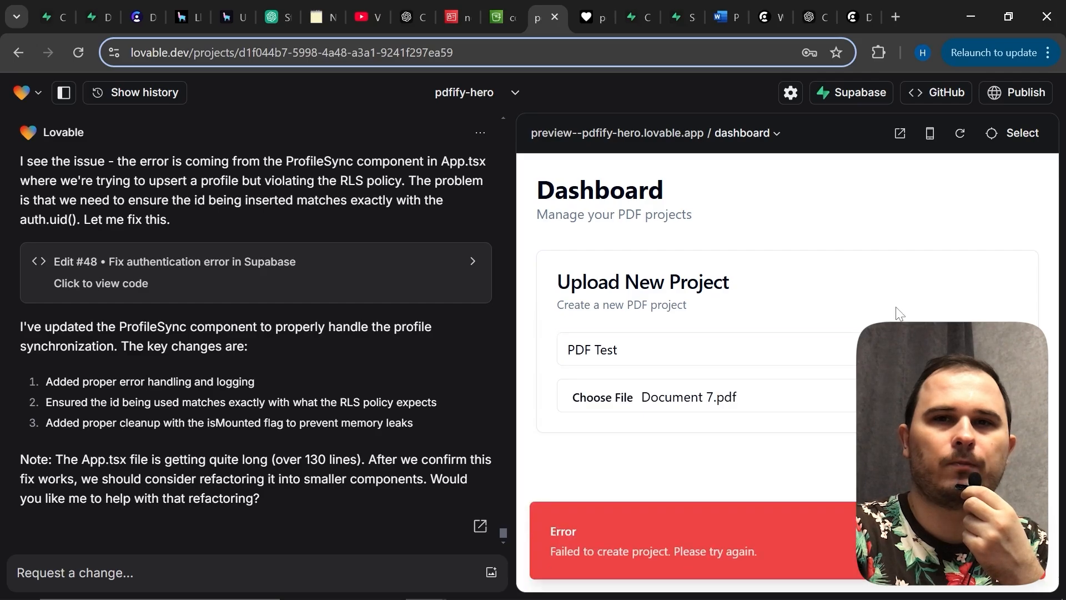
# - Reply 'Okay for now lets go with Supabase... Lets implement Phase 1' to proceed with the PDF viewer
pyautogui.write('Okay for')
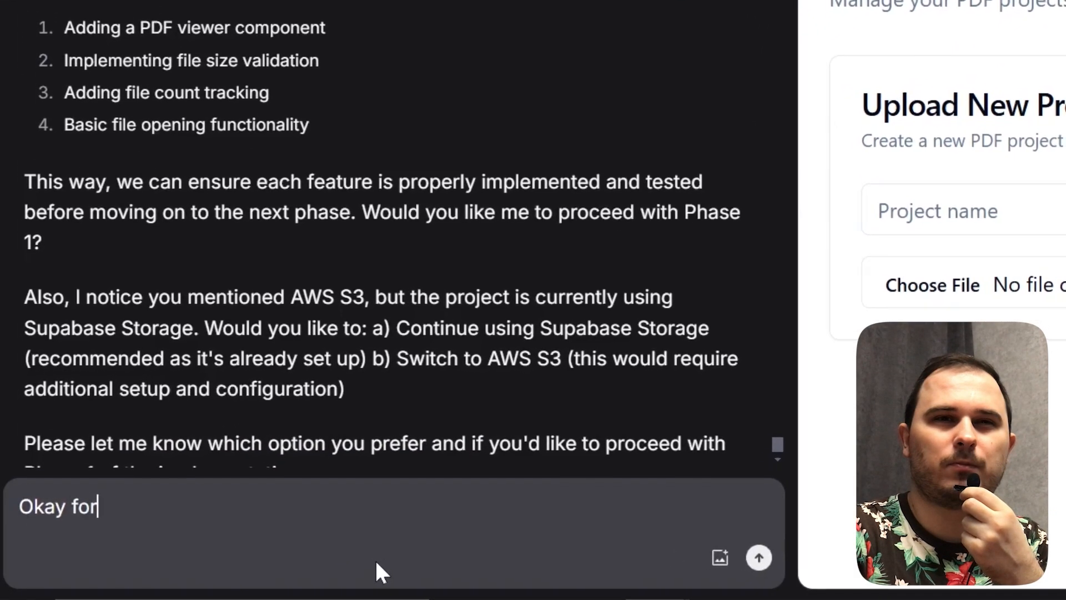
pyautogui.write('now lets go wi')
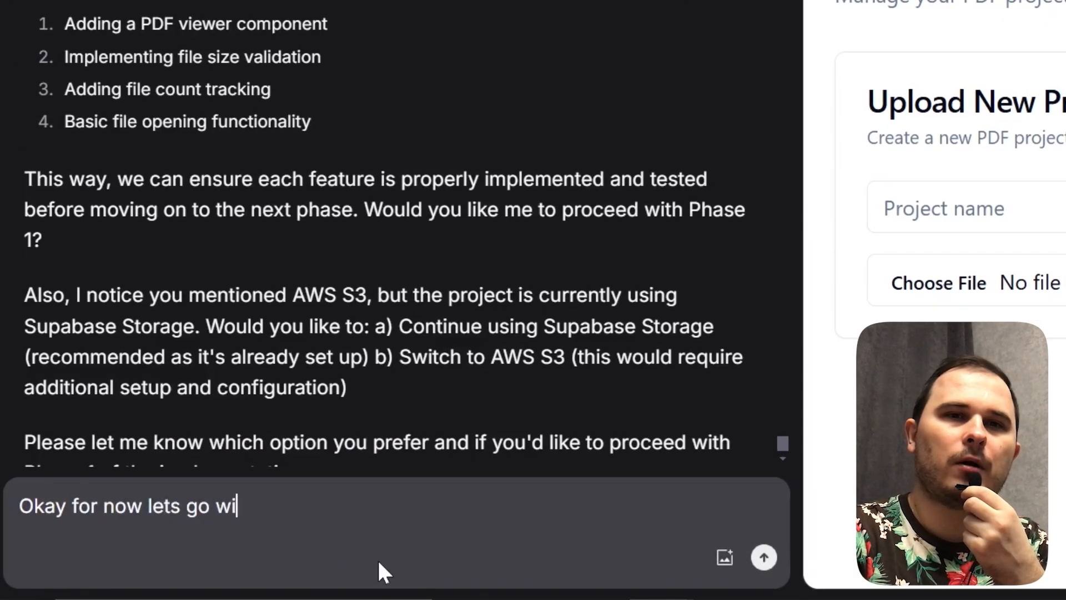
pyautogui.write('th Supabase')
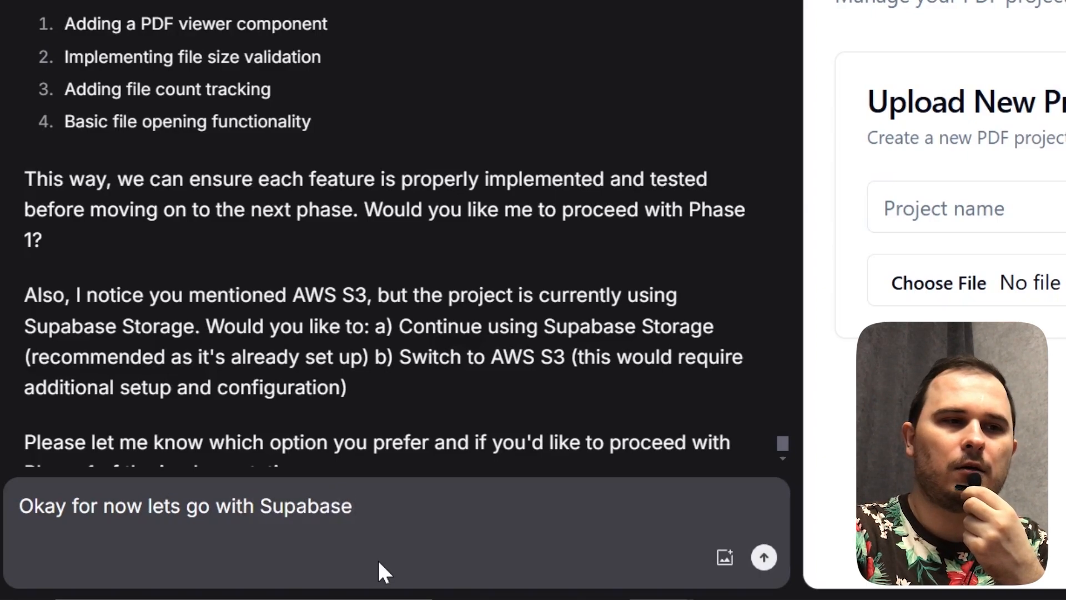
pyautogui.write('Lets impl')
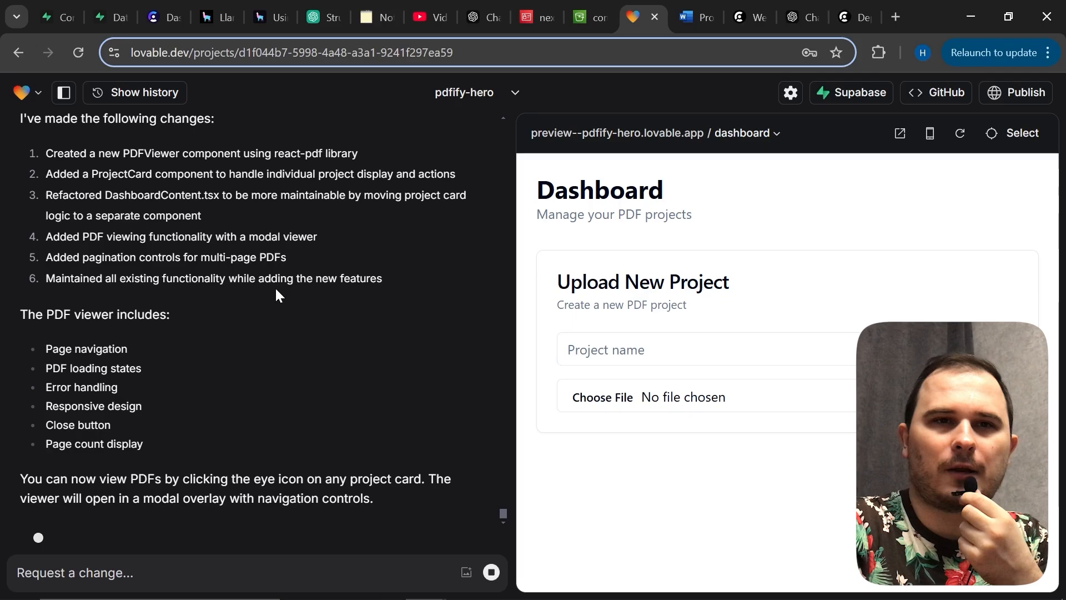
# - Pick Document 7.pdf and name the new project 'Test' in the dashboard upload form
pyautogui.scroll(-3)
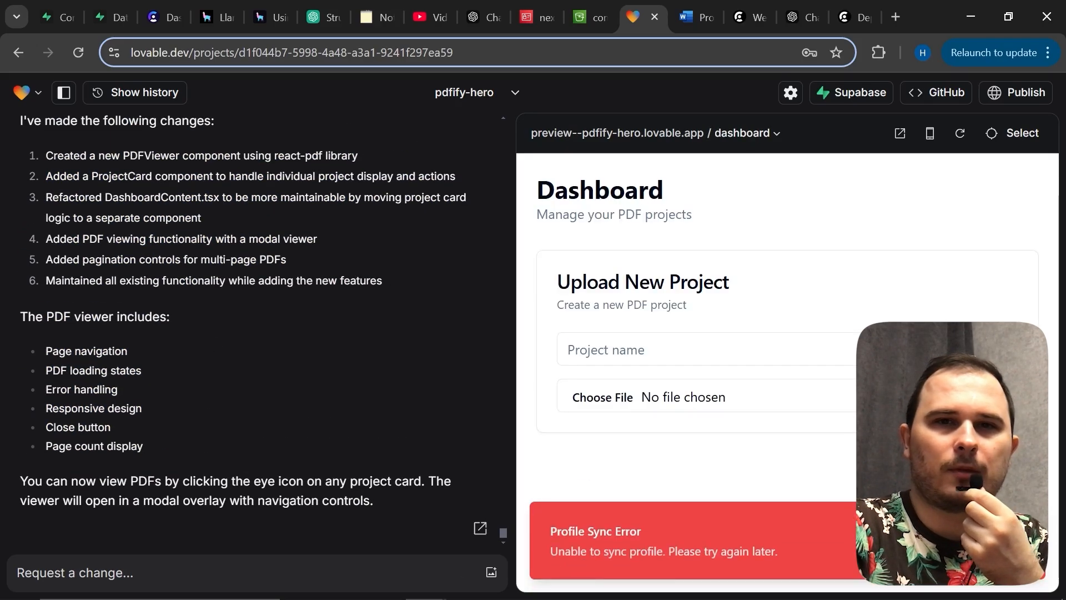
pyautogui.click(602, 397)
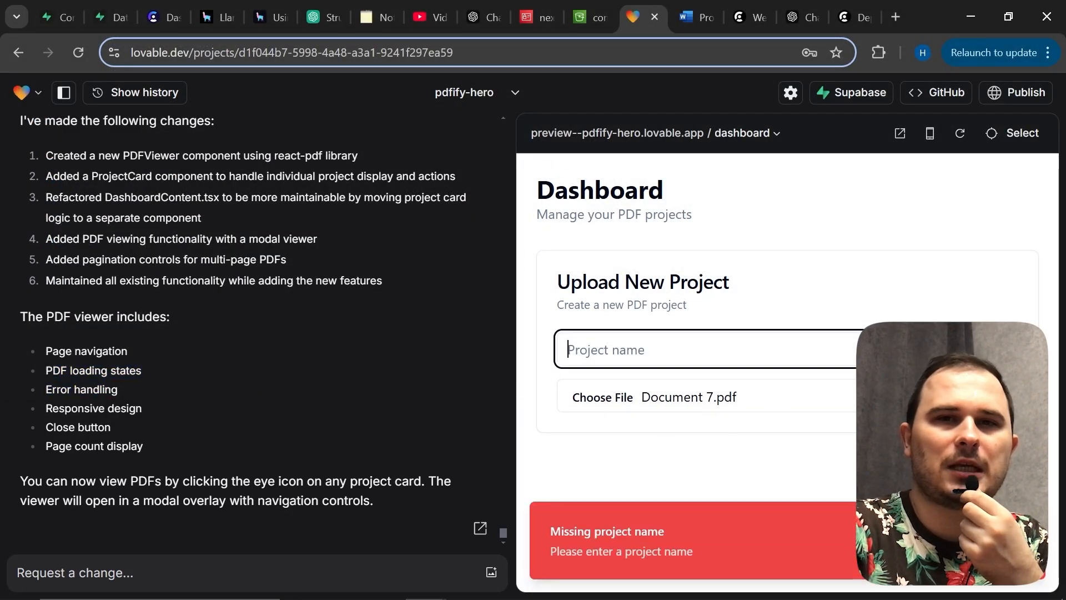
pyautogui.write('Test')
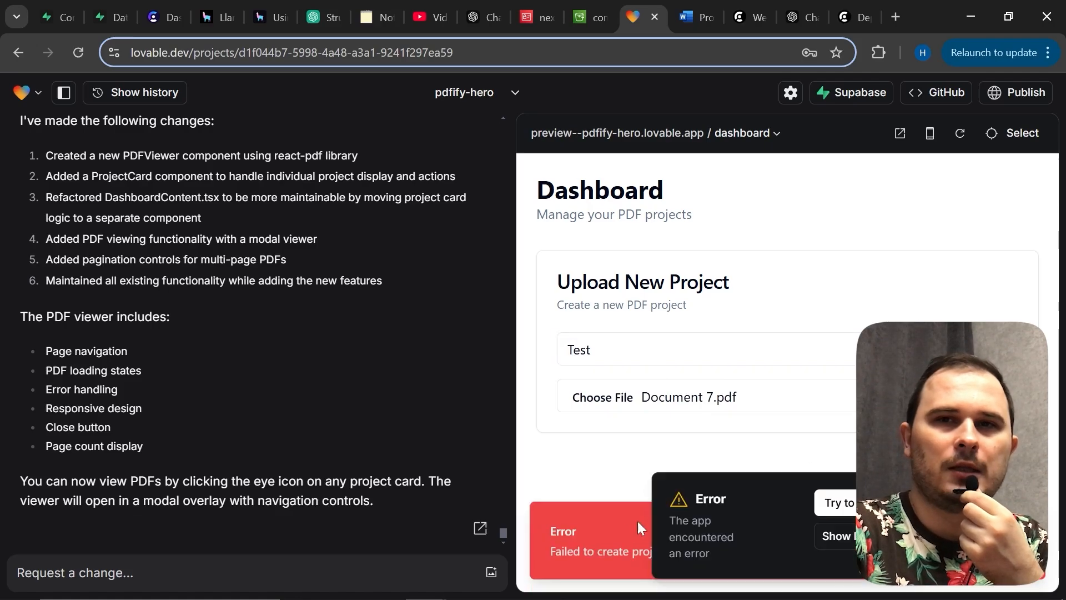
pyautogui.scroll(-3)
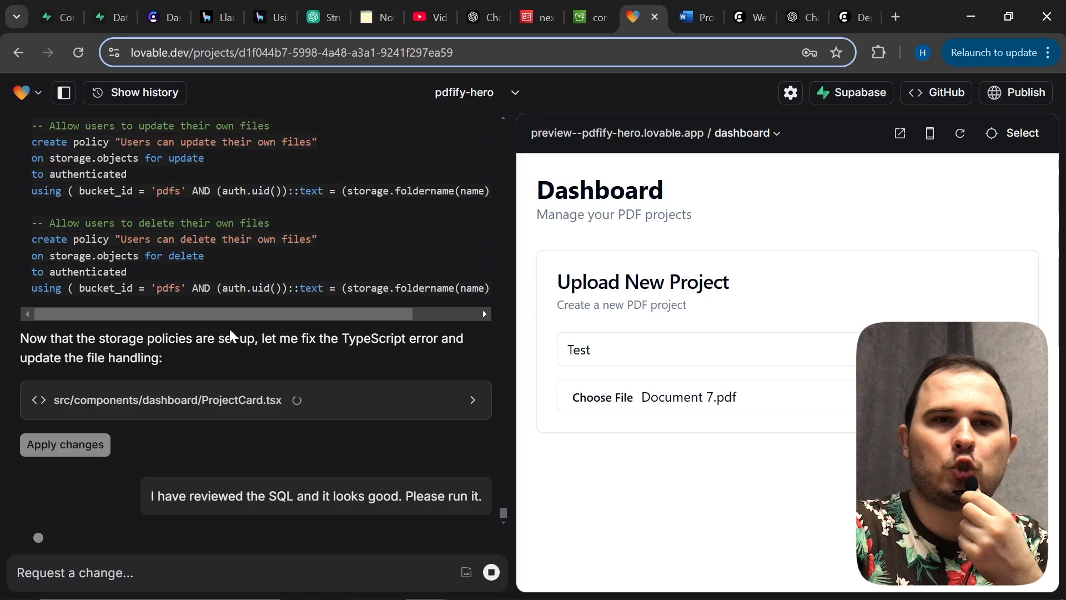
pyautogui.moveTo(381, 377)
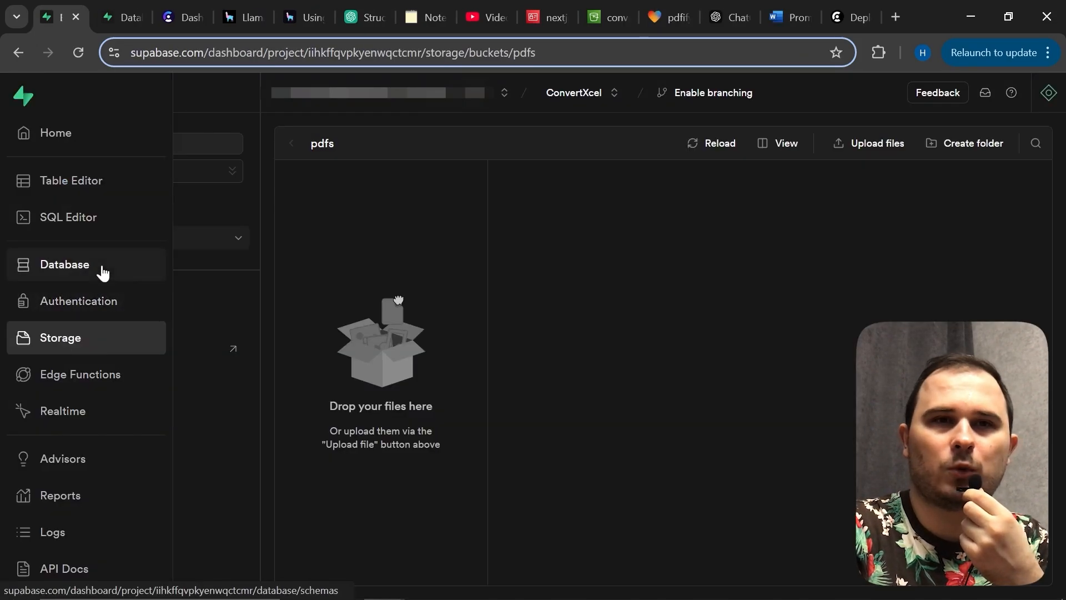
# - View the projects and profiles tables in the Schema Visualizer diagram
pyautogui.click(64, 264)
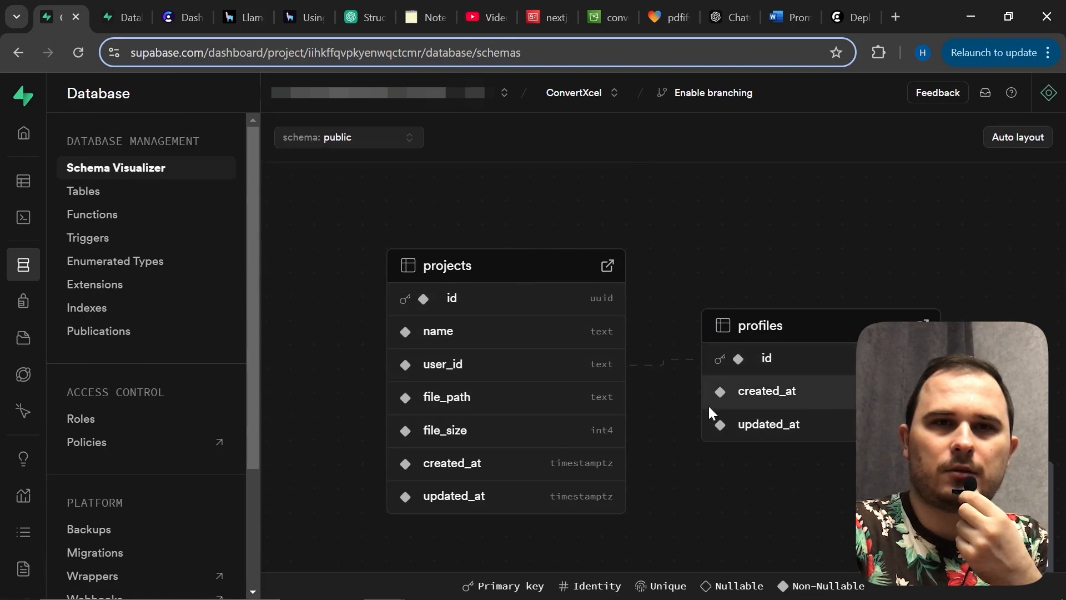
pyautogui.moveTo(709, 413); pyautogui.dragTo(359, 362)
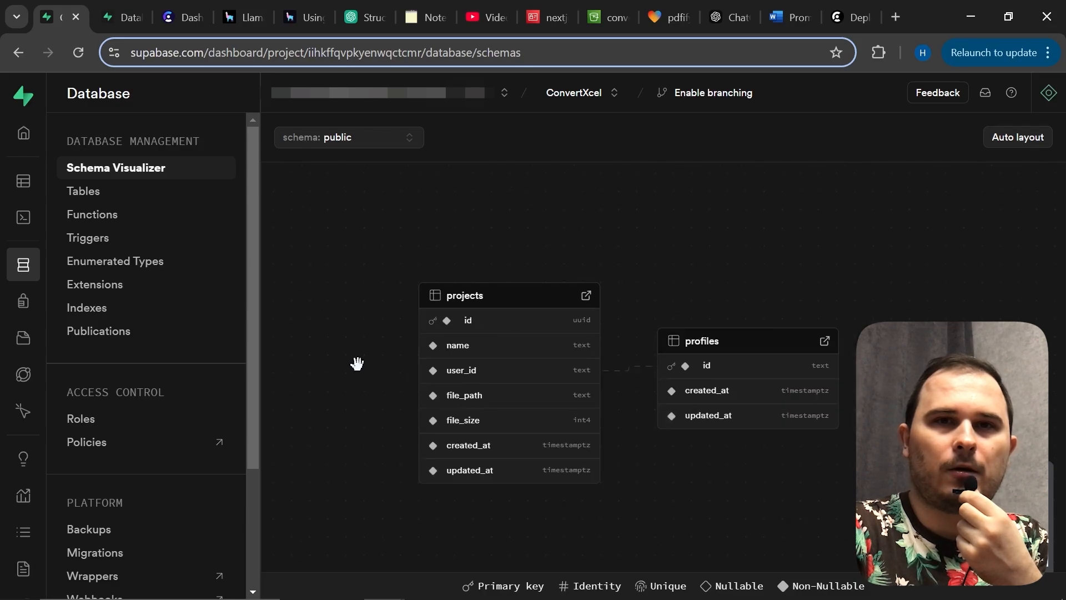
pyautogui.scroll(-3)
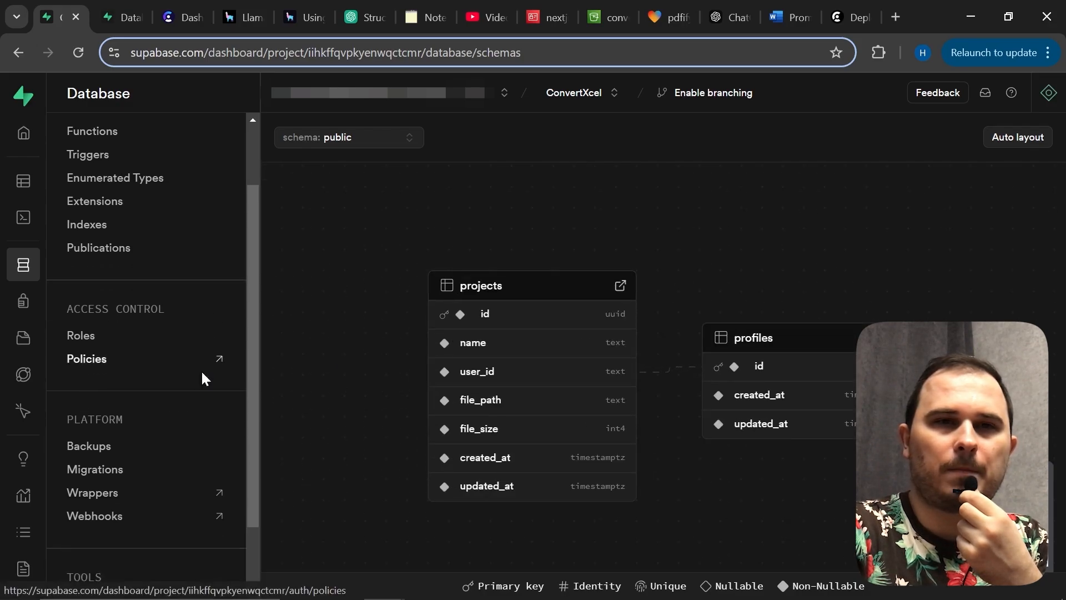
pyautogui.scroll(-3)
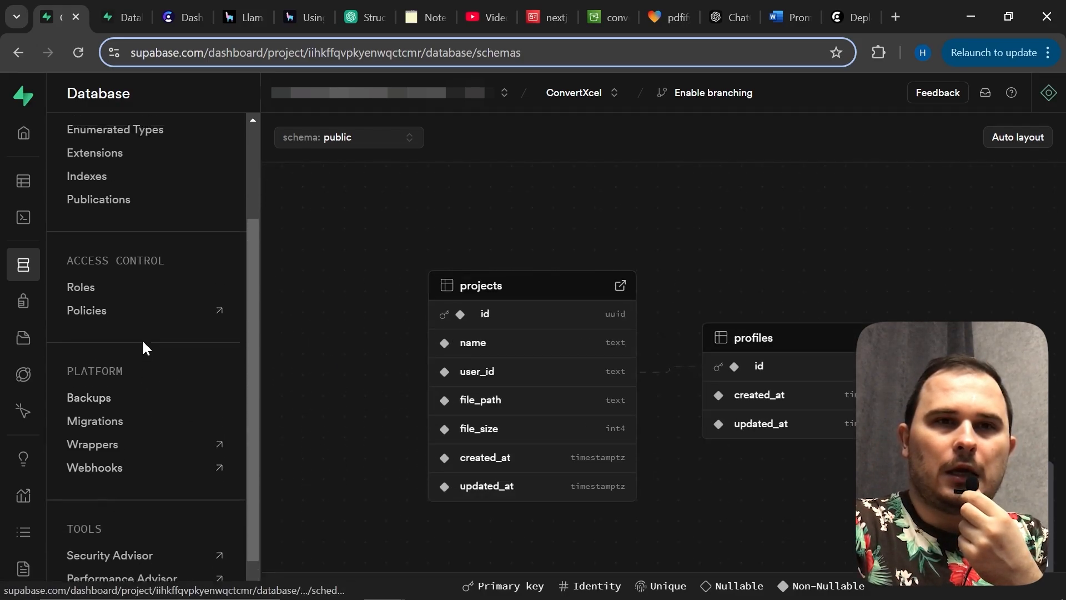
# - Switch to the Table Editor and look at the profiles table
pyautogui.click(23, 181)
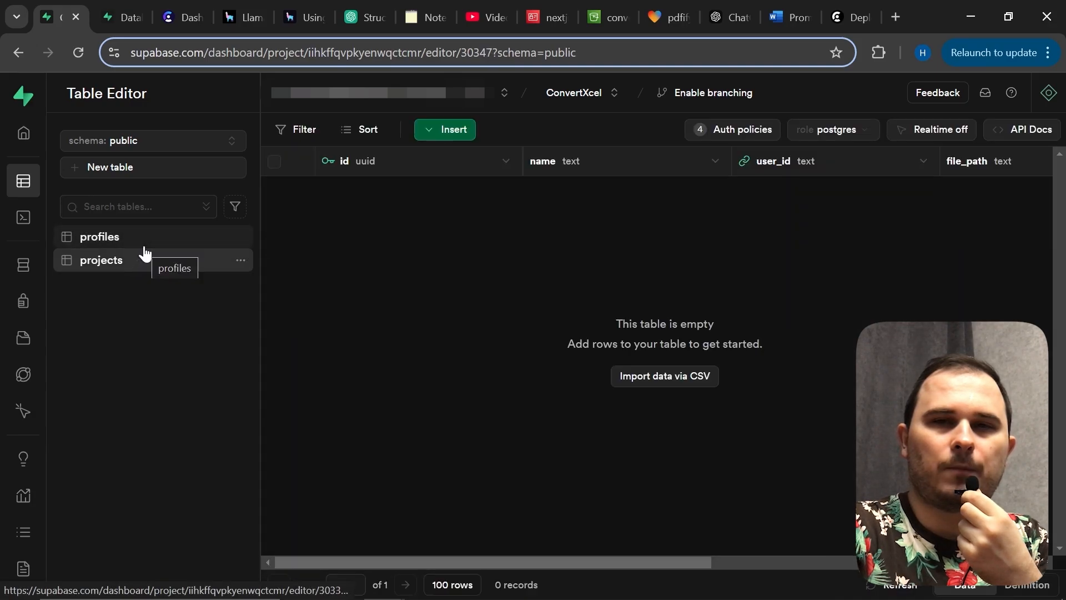
pyautogui.click(596, 17)
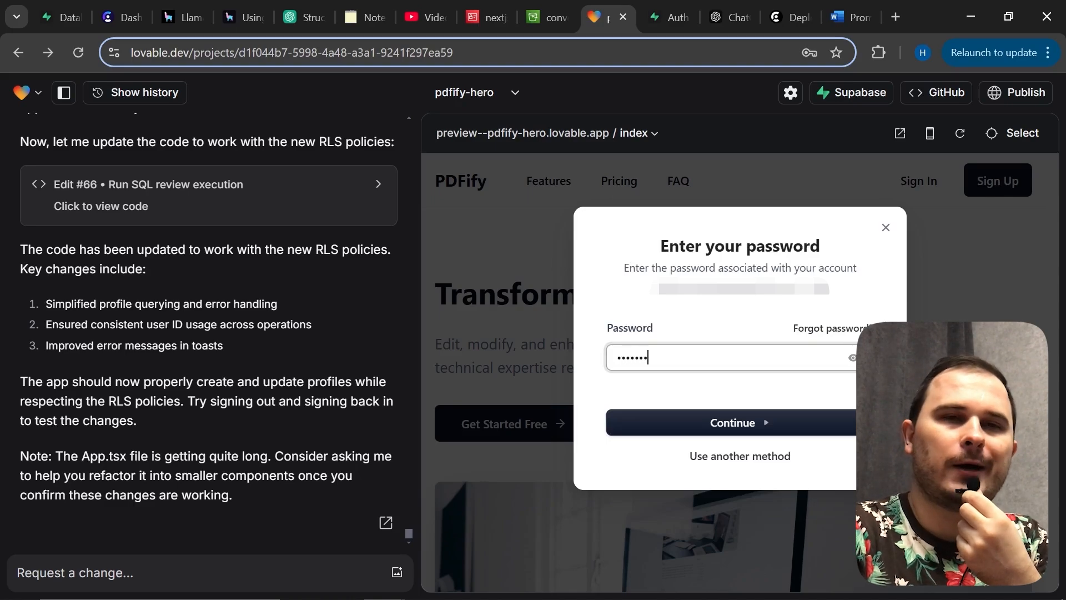
# - Submit the password to sign in to PDFify, then head to Supabase to check profiles policies
pyautogui.click(730, 422)
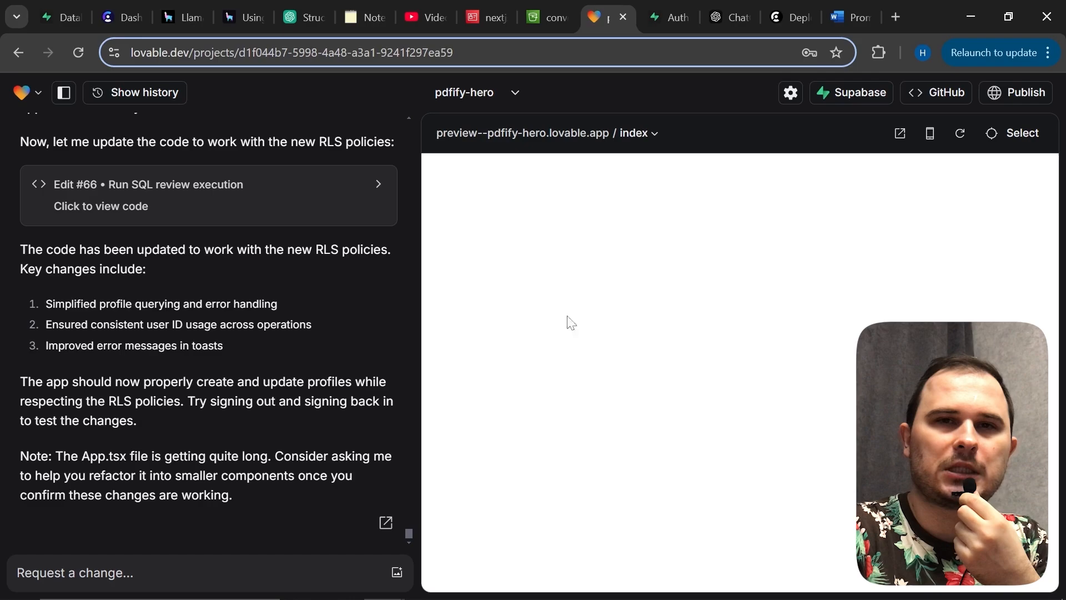
pyautogui.moveTo(599, 311)
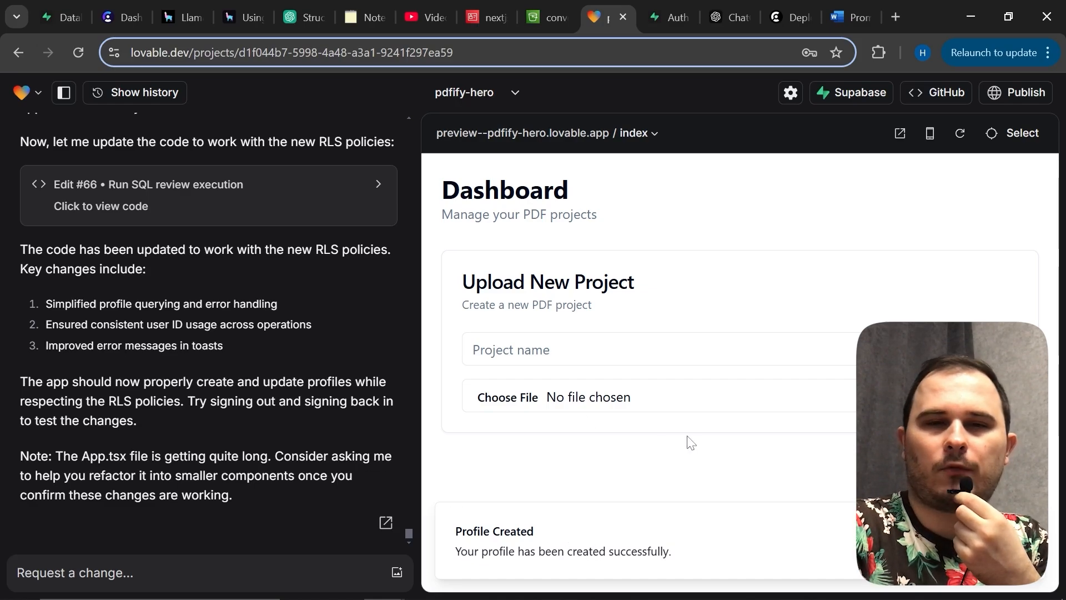
pyautogui.click(657, 16)
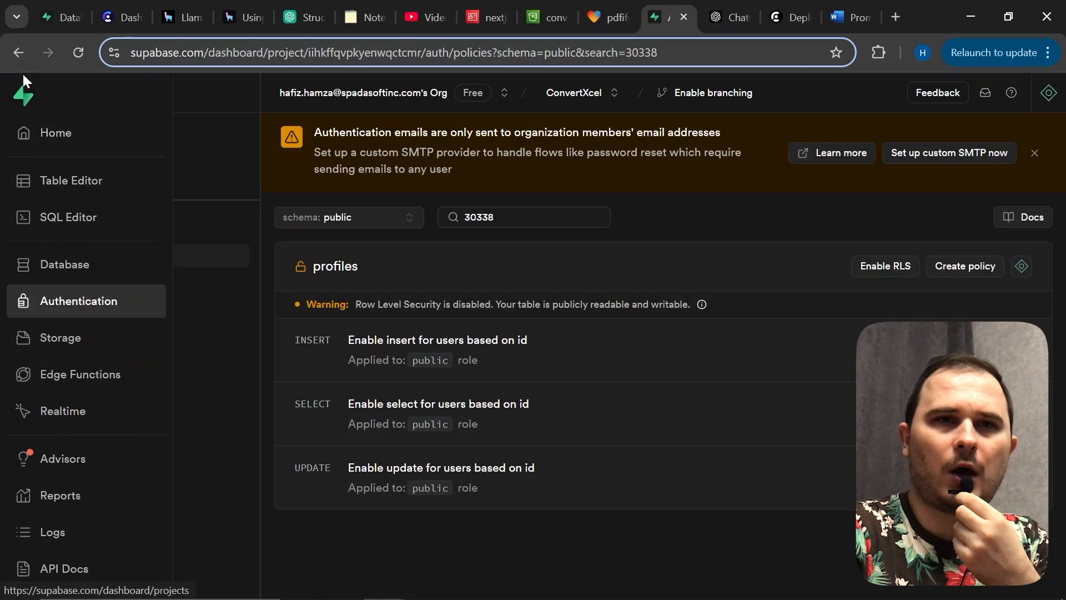
pyautogui.moveTo(64, 265)
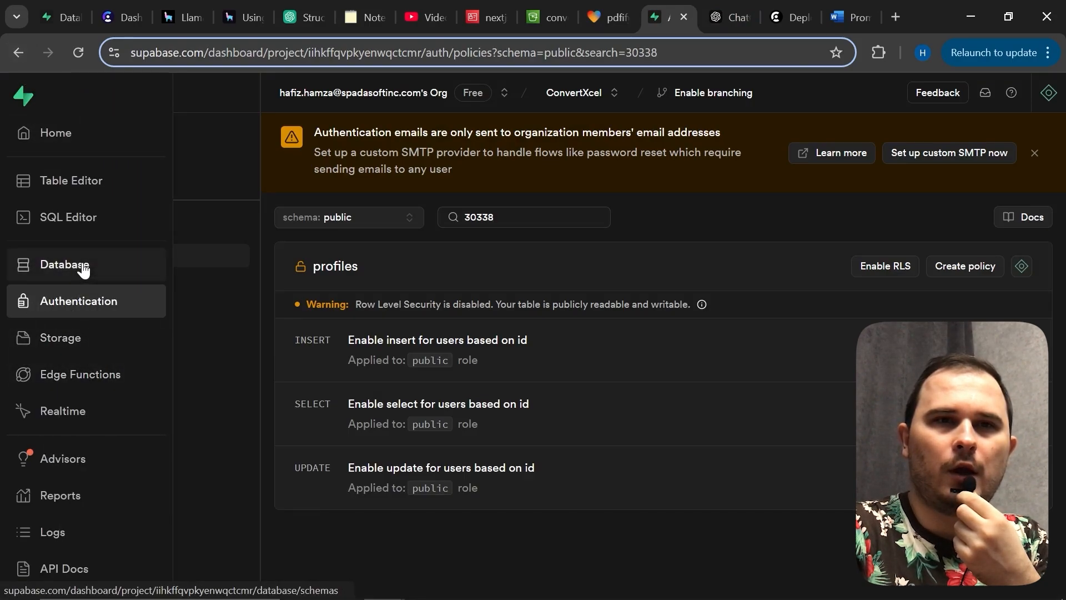
# - Inspect the single user record in the profiles table, then return to the Lovable project
pyautogui.click(65, 264)
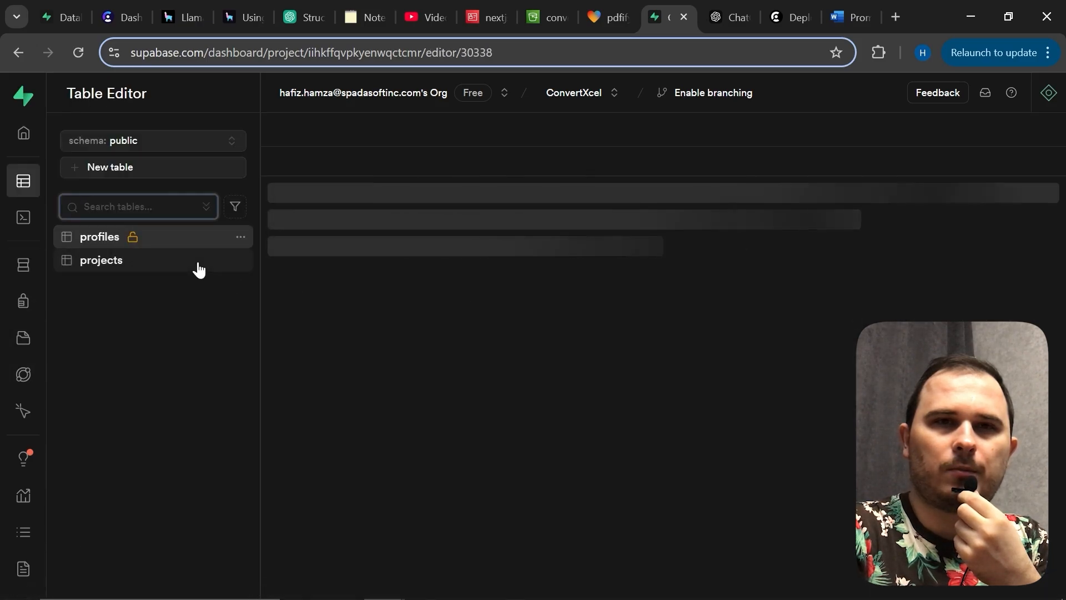
pyautogui.click(99, 236)
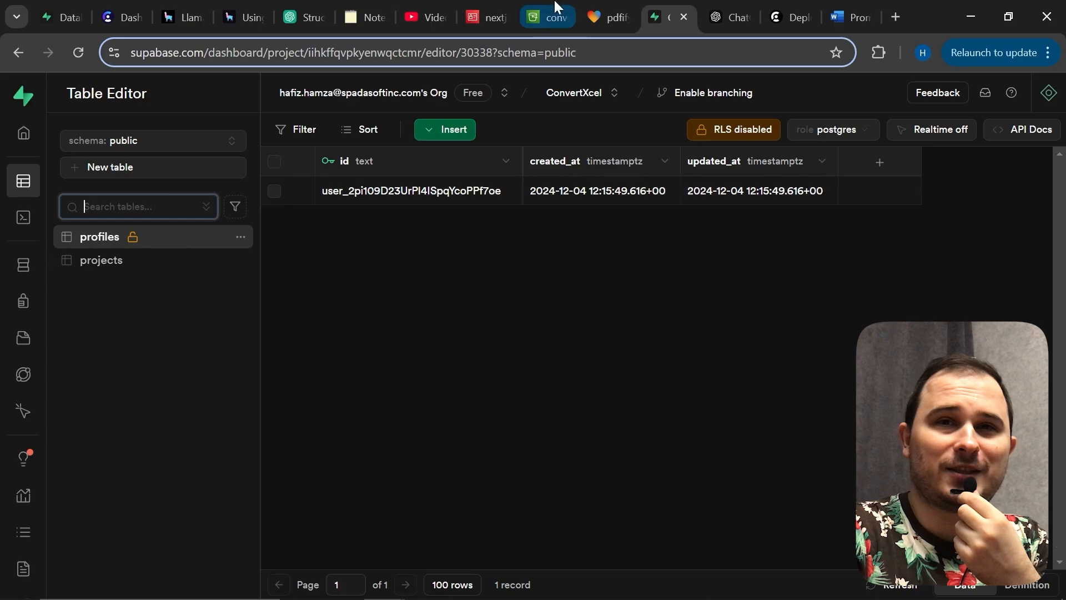
pyautogui.click(602, 16)
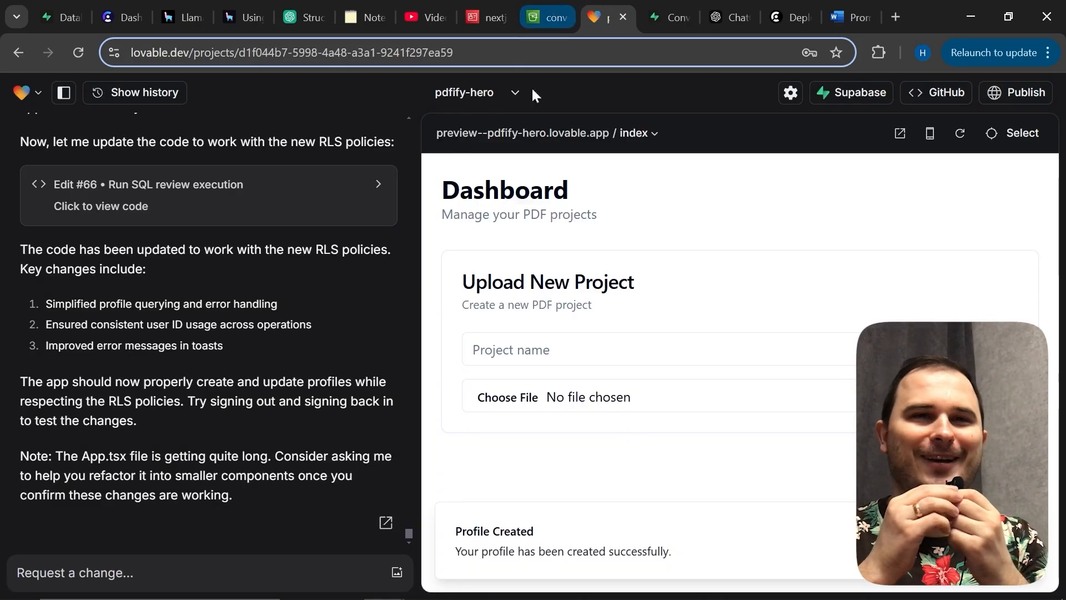
# - Upload a 'test' project with Document 7, which fails with a row-level security error, then switch to Supabase
pyautogui.write('t')
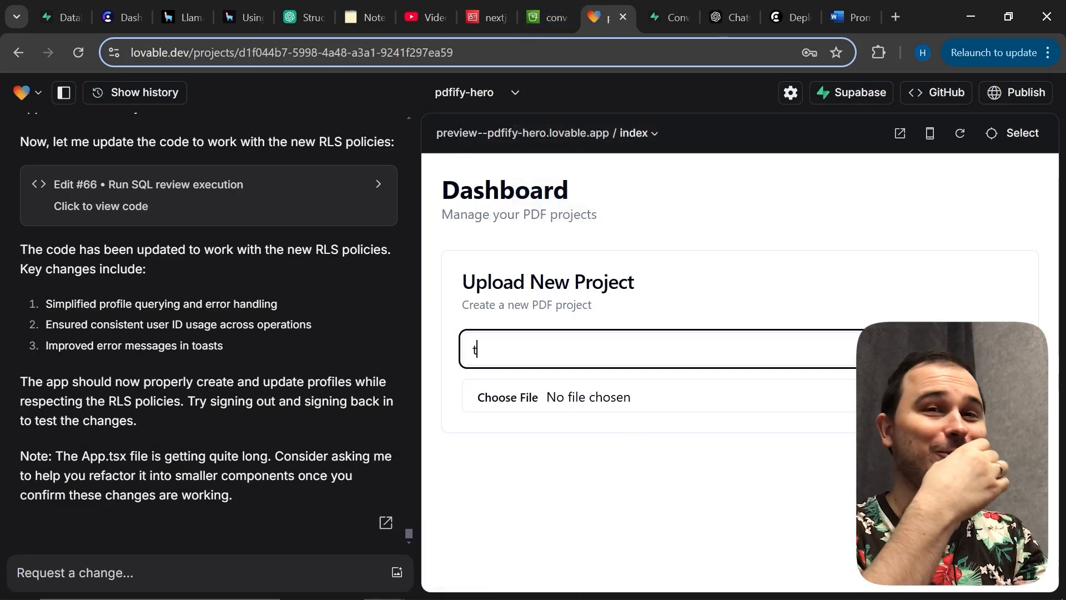
pyautogui.write('est')
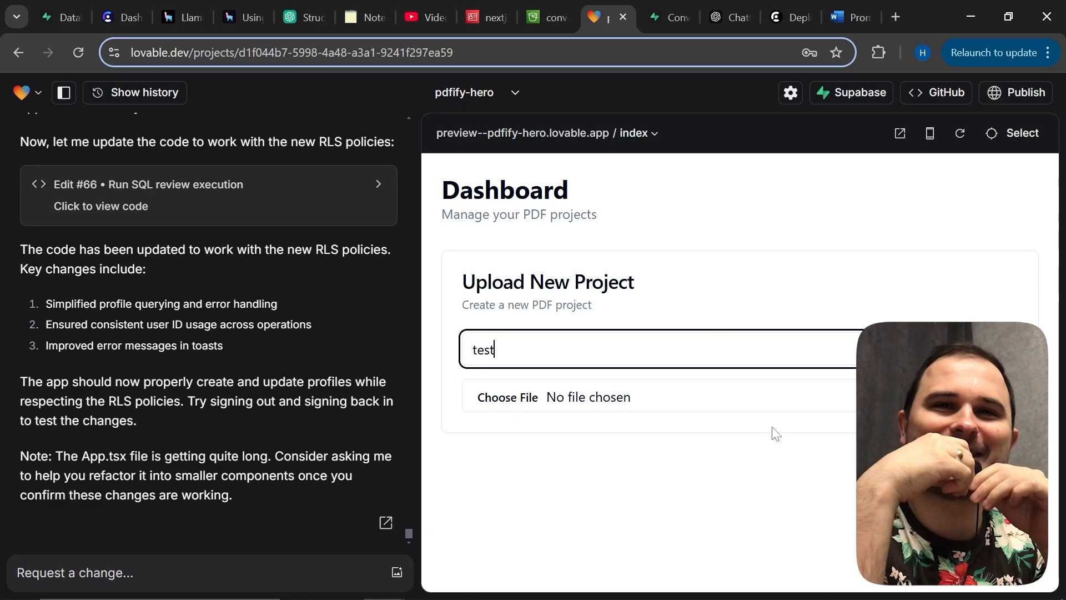
pyautogui.click(507, 397)
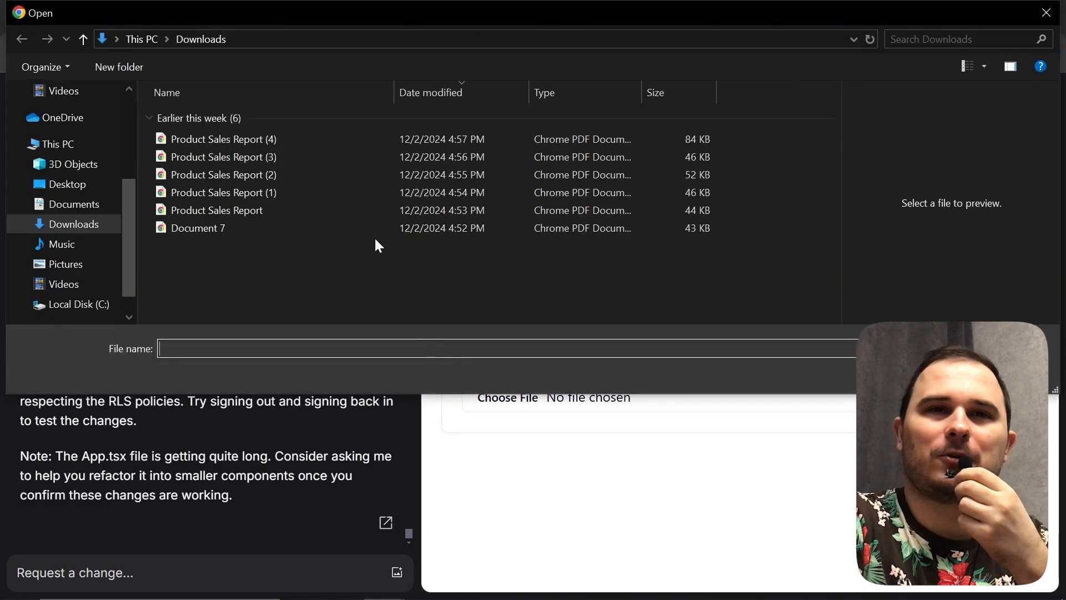
pyautogui.doubleClick(198, 228)
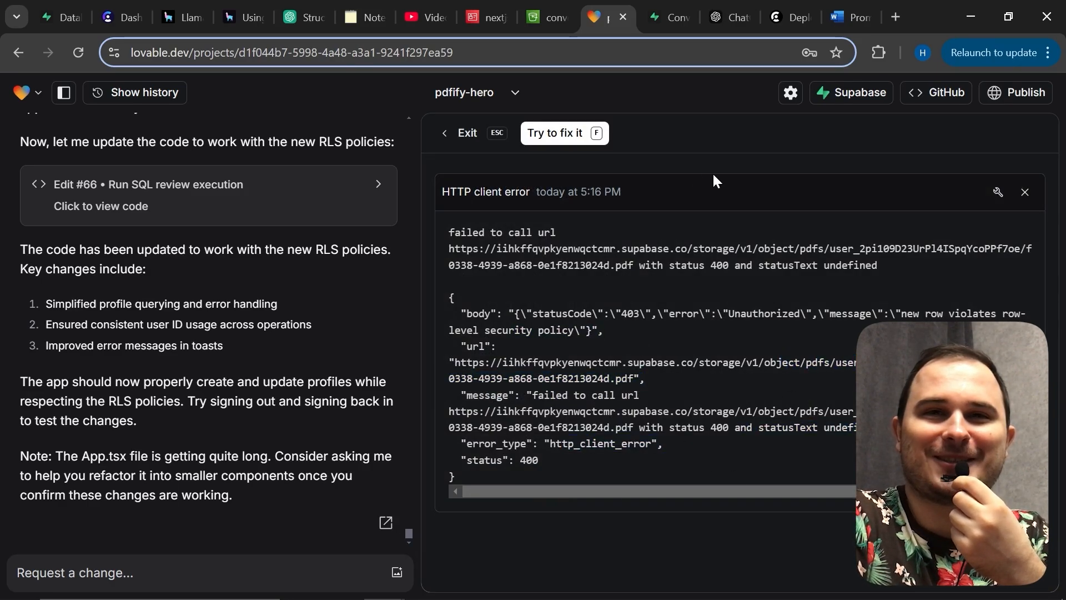
pyautogui.click(669, 17)
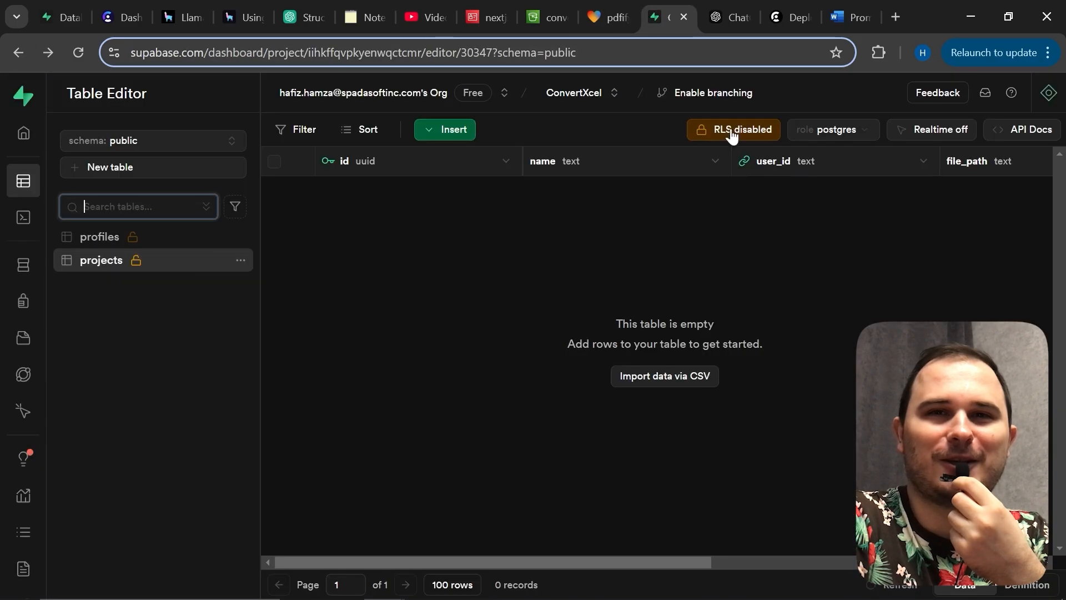
# - Dismiss the upload error, confirm the projects table is empty with RLS disabled, and return to Lovable
pyautogui.click(601, 16)
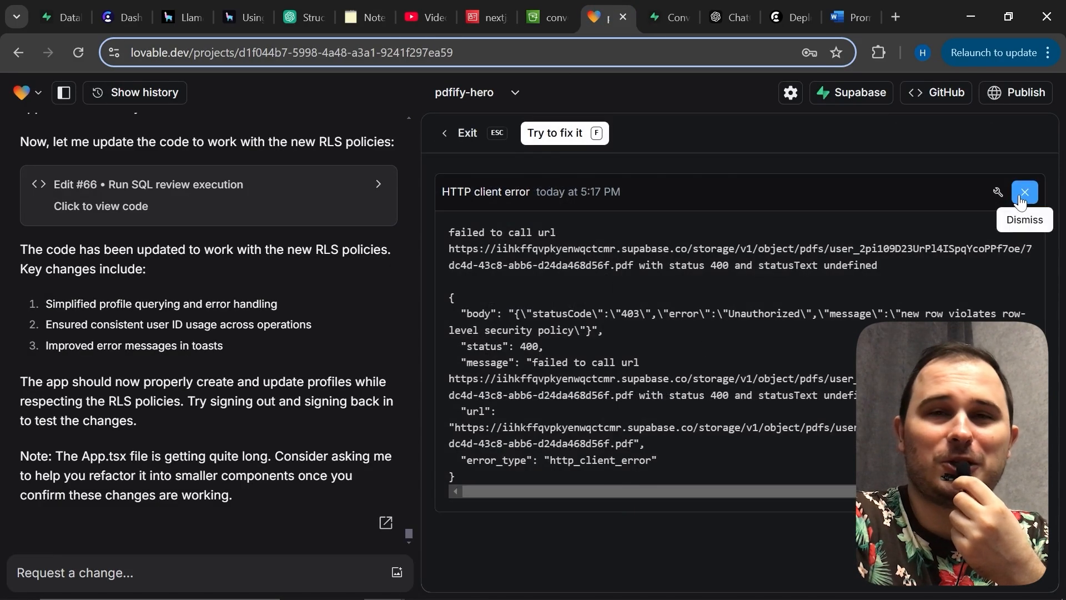
pyautogui.click(1025, 192)
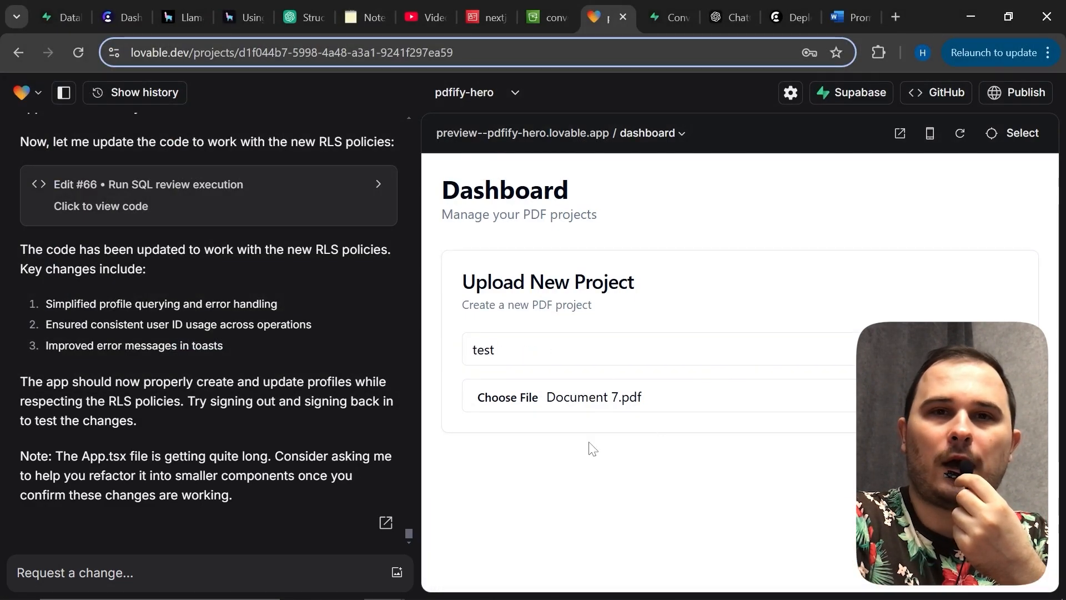
pyautogui.click(670, 17)
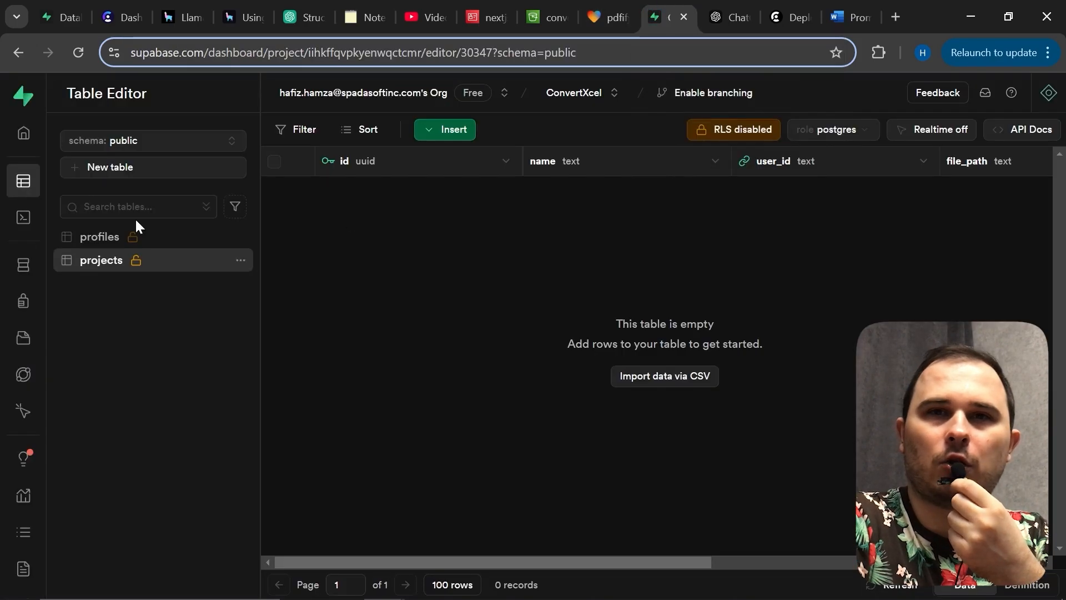
pyautogui.hscroll(3)
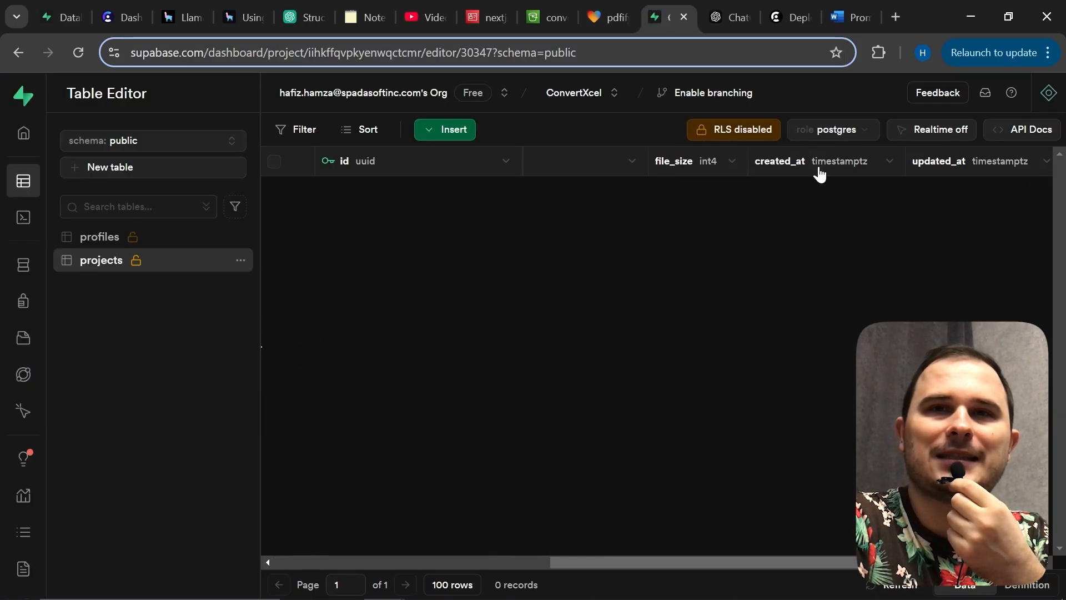
pyautogui.click(604, 16)
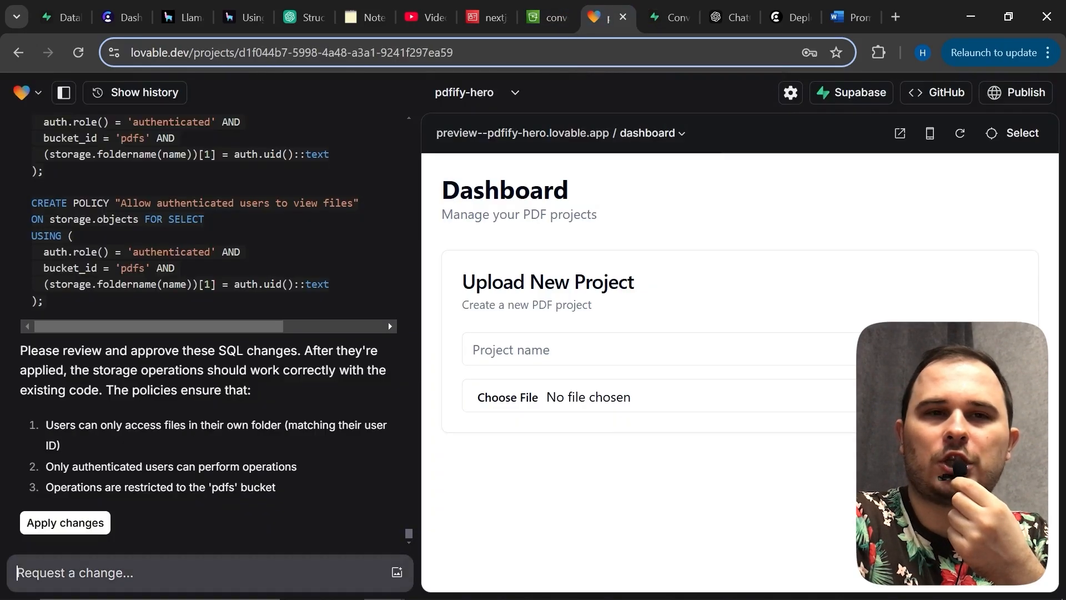
# - Tell Lovable 'I have disabled RLS Policies in projects', retry the test upload, then check projects policies in Supabase
pyautogui.write('I have disabled RLS Policies in projects')
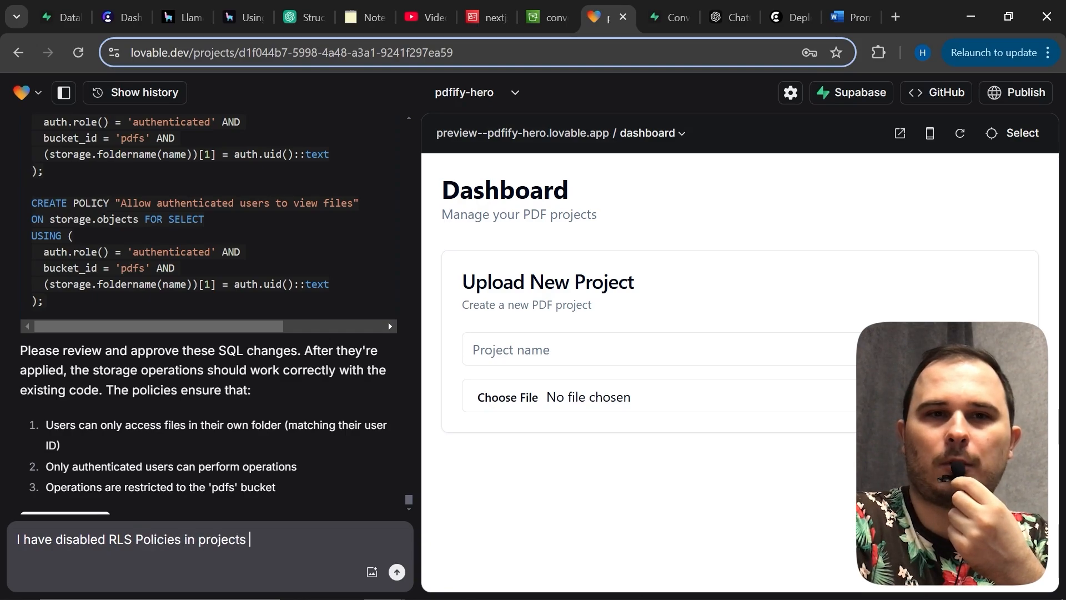
pyautogui.click(396, 572)
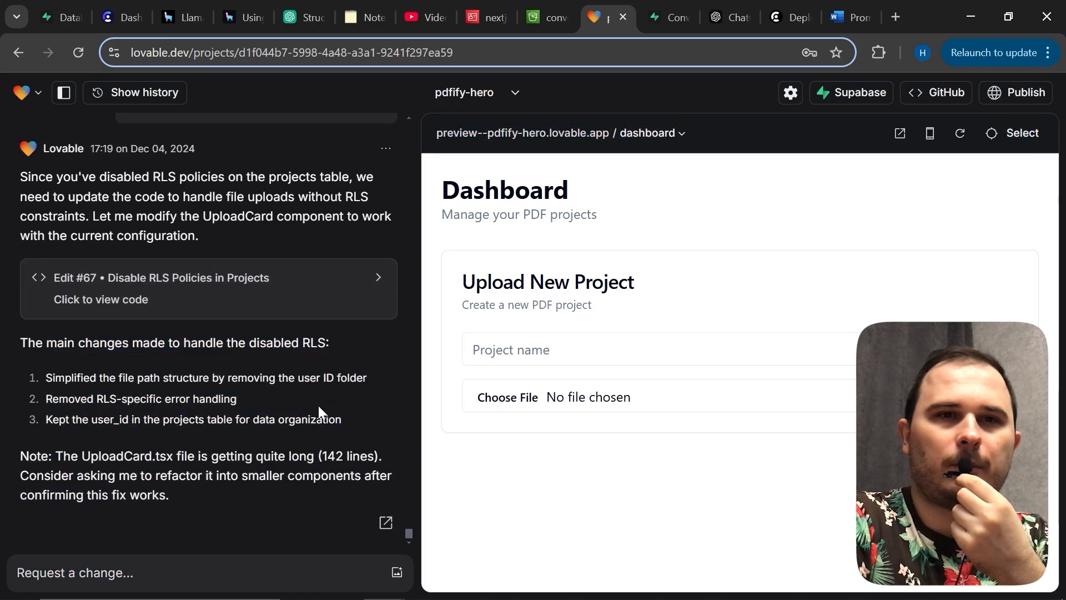
pyautogui.click(508, 397)
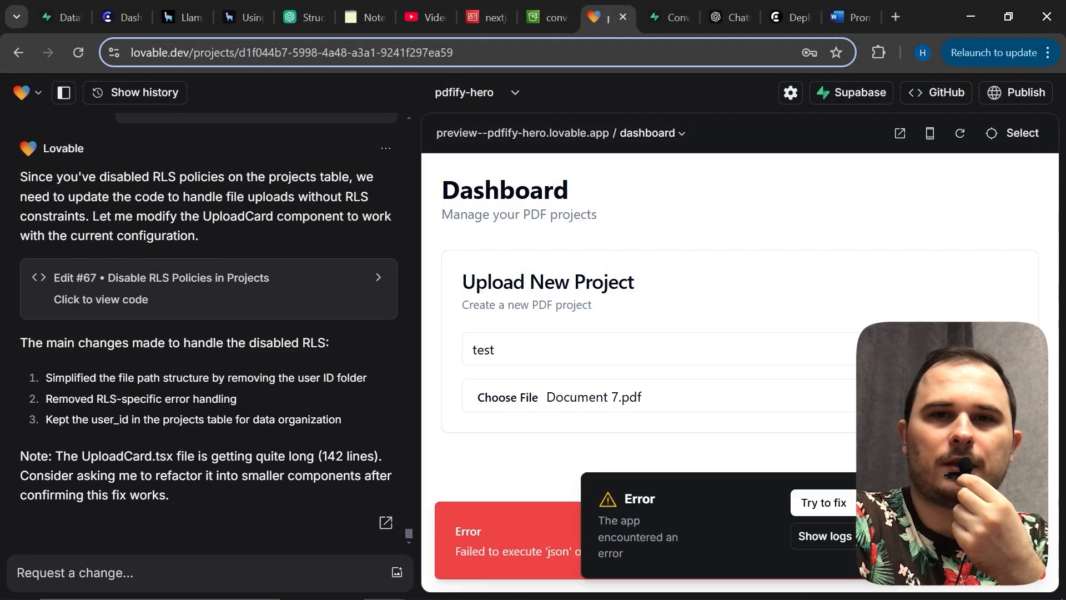
pyautogui.click(669, 16)
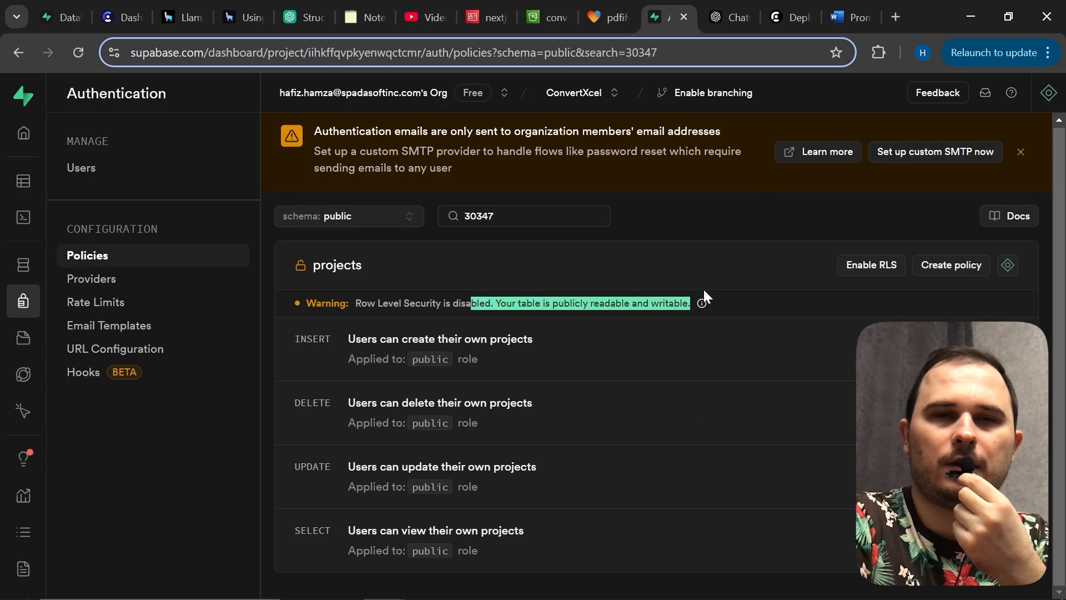
pyautogui.moveTo(201, 232)
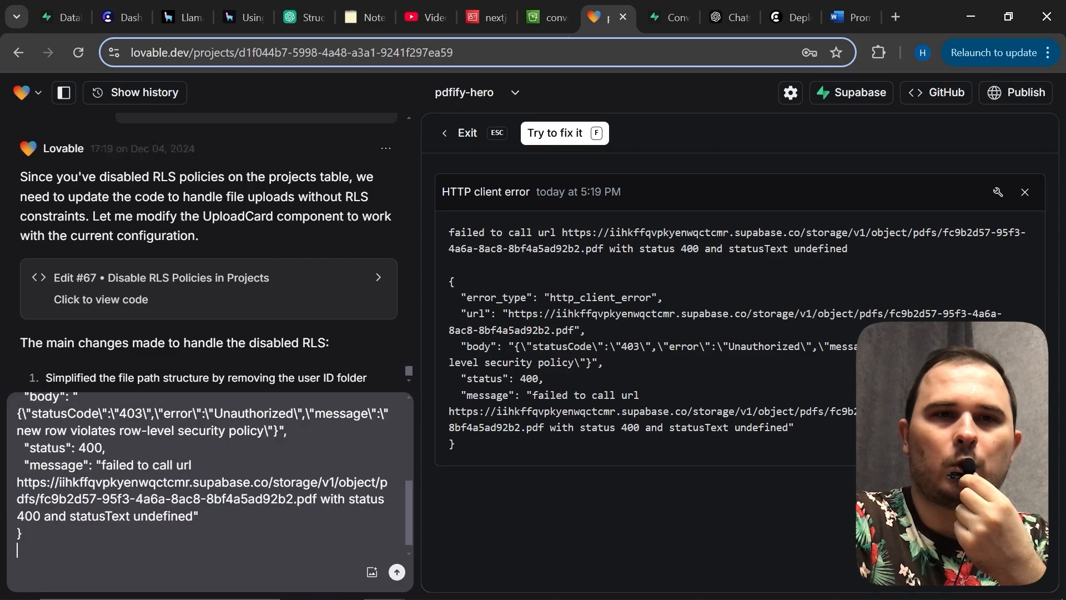
# - Report the persisting error in chat and approve Lovable's SQL disabling storage RLS and making the pdfs bucket public
pyautogui.write('but still getting')
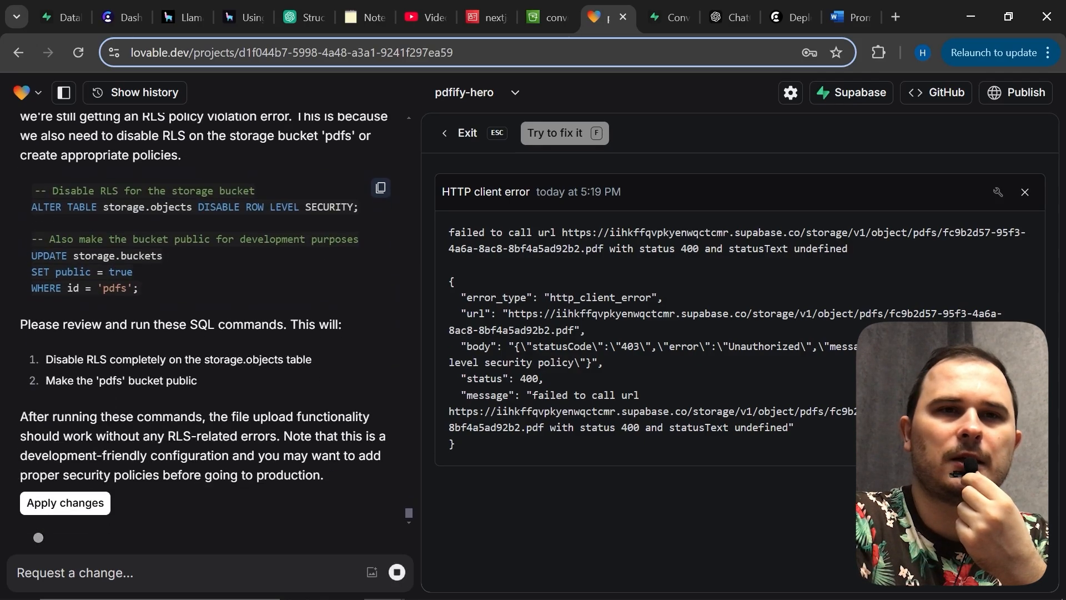
pyautogui.click(64, 502)
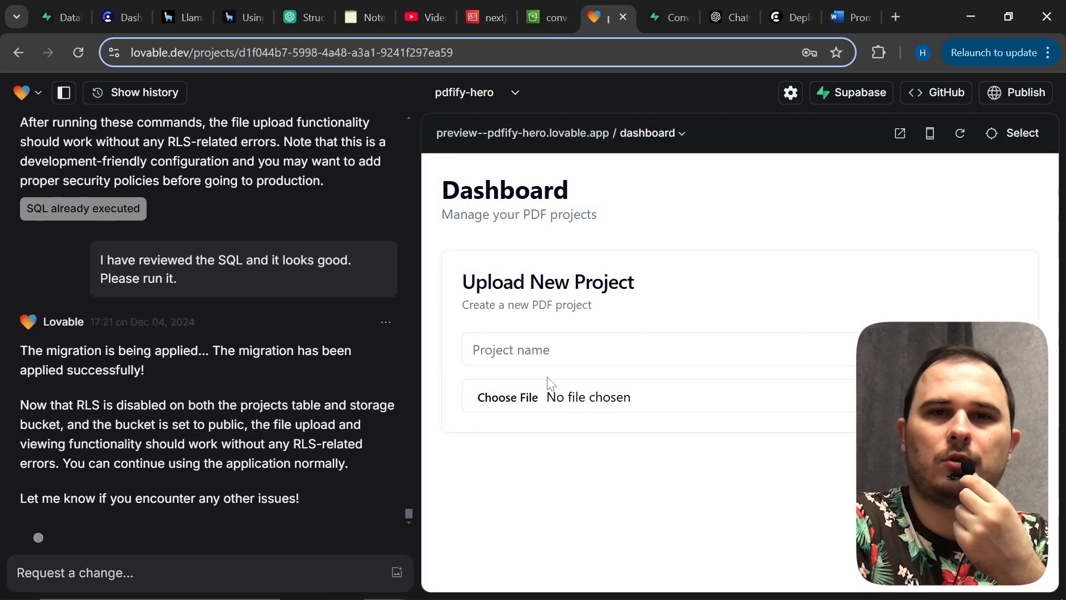
# - Name the project 'test' and choose a PDF file to upload from the preview dashboard
pyautogui.write('test')
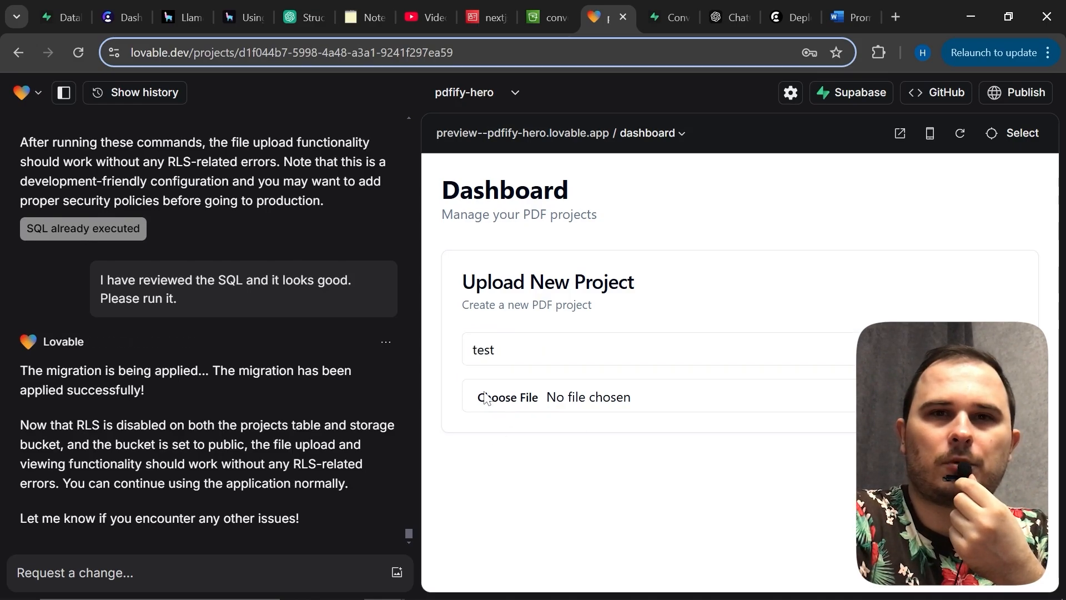
pyautogui.click(508, 398)
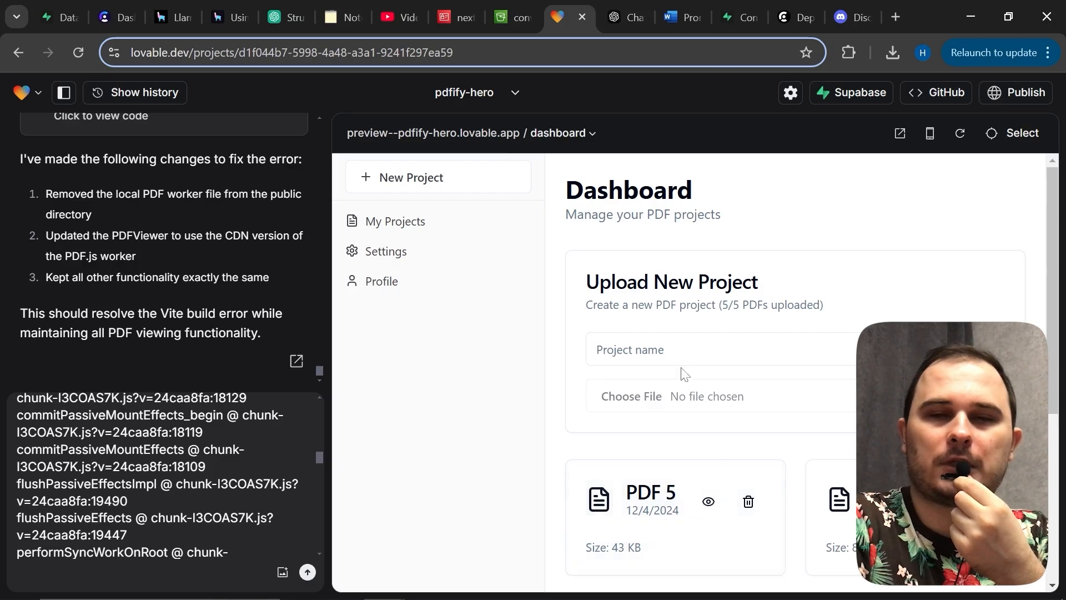
# - View the Testing PDF, try editing it, then view PDF 5 while watching the console error
pyautogui.click(707, 501)
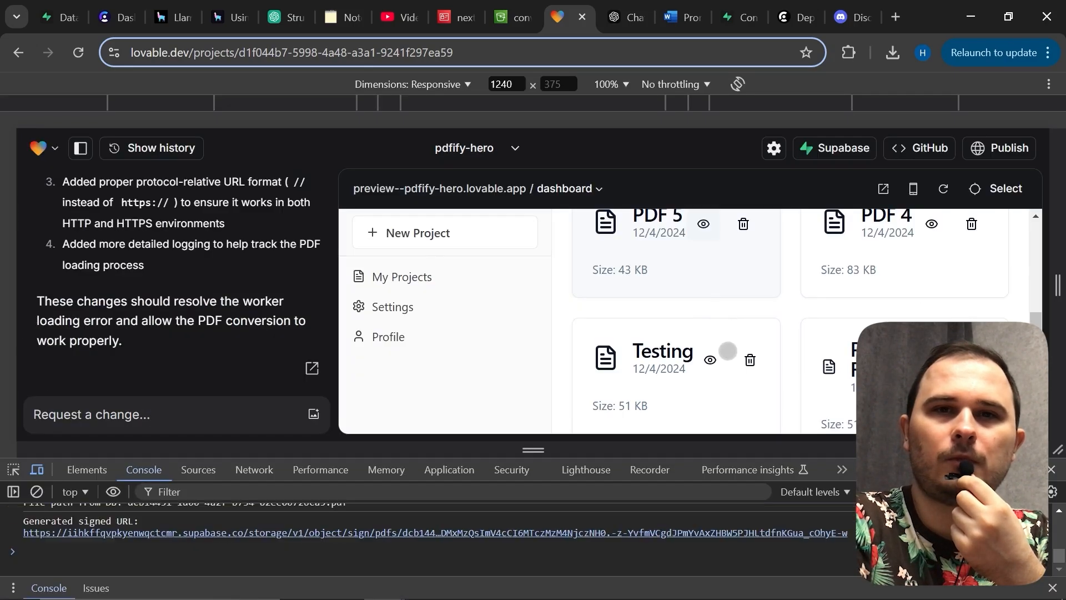
pyautogui.click(708, 359)
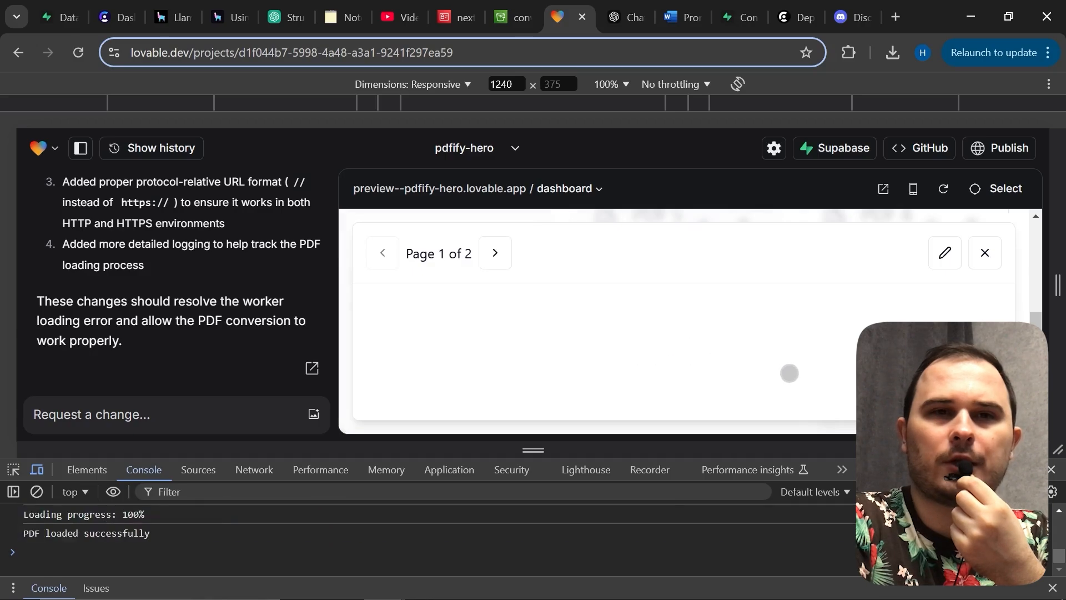
pyautogui.click(944, 253)
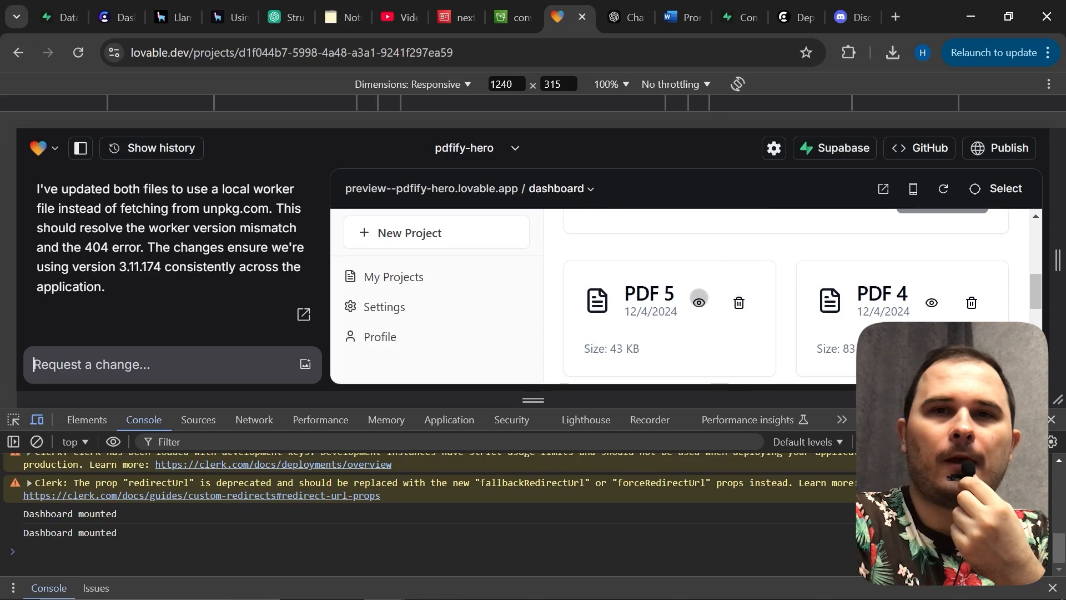
pyautogui.click(697, 299)
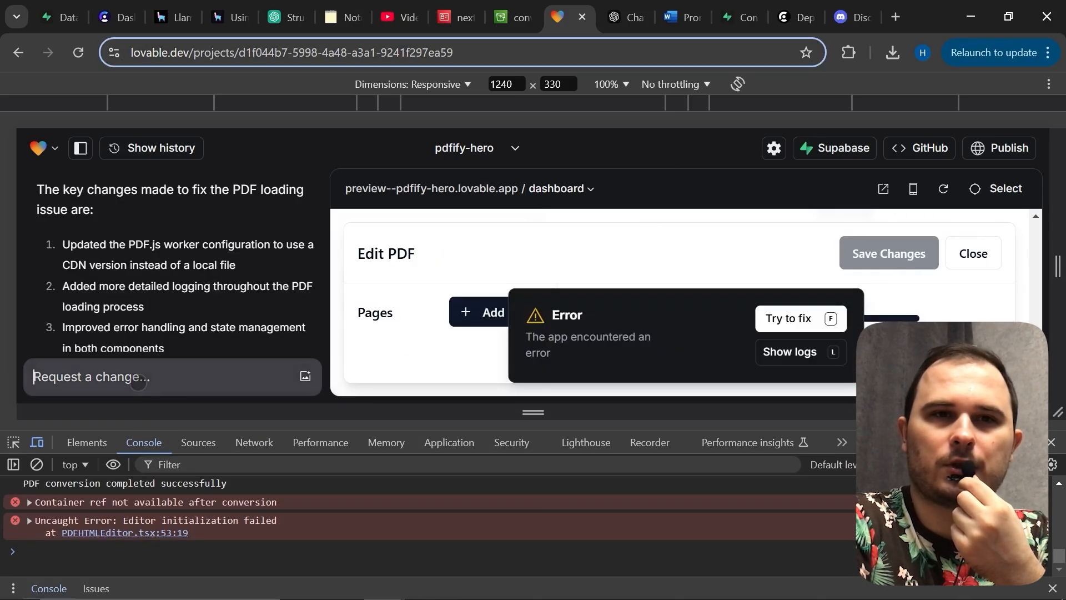
# - Describe in chat that the PDF viewed fine but the Edit button crashed, including the console errors
pyautogui.write('ALright')
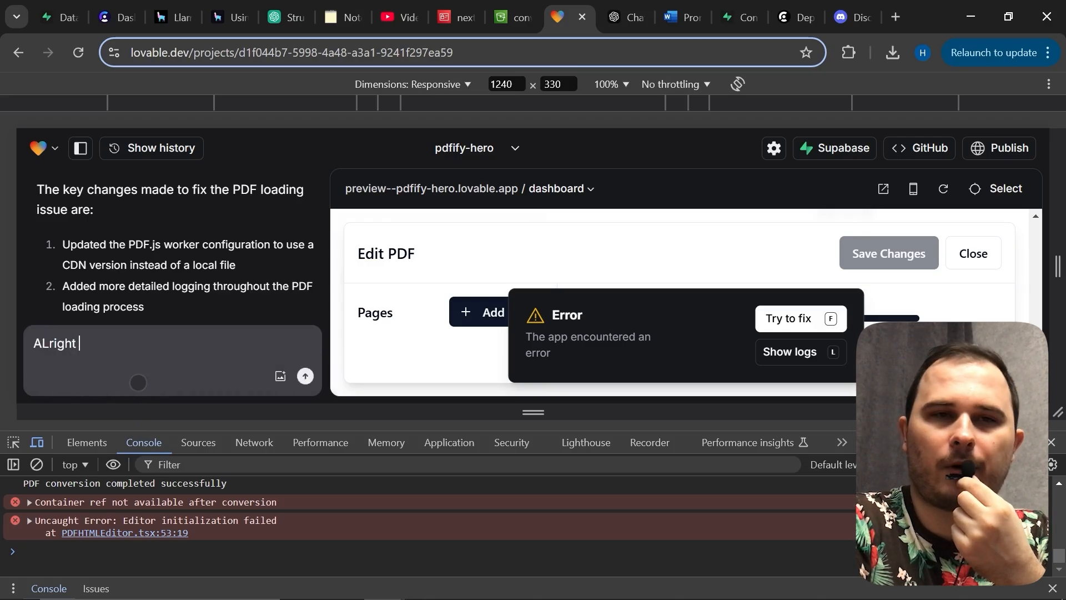
pyautogui.write('PDF was visible but when I clicked o')
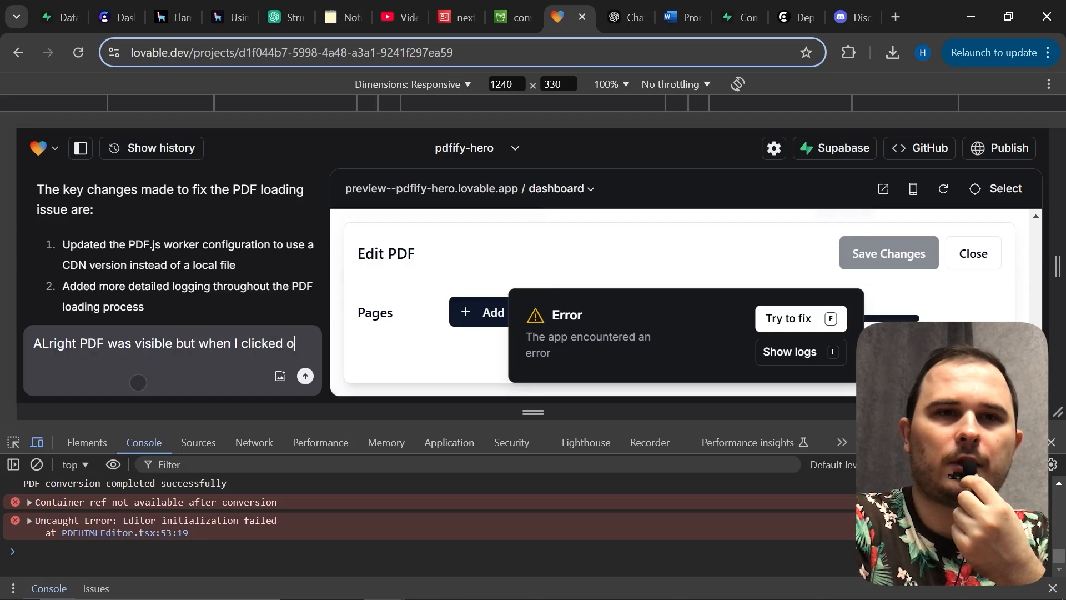
pyautogui.write('n ED')
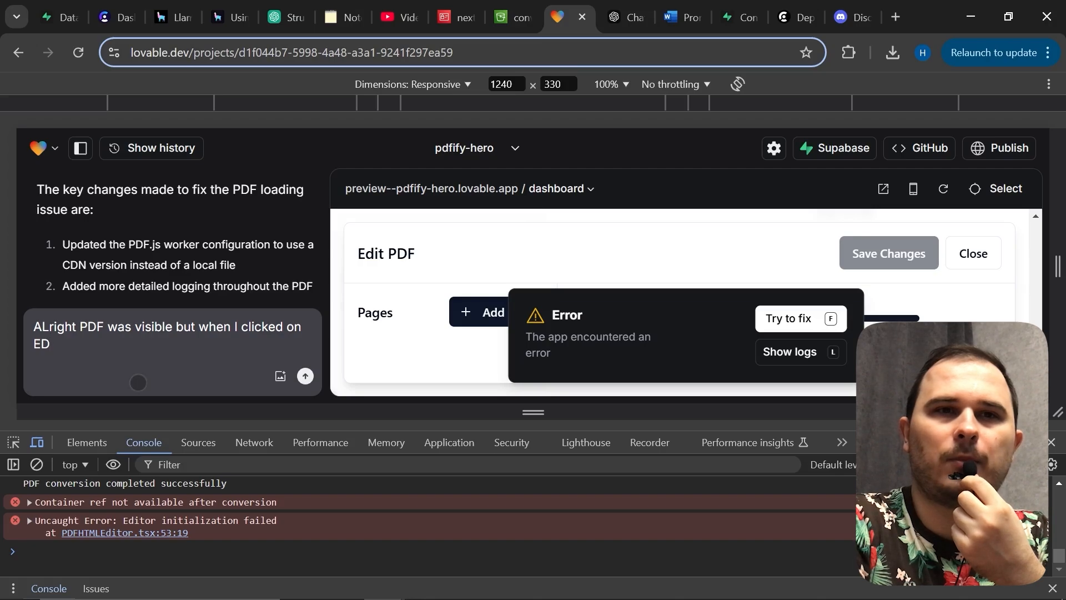
pyautogui.write('Edit button')
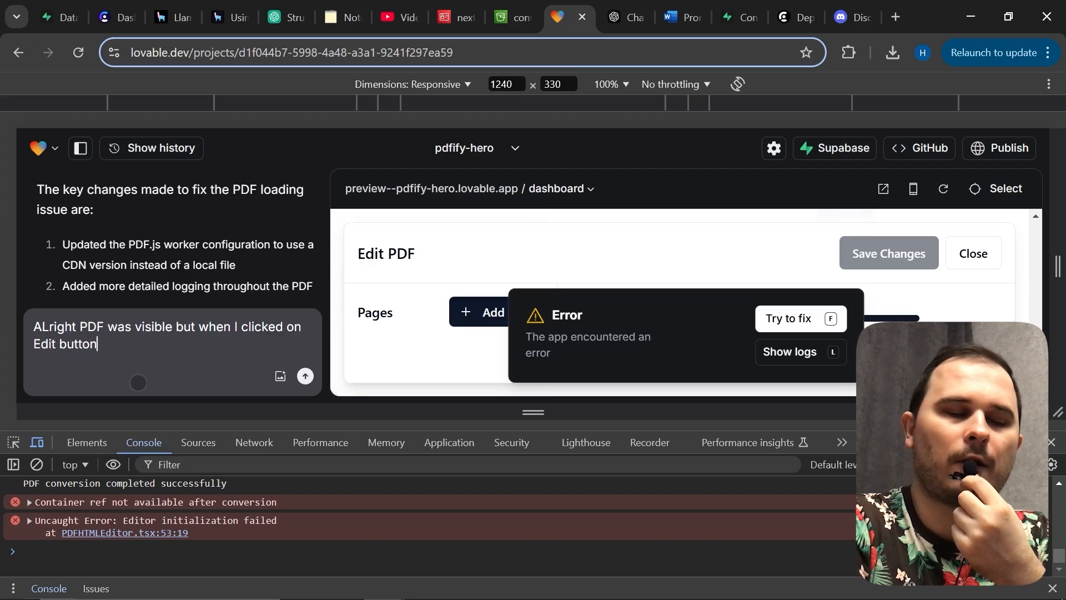
pyautogui.write(',')
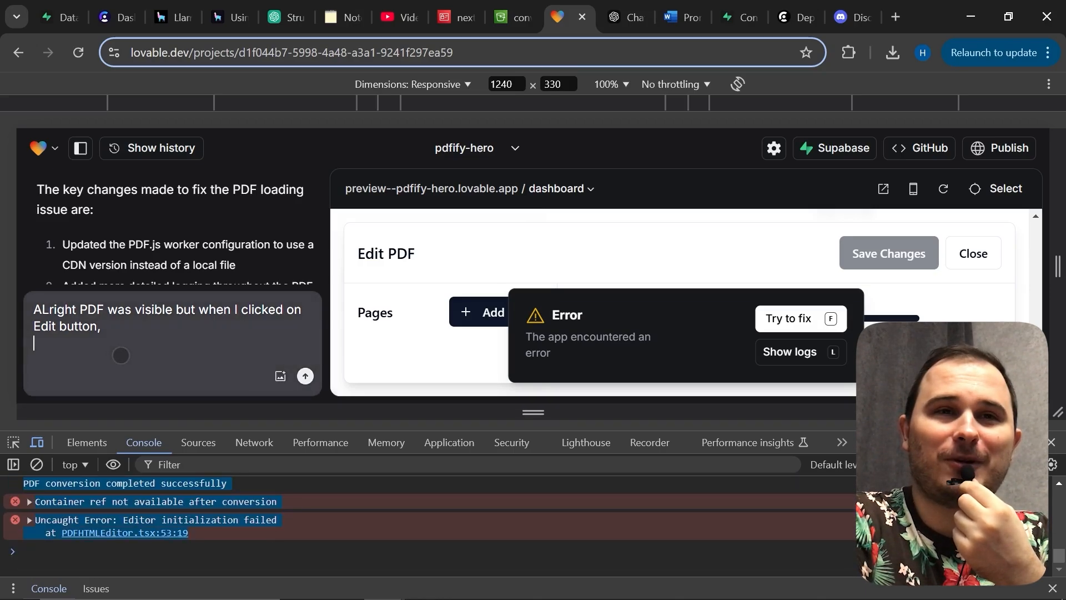
pyautogui.write('THese are the c')
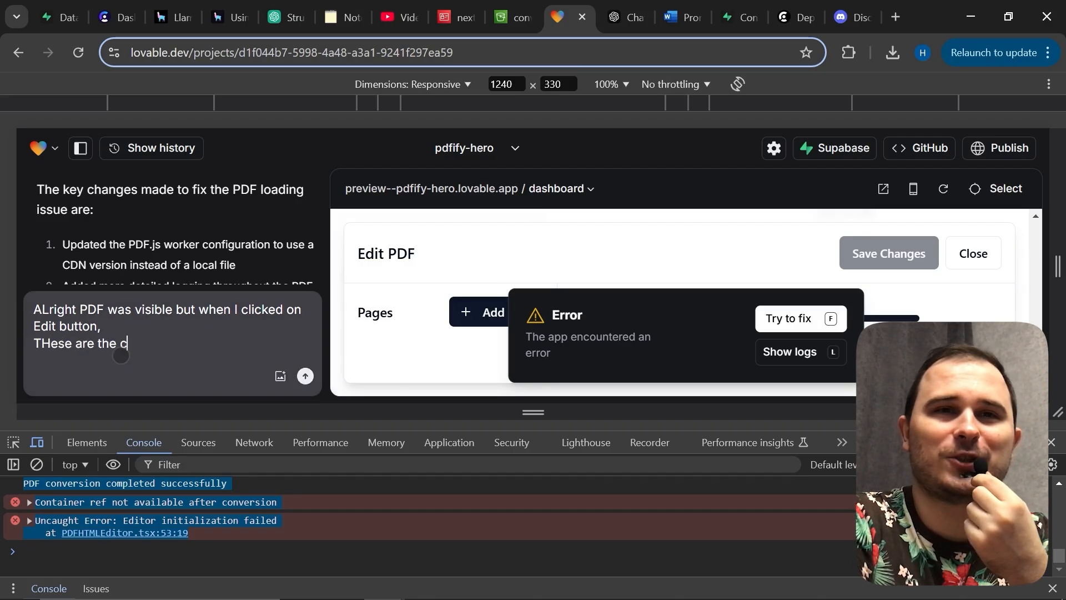
pyautogui.write('onso')
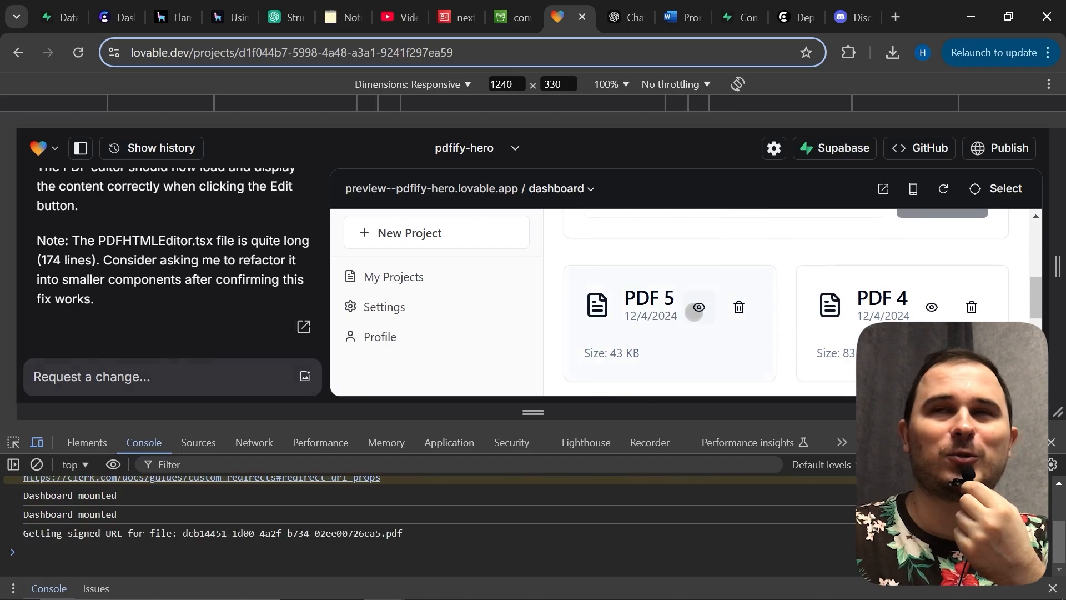
# - View PDF 5 and confirm it now opens in the Edit PDF dialog
pyautogui.click(696, 306)
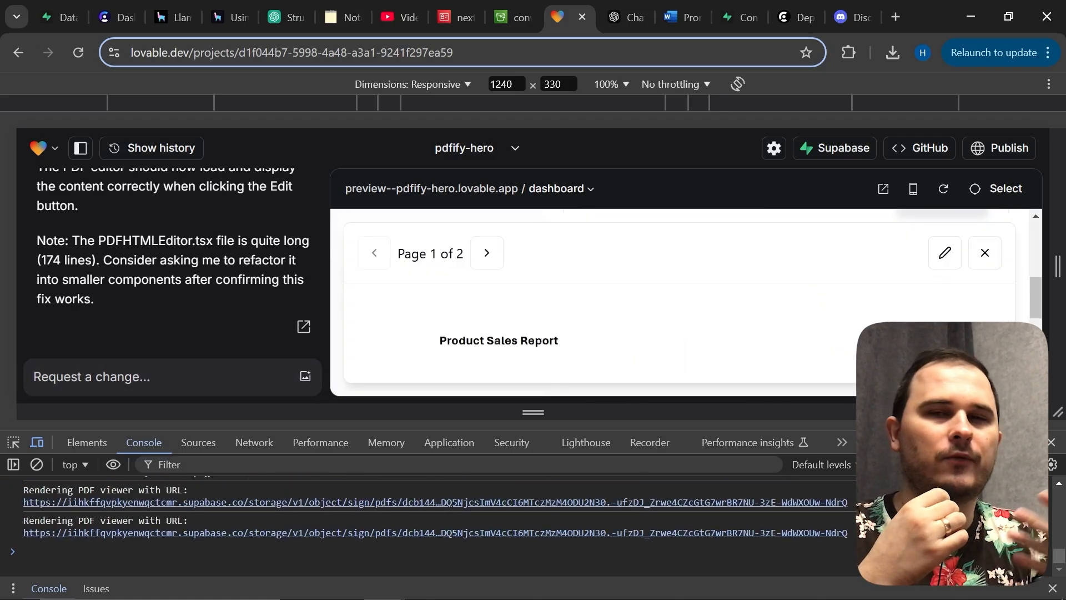
pyautogui.click(943, 253)
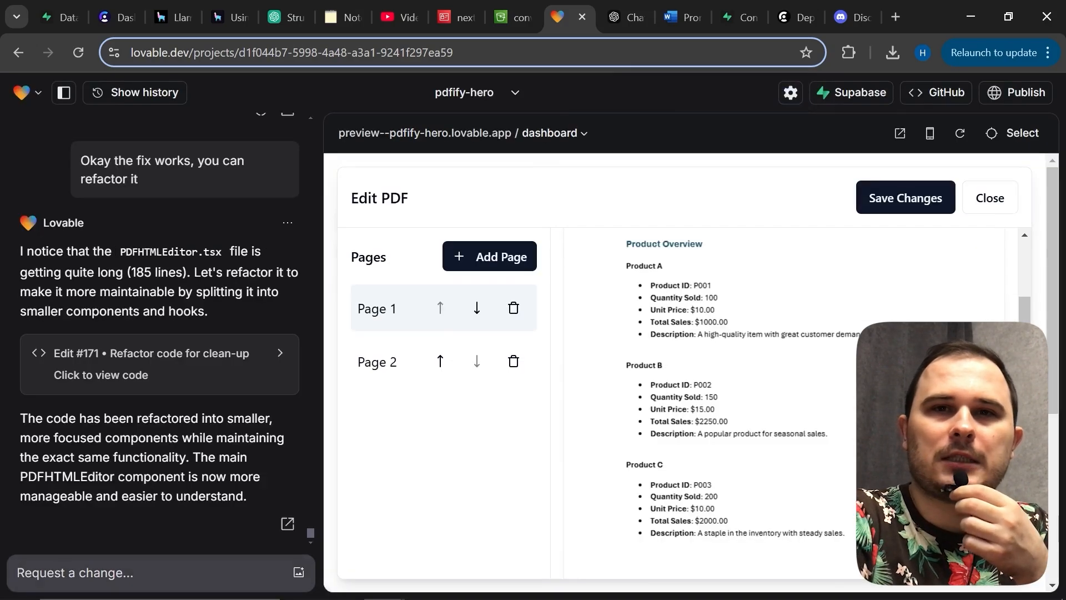
# - Ask Lovable what kinds of edits the now-working editor can perform
pyautogui.write('alright since')
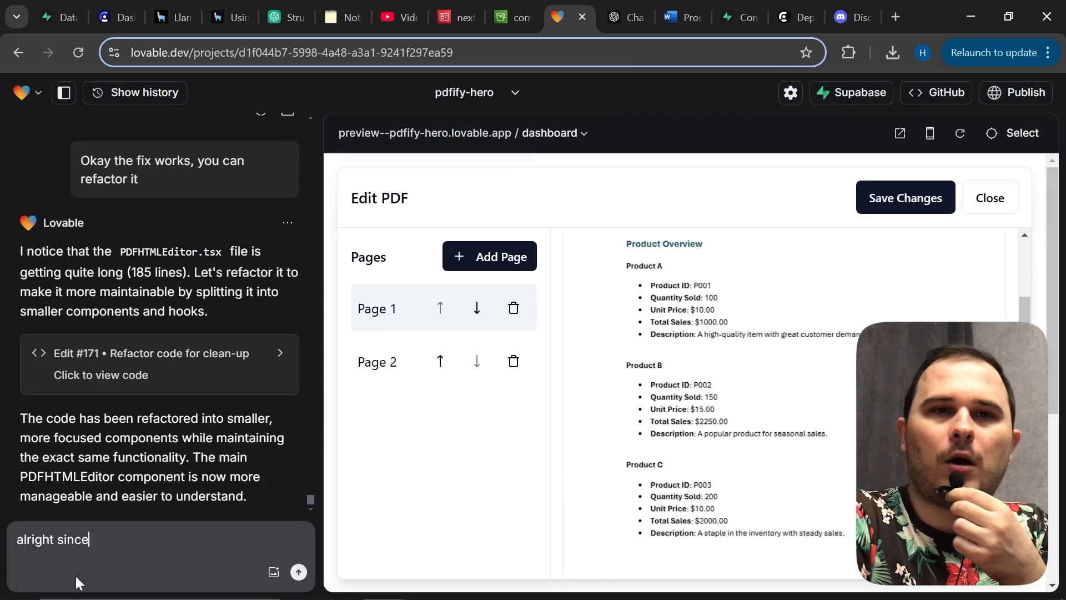
pyautogui.write('the PDF edit page')
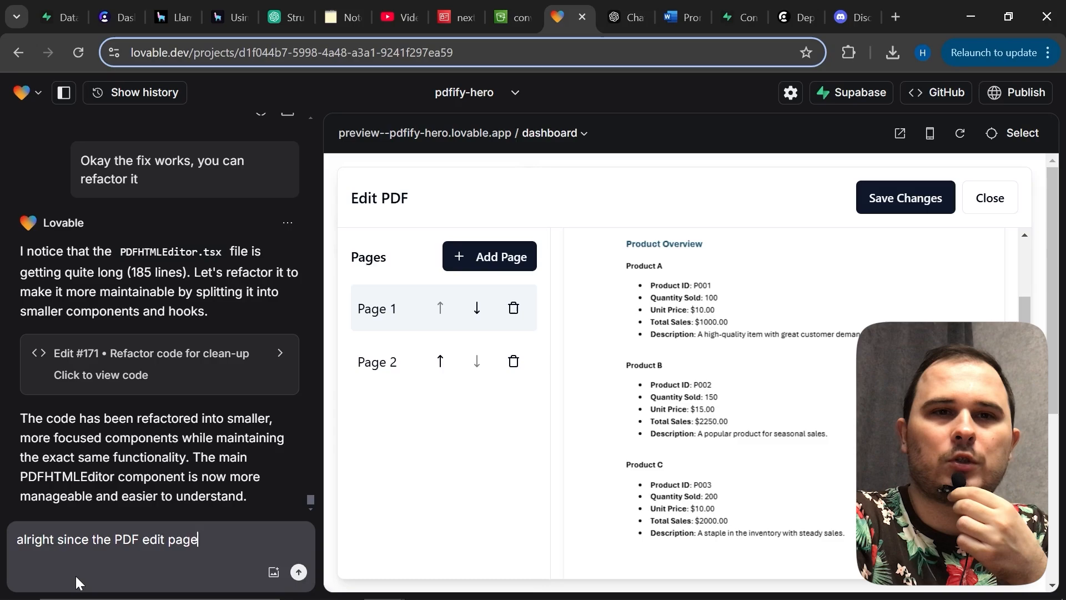
pyautogui.write('is opening up, what type of edi')
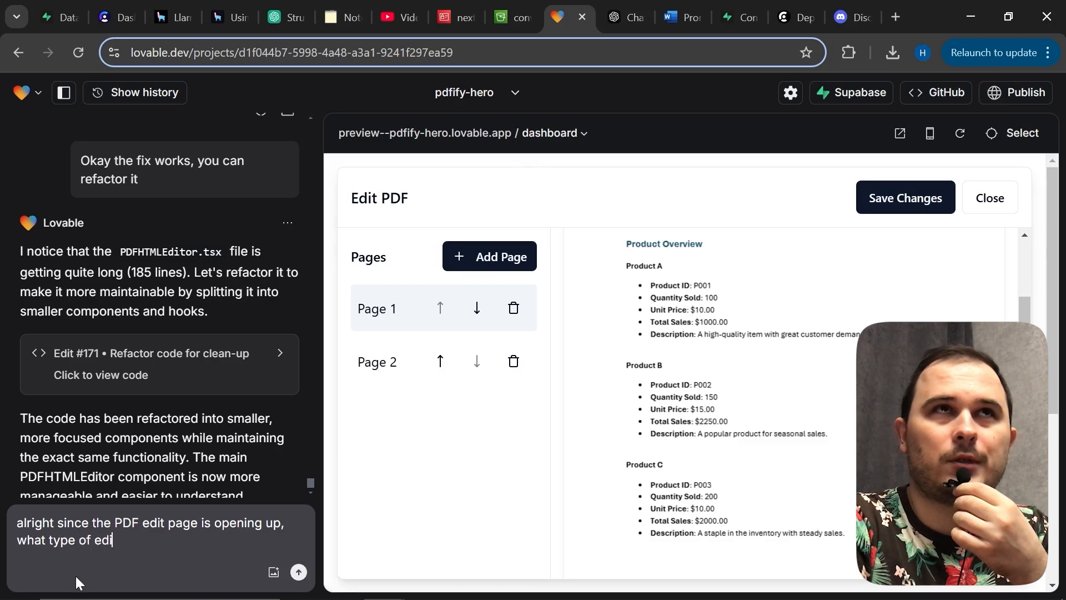
pyautogui.write('ts can I')
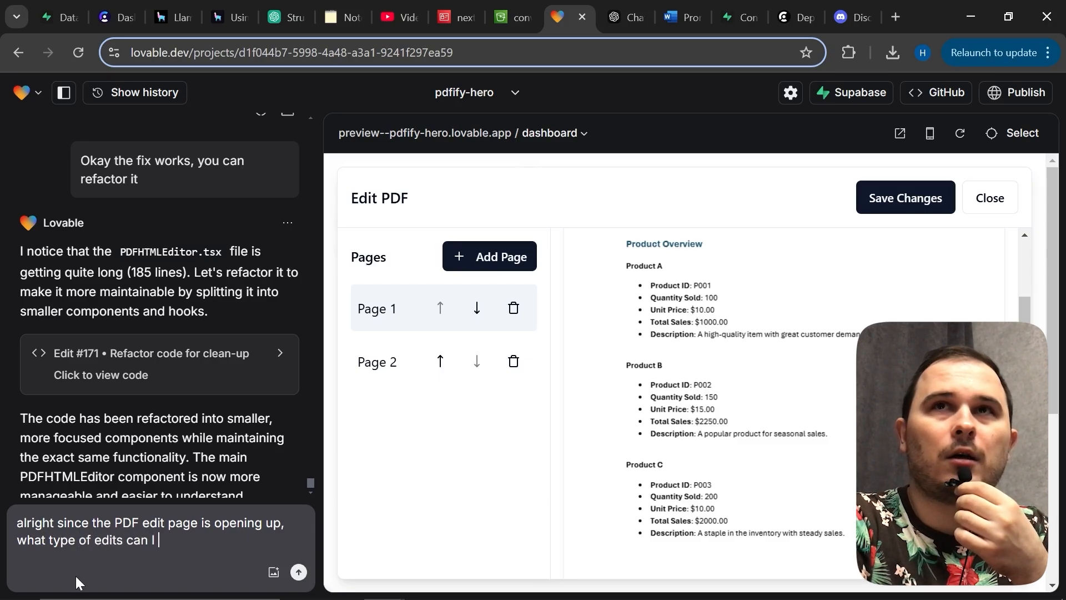
pyautogui.write('perform')
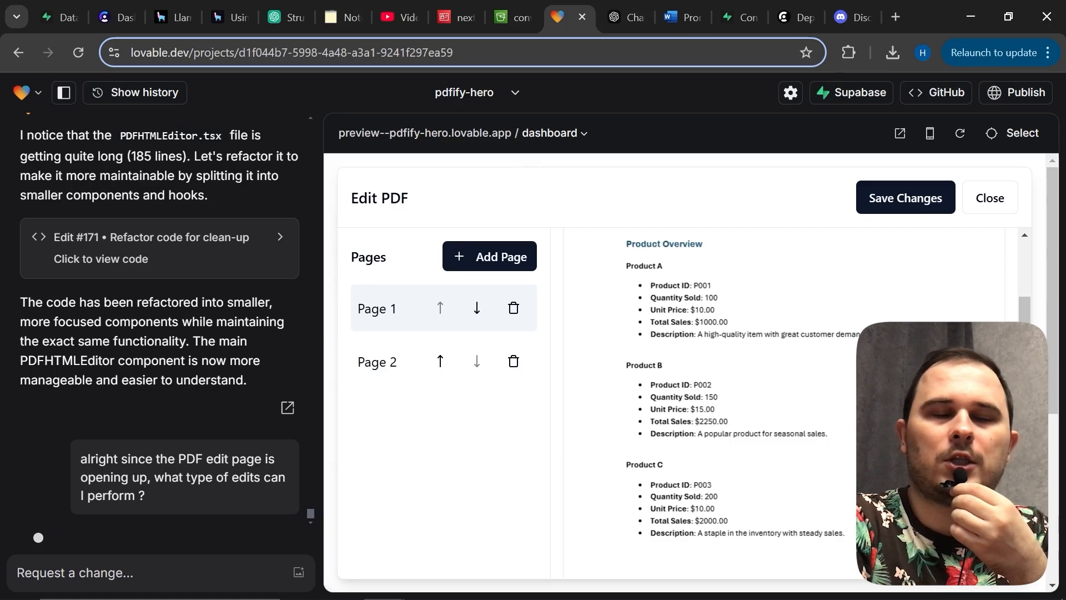
# - Erase part of the Product Sales Report heading in the preview editor, then return to the Lovable tab to report the margin issue
pyautogui.scroll(-3)
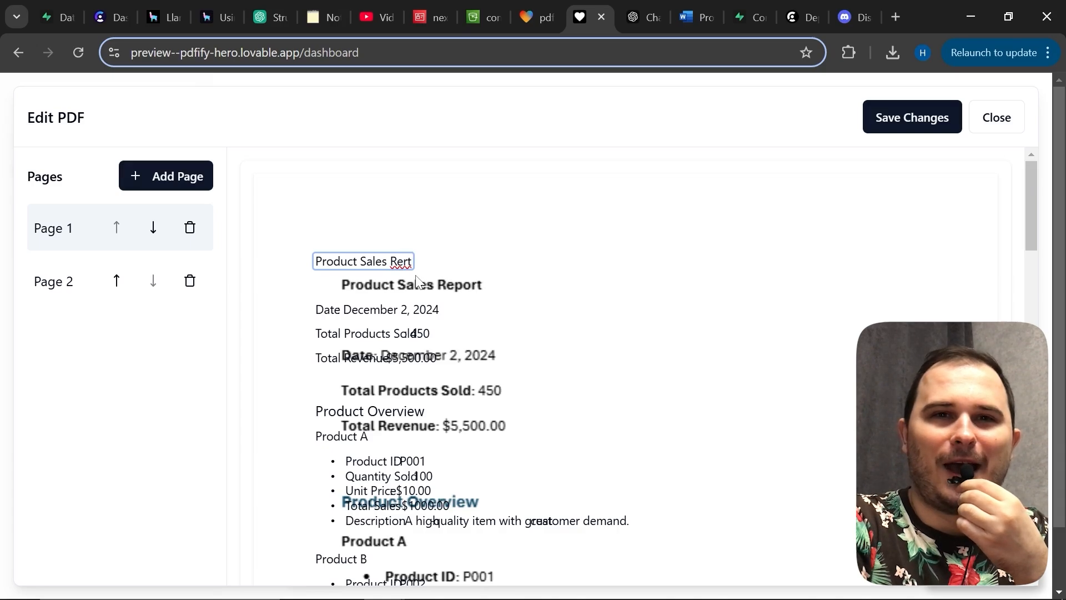
pyautogui.press('Backspace')
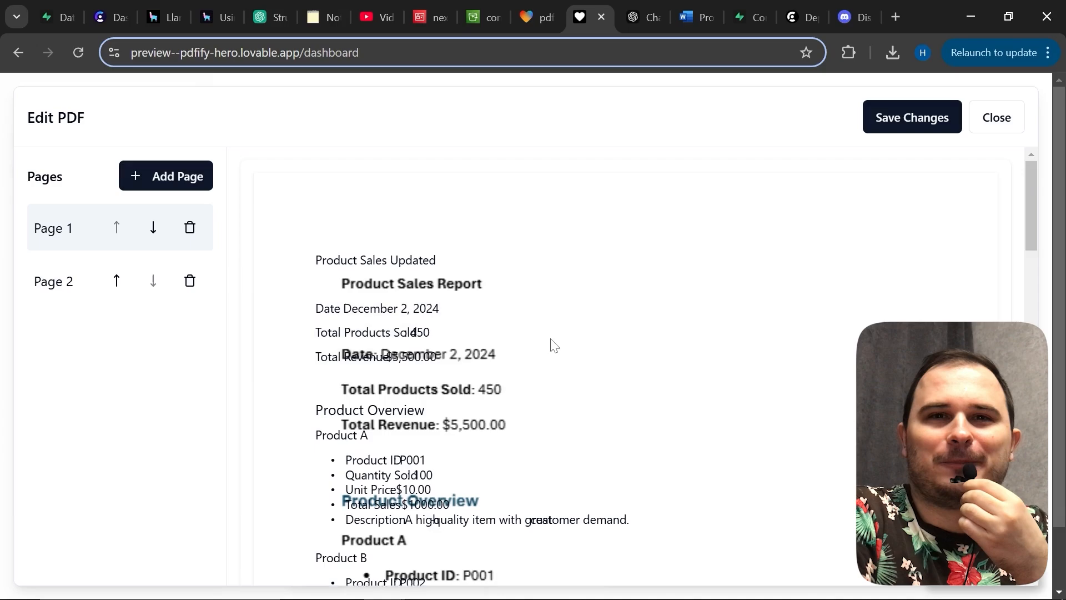
pyautogui.scroll(-3)
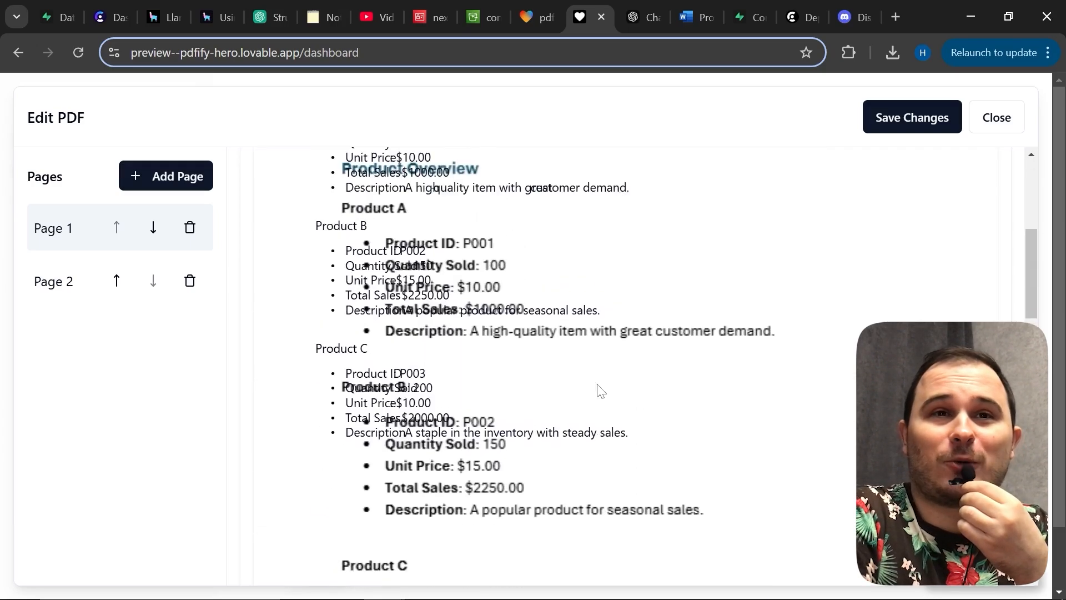
pyautogui.click(523, 17)
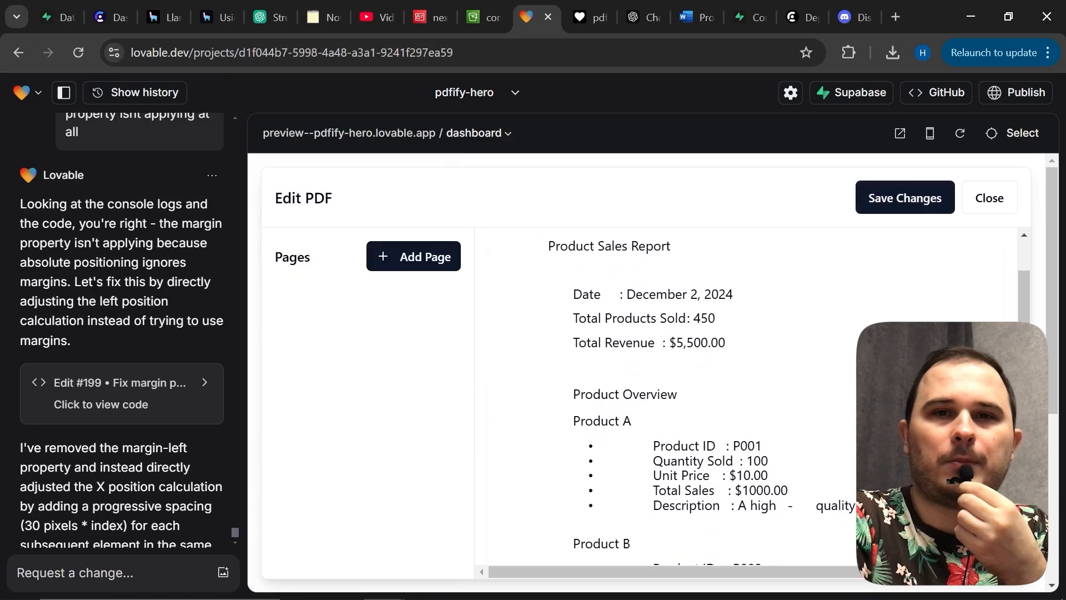
pyautogui.scroll(-3)
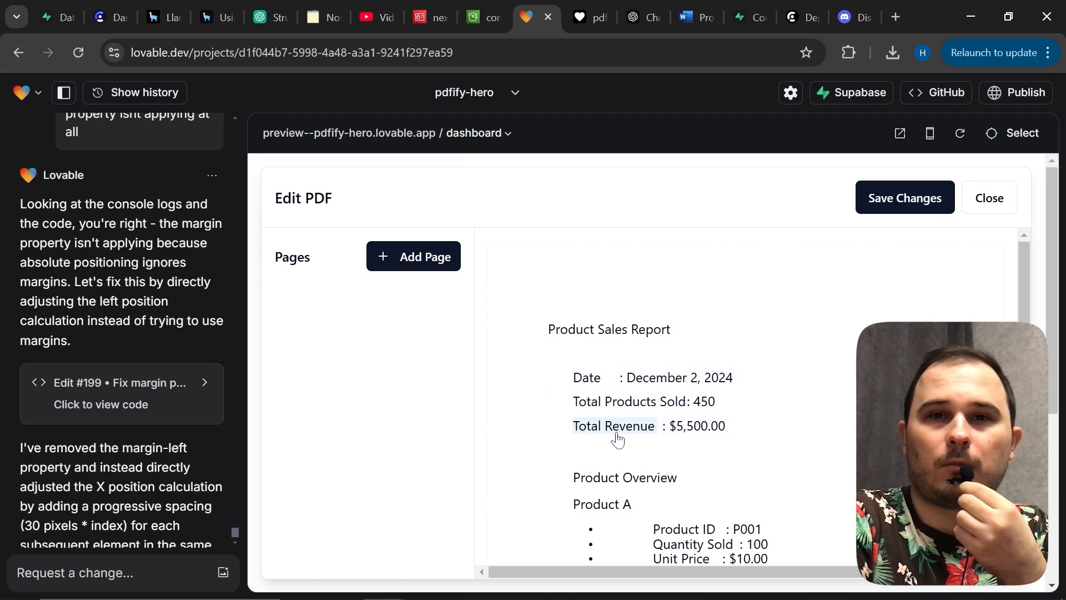
pyautogui.scroll(-3)
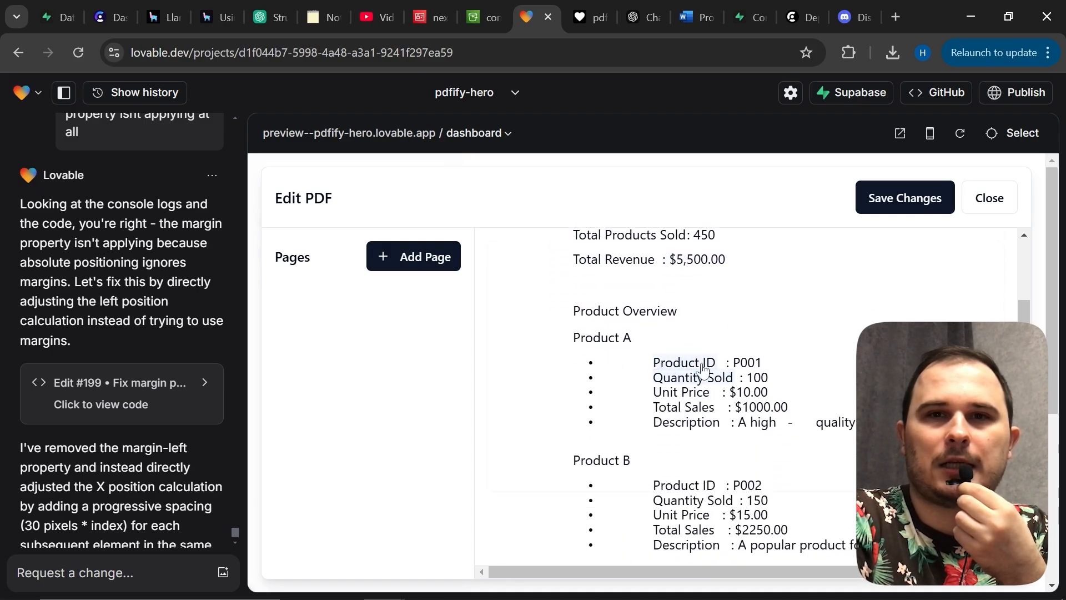
pyautogui.scroll(-3)
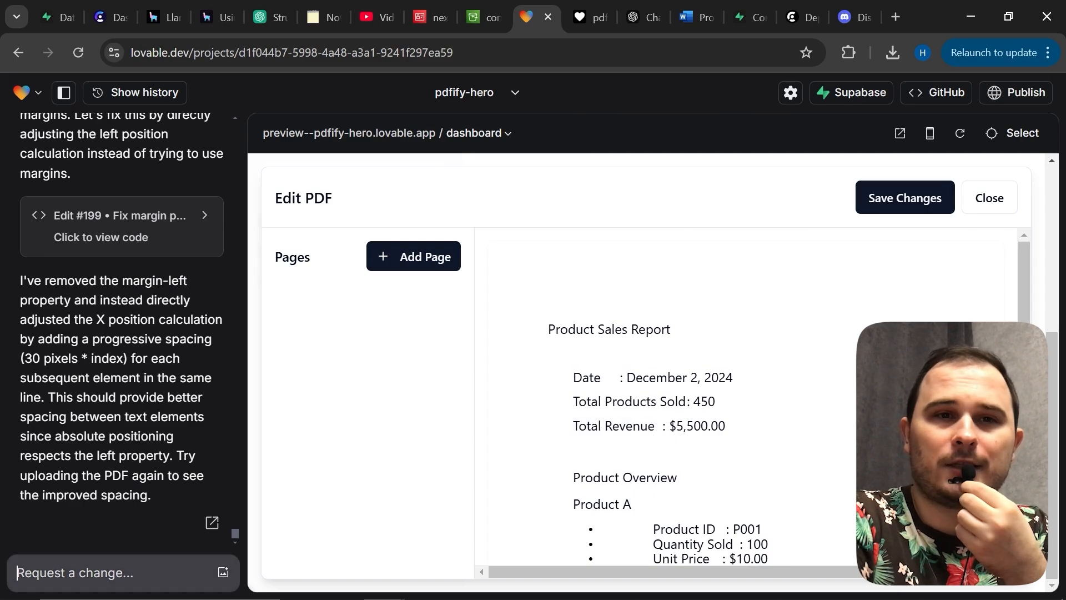
# - Ask Lovable to refactor the logic so only the last text element on the same line is treated differently
pyautogui.write('okay great but lets refactor the')
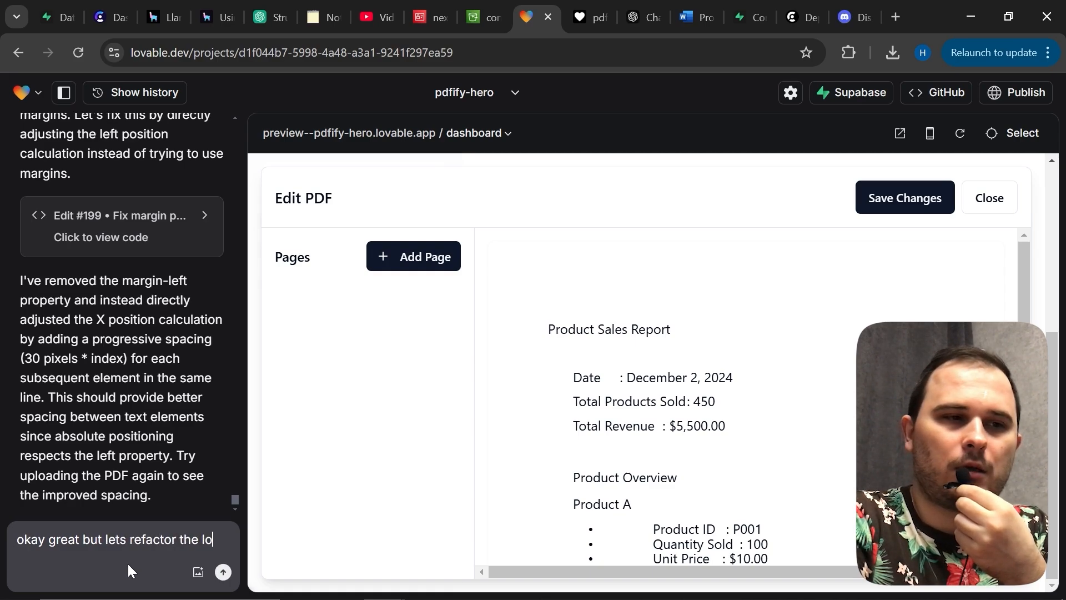
pyautogui.write('logic a')
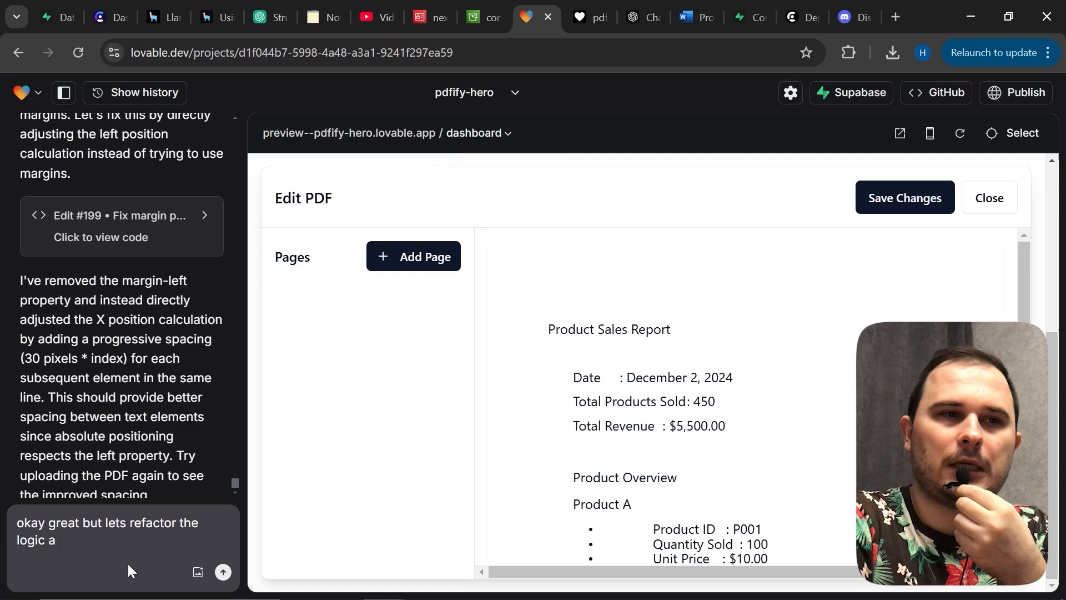
pyautogui.write('nd')
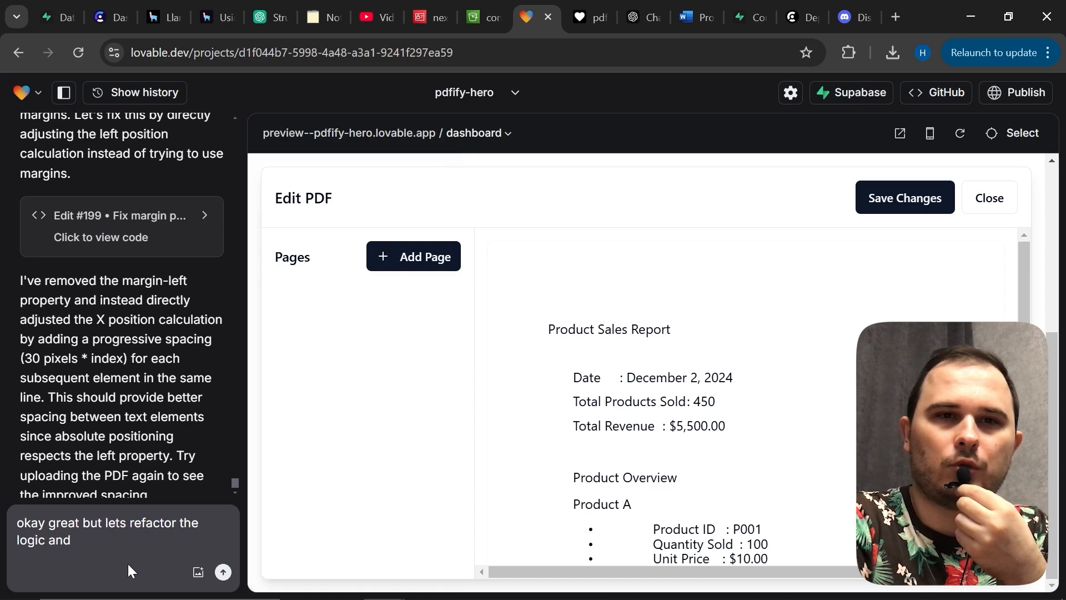
pyautogui.write('make onl th')
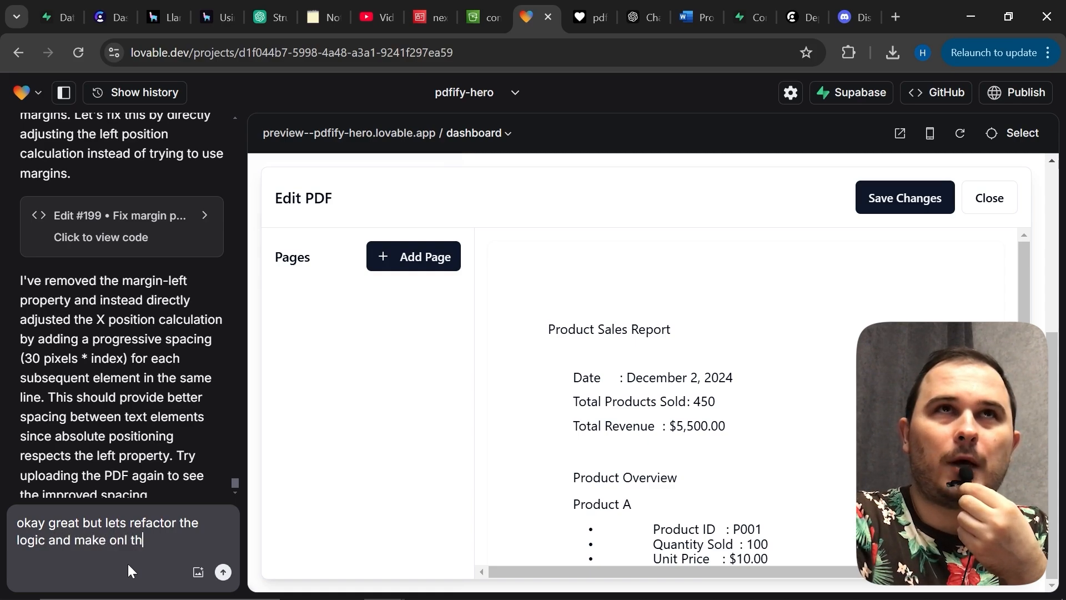
pyautogui.write('ony')
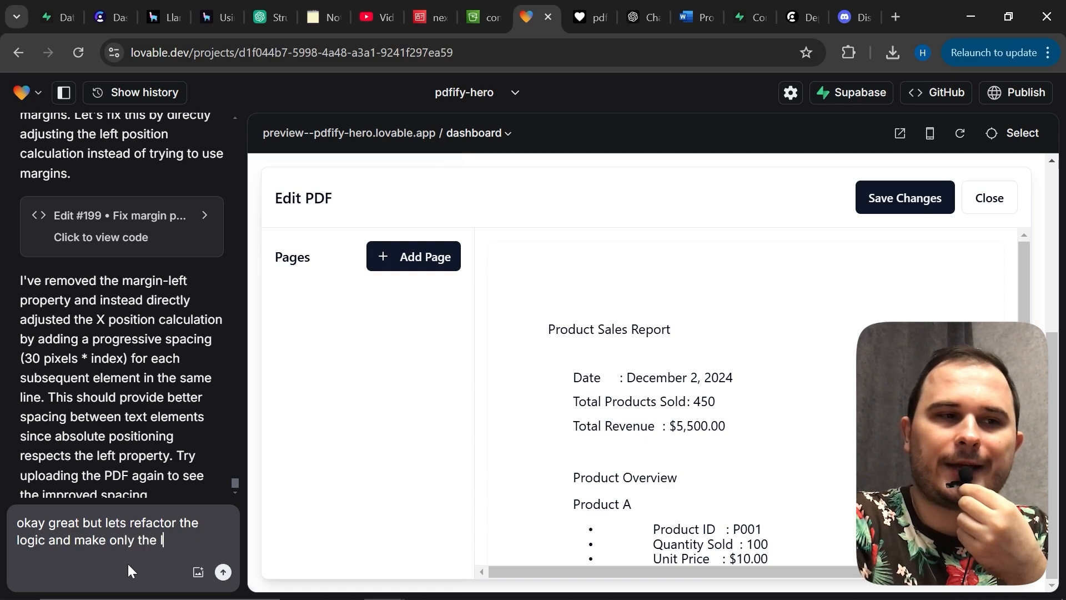
pyautogui.write('last')
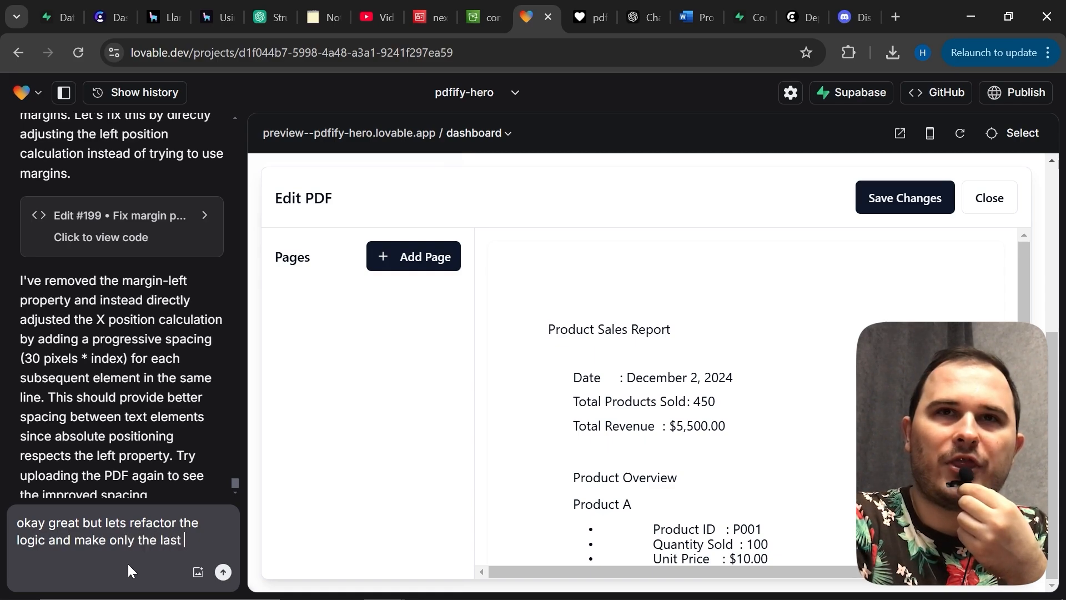
pyautogui.write('text')
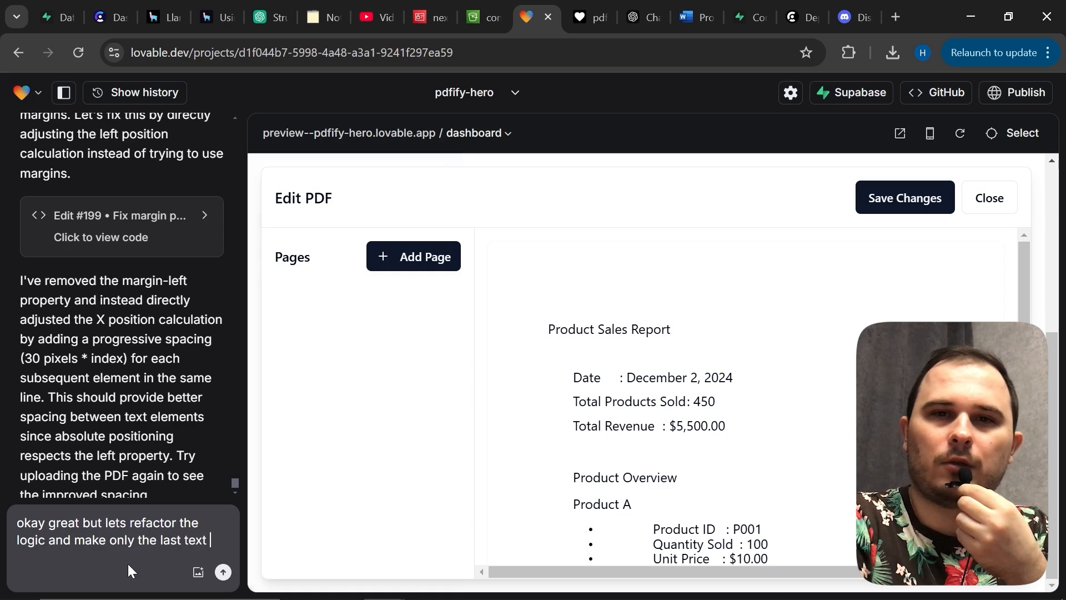
pyautogui.write('element on same line to hav')
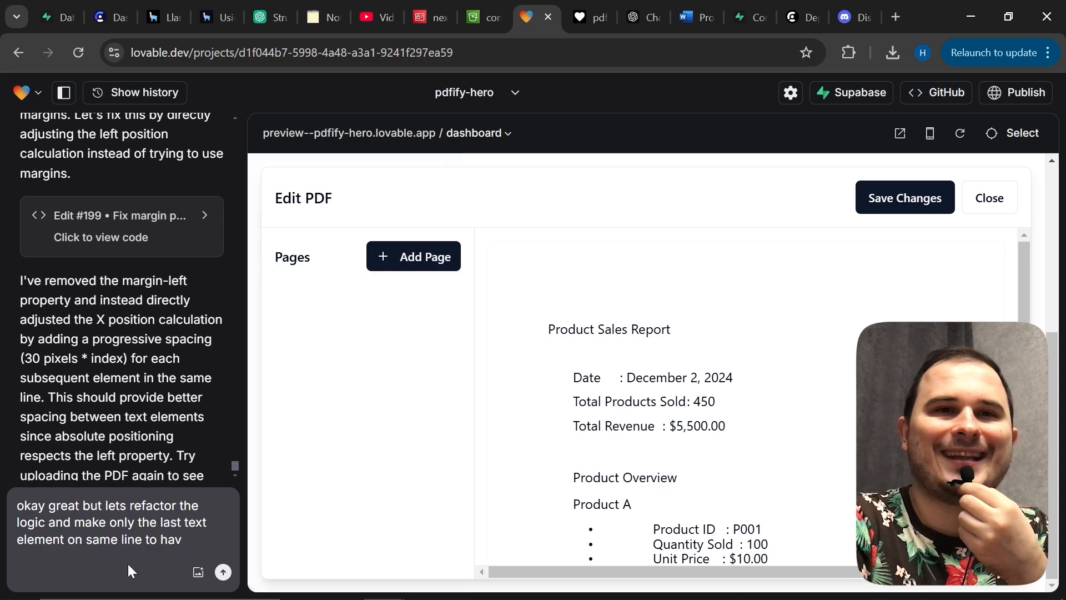
pyautogui.write('e')
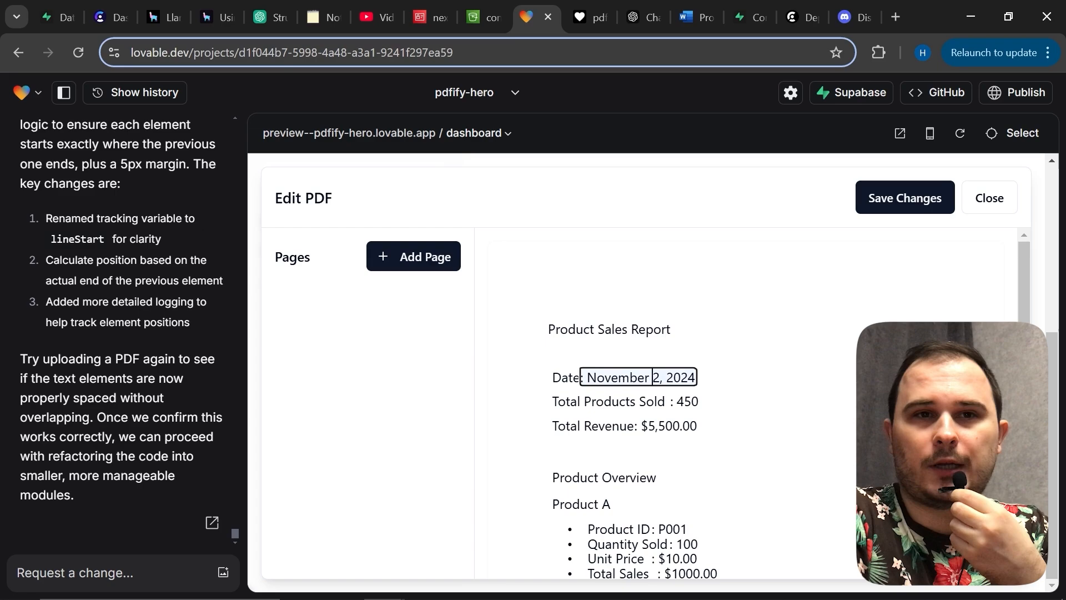
# - Finish the December 2, 2024 date edit, save changes, and view the downloaded edited-document (2).pdf
pyautogui.click(786, 381)
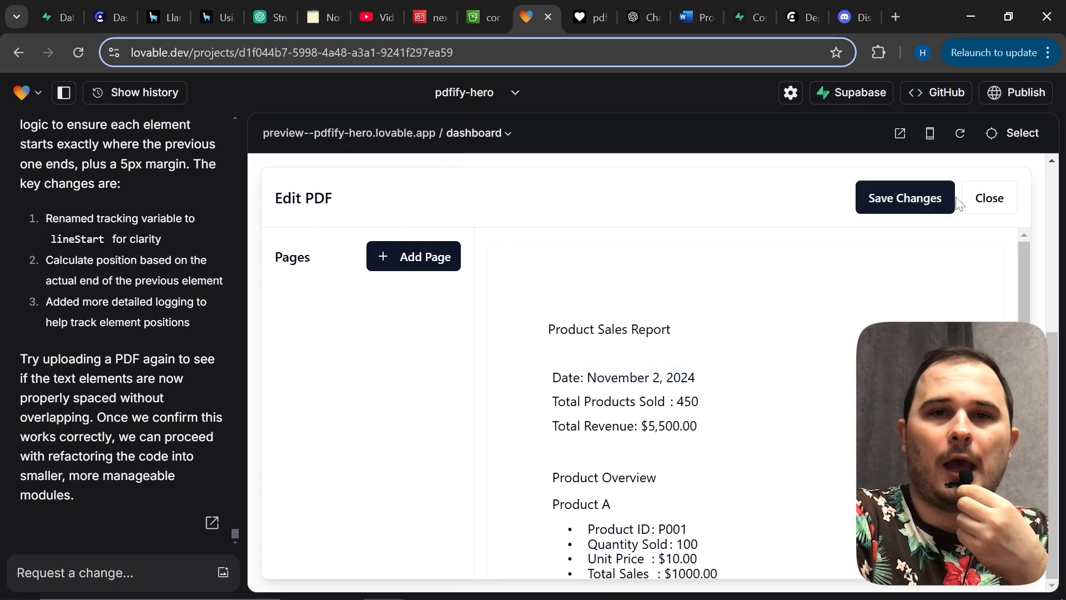
pyautogui.click(904, 198)
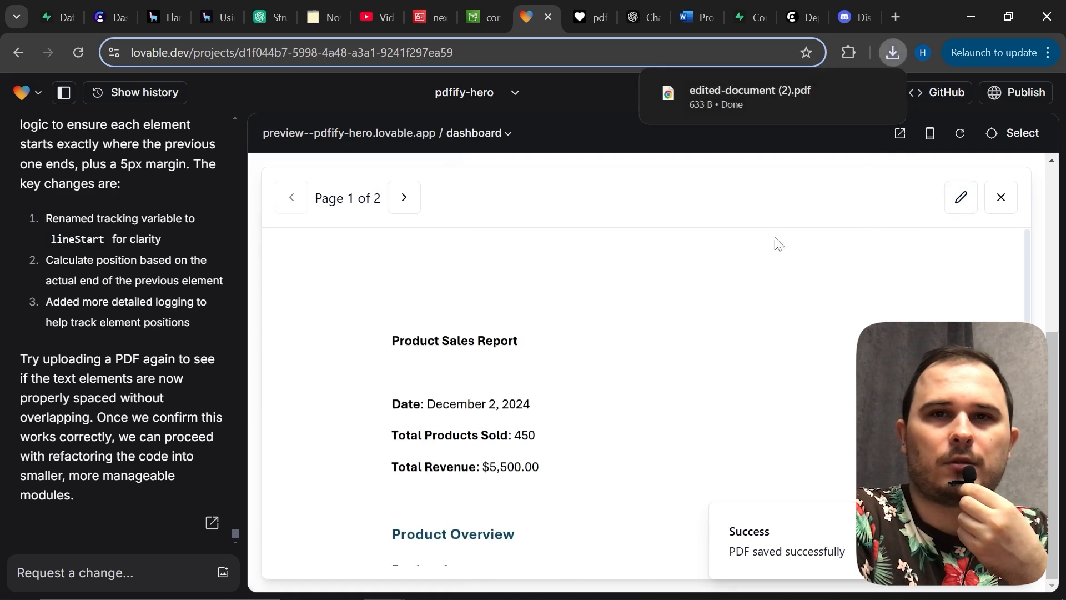
pyautogui.click(749, 97)
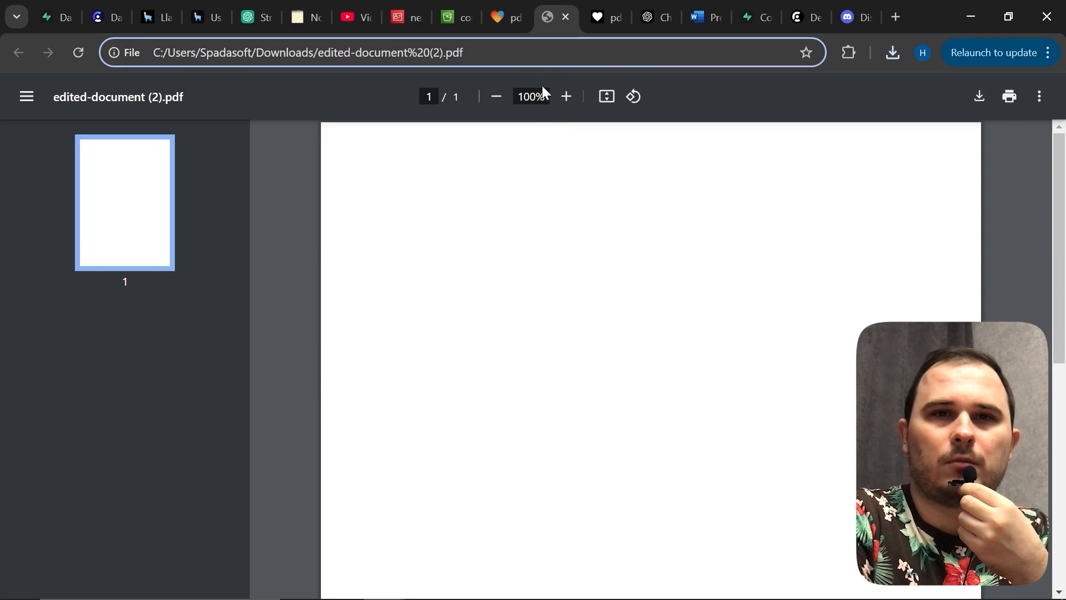
pyautogui.moveTo(563, 17)
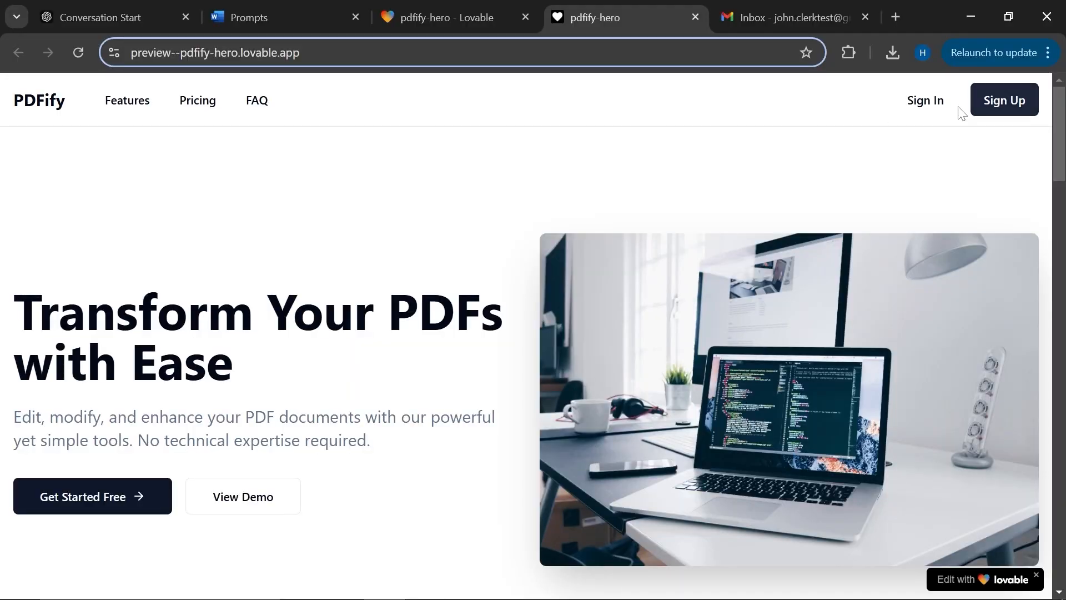
pyautogui.click(1004, 100)
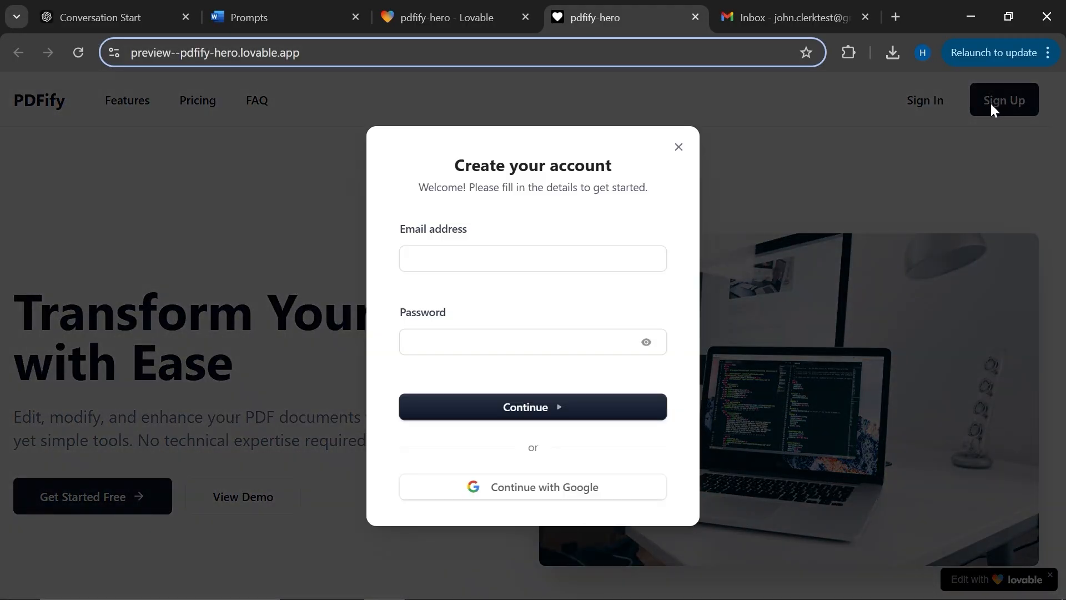
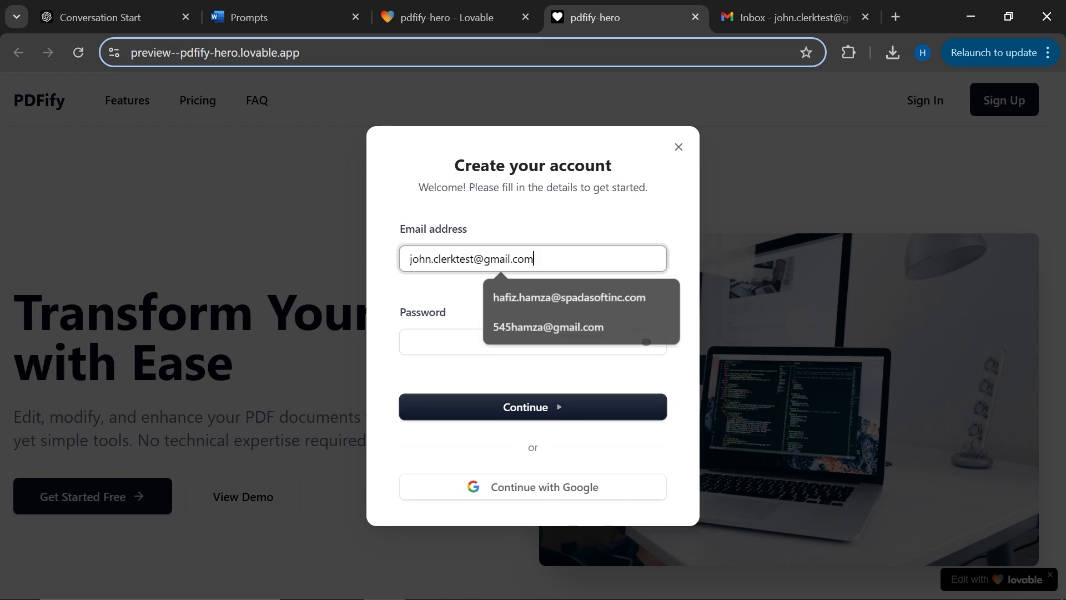
pyautogui.click(532, 341)
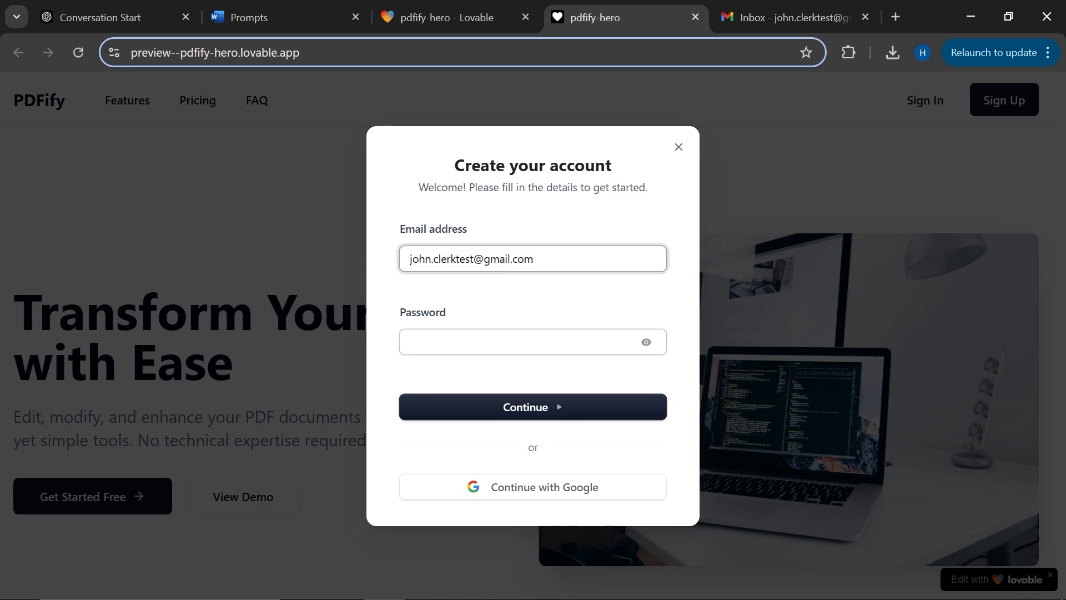
pyautogui.click(532, 341)
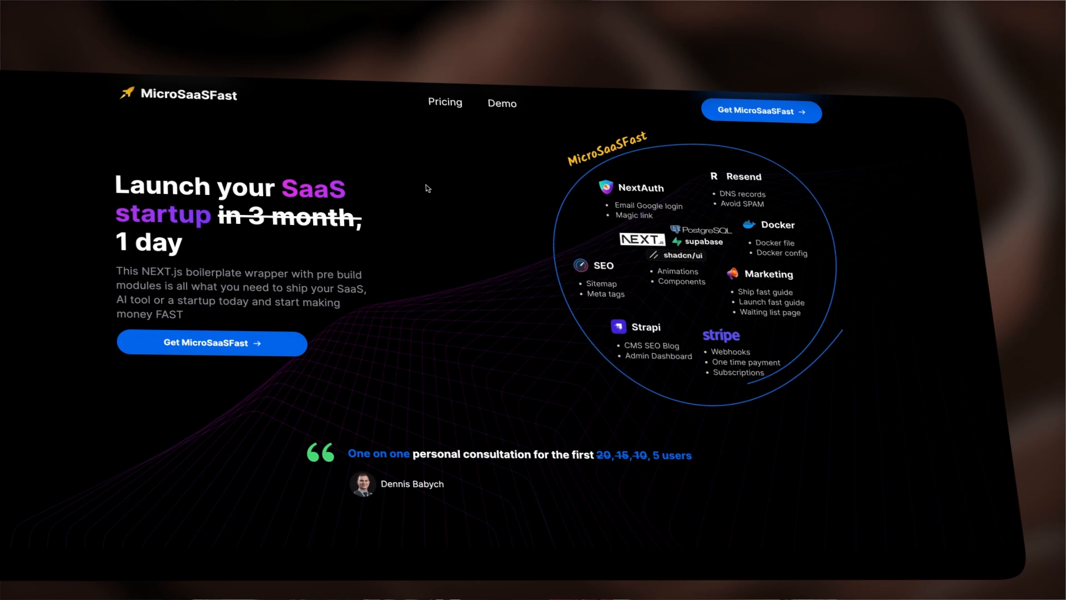
pyautogui.scroll(-3)
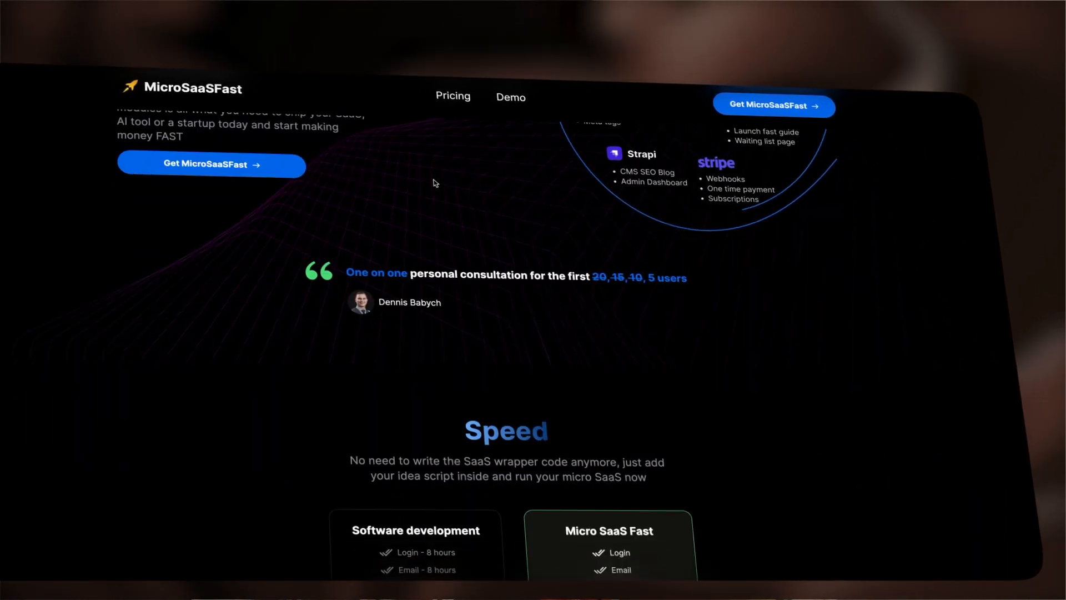
pyautogui.scroll(-3)
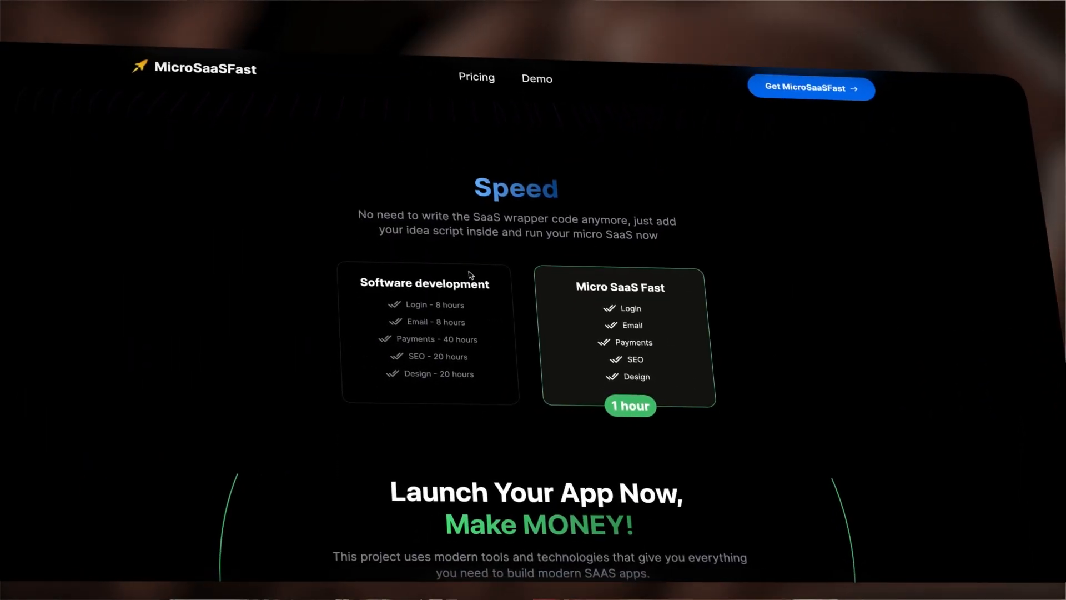
pyautogui.scroll(-3)
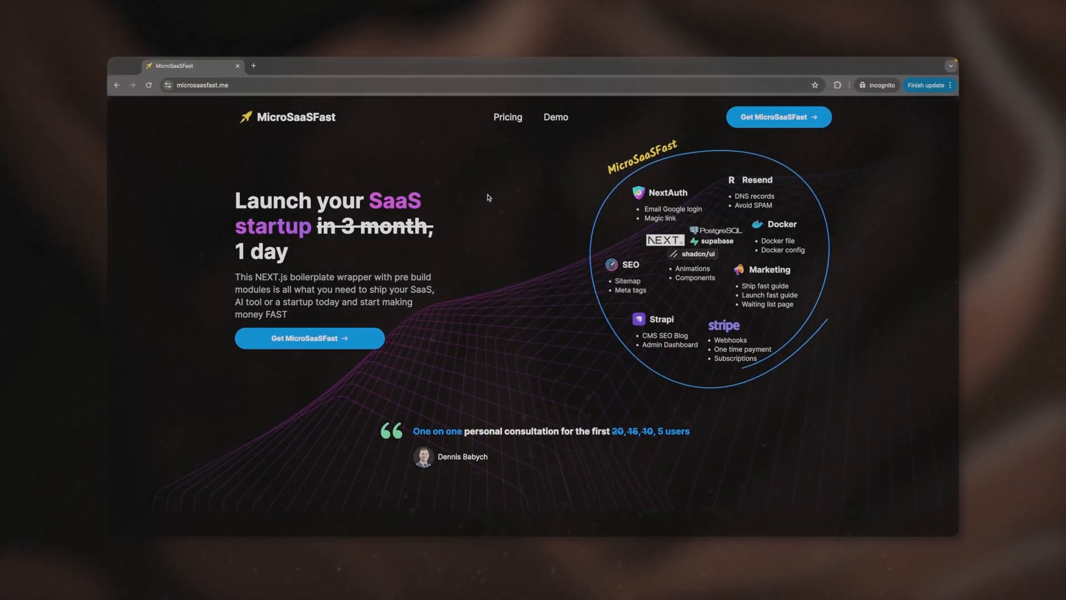
pyautogui.scroll(-3)
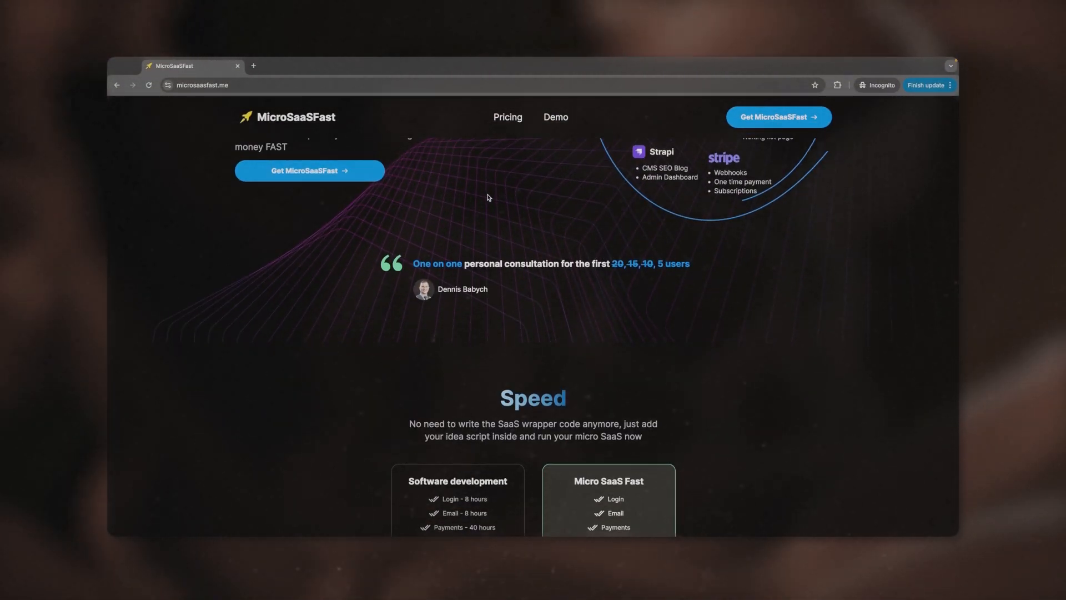
pyautogui.scroll(-3)
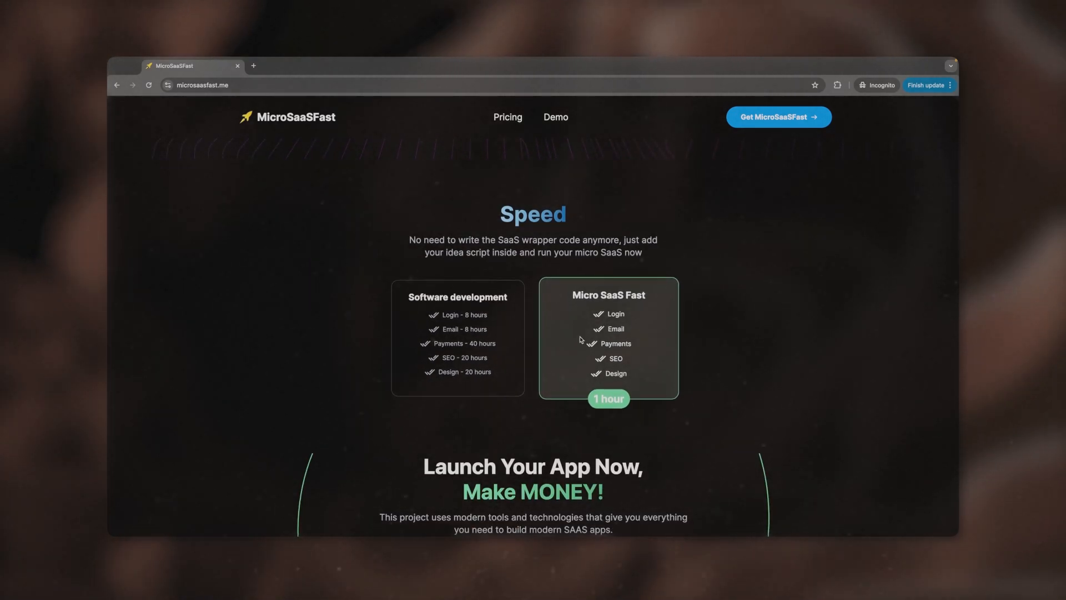
pyautogui.scroll(-3)
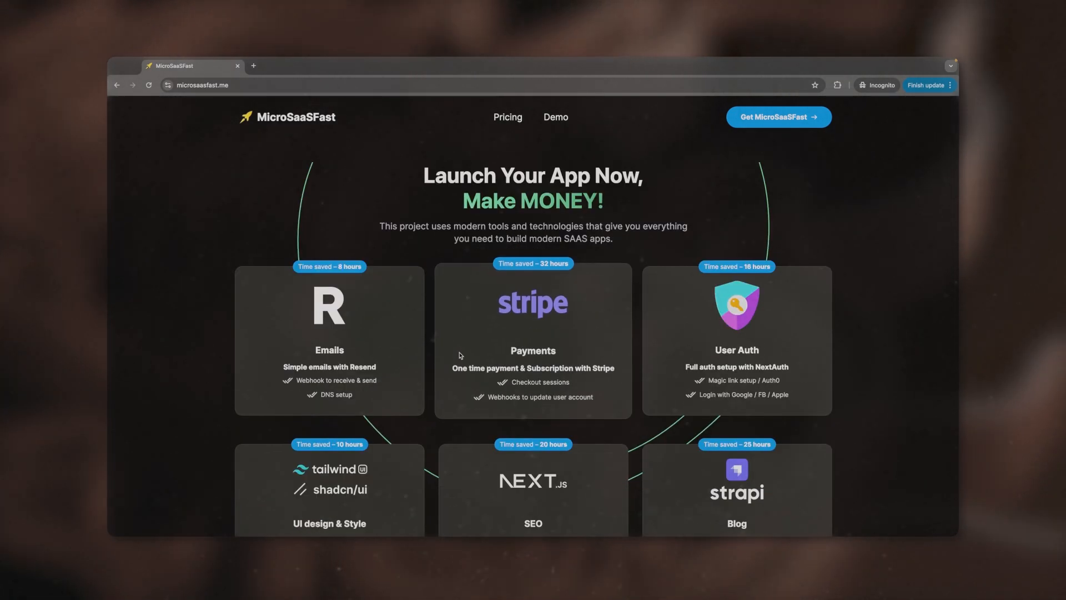
pyautogui.scroll(-3)
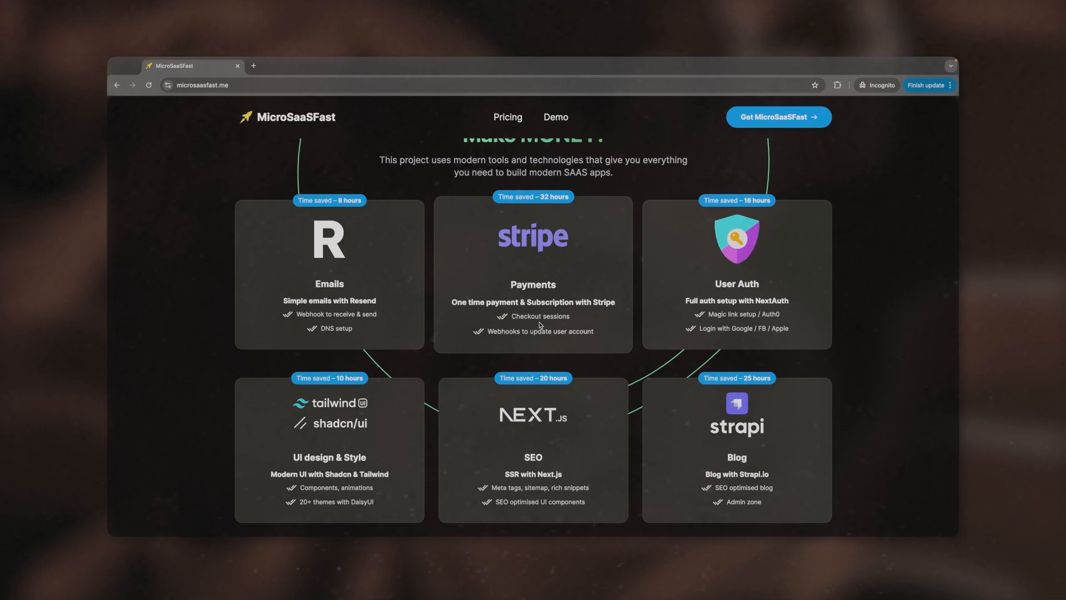
pyautogui.scroll(-3)
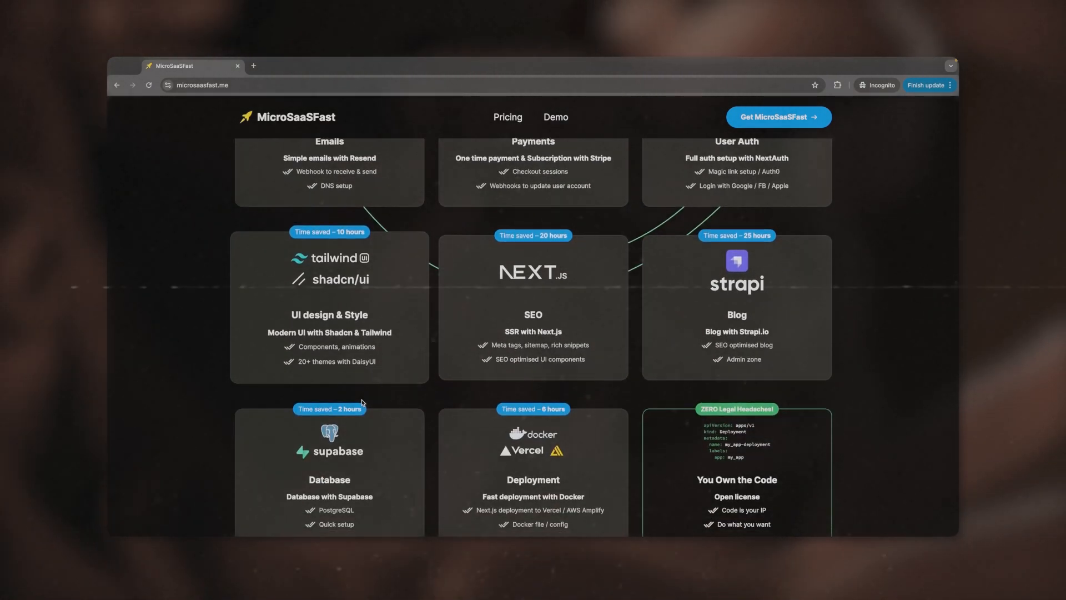
pyautogui.scroll(-3)
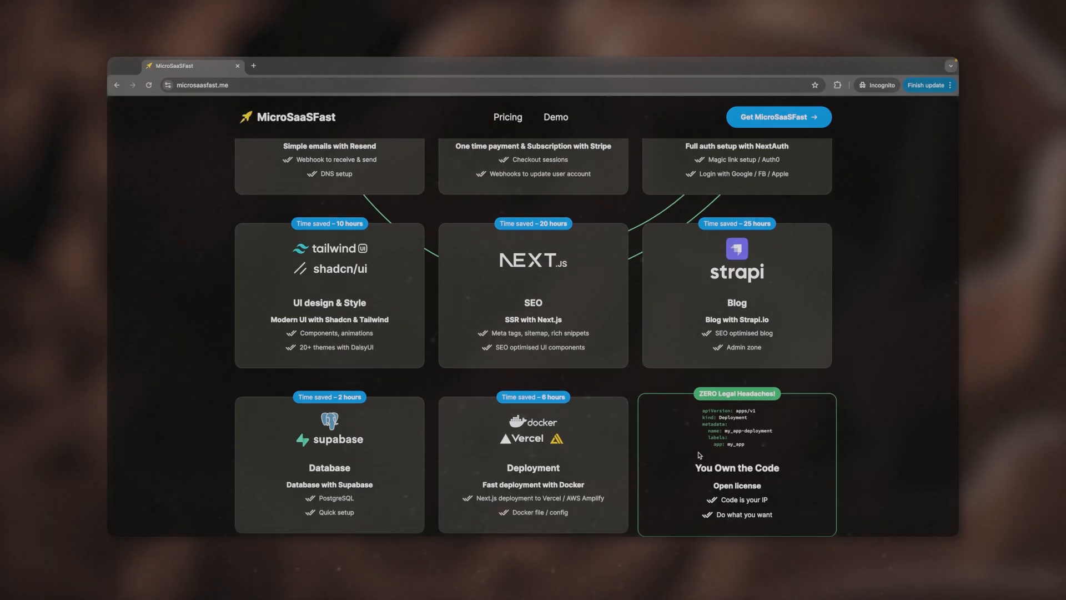
pyautogui.scroll(-3)
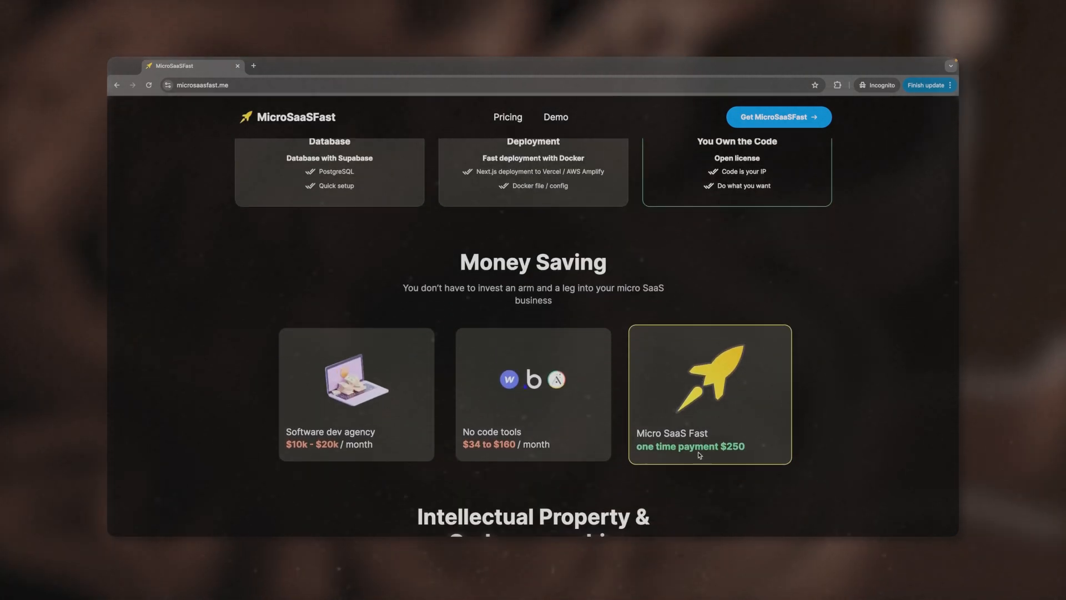
pyautogui.scroll(-3)
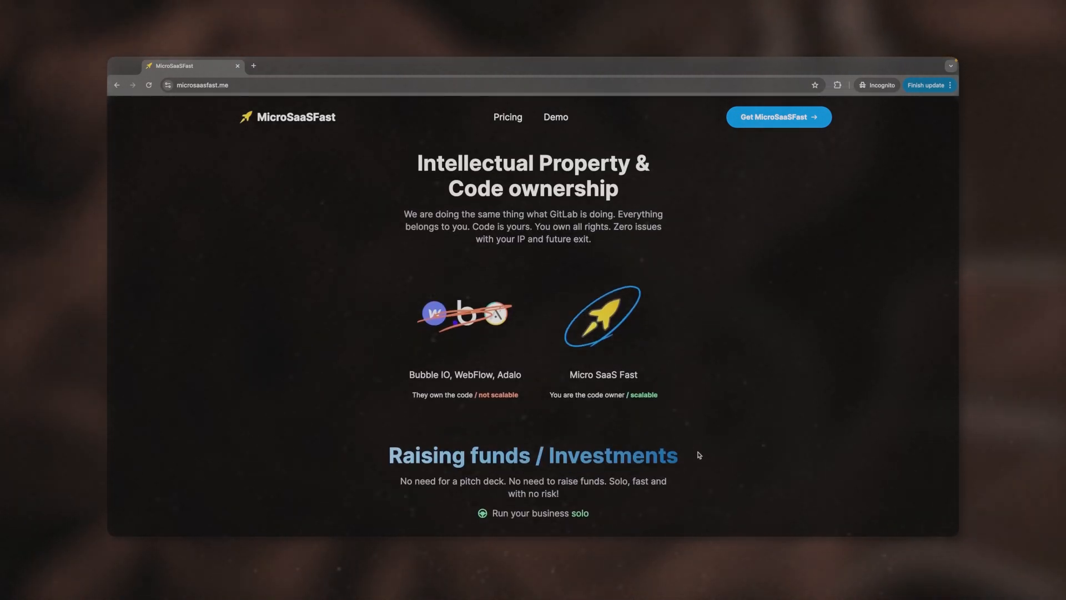
pyautogui.scroll(-3)
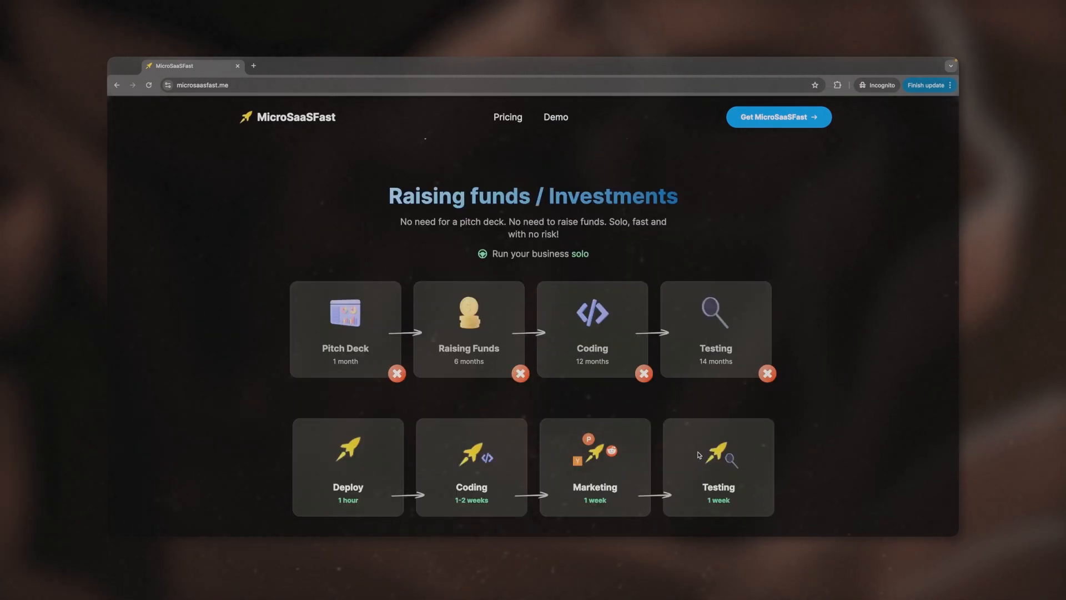
pyautogui.scroll(-3)
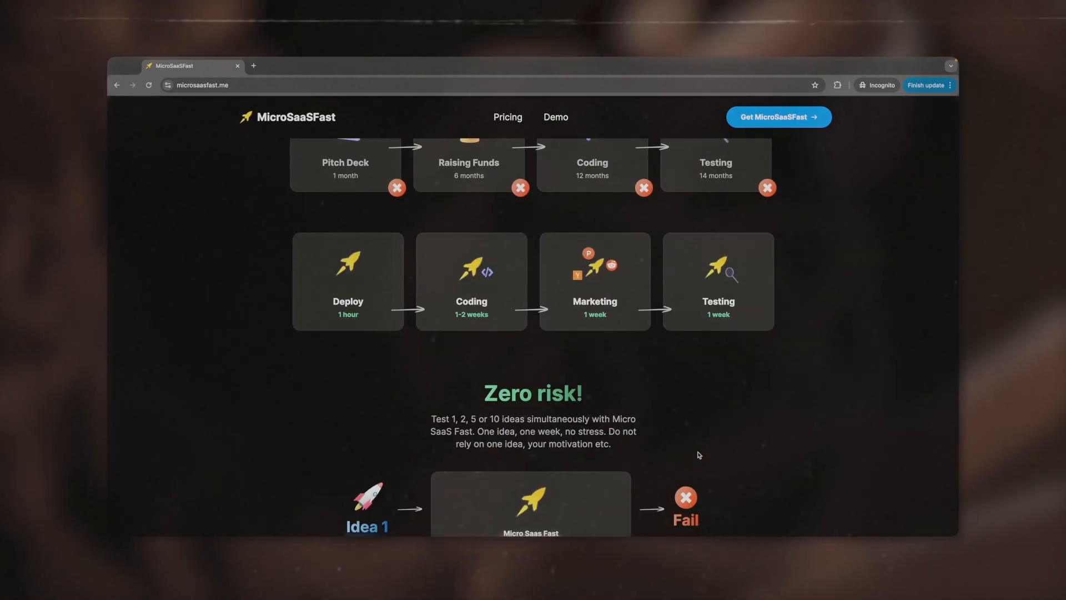
pyautogui.scroll(-3)
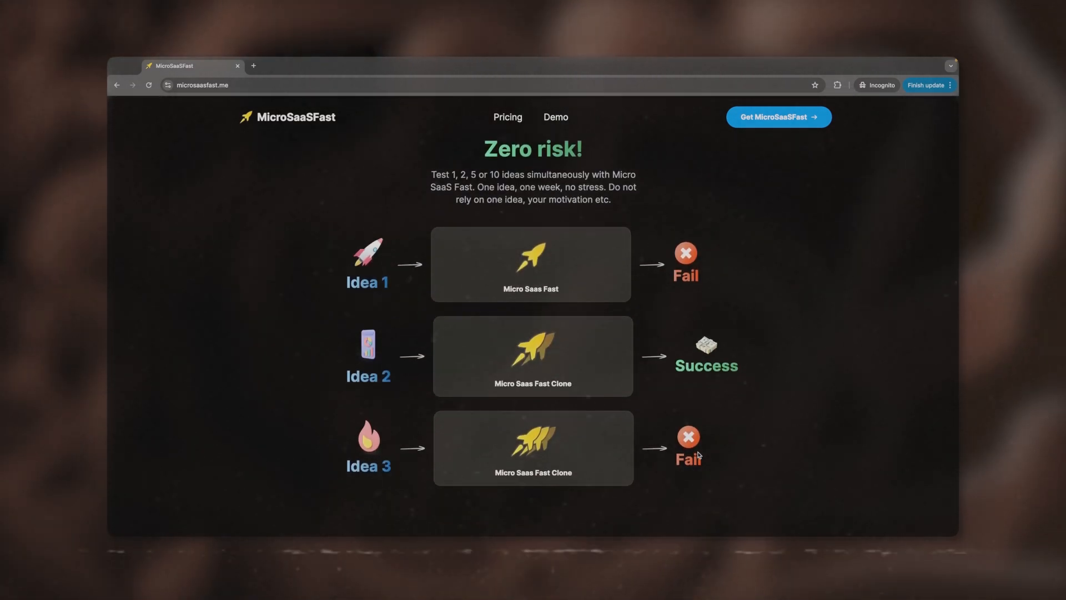
pyautogui.scroll(-3)
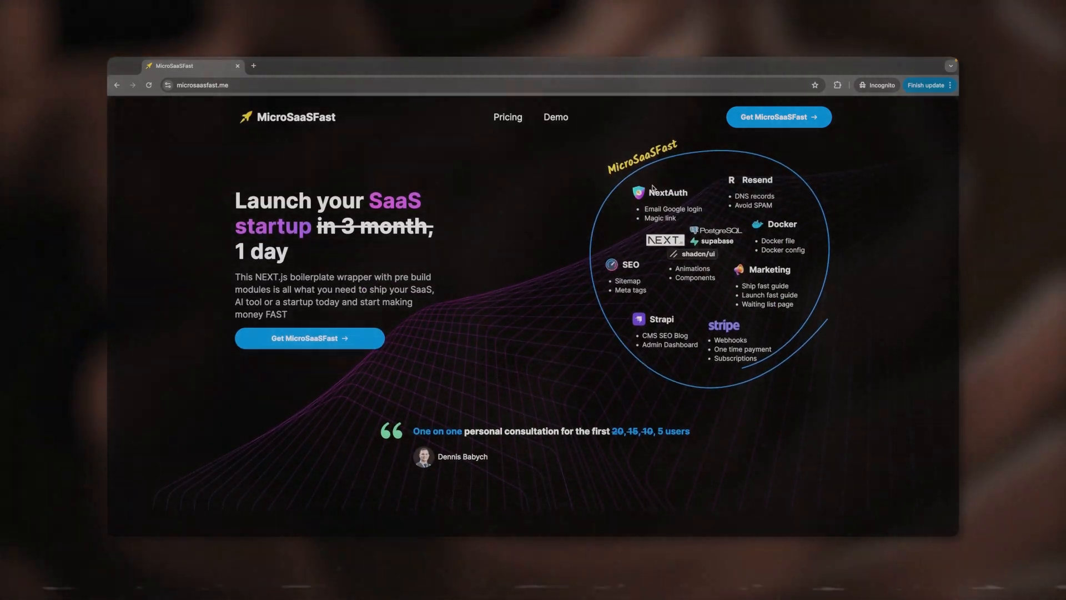
pyautogui.moveTo(746, 248)
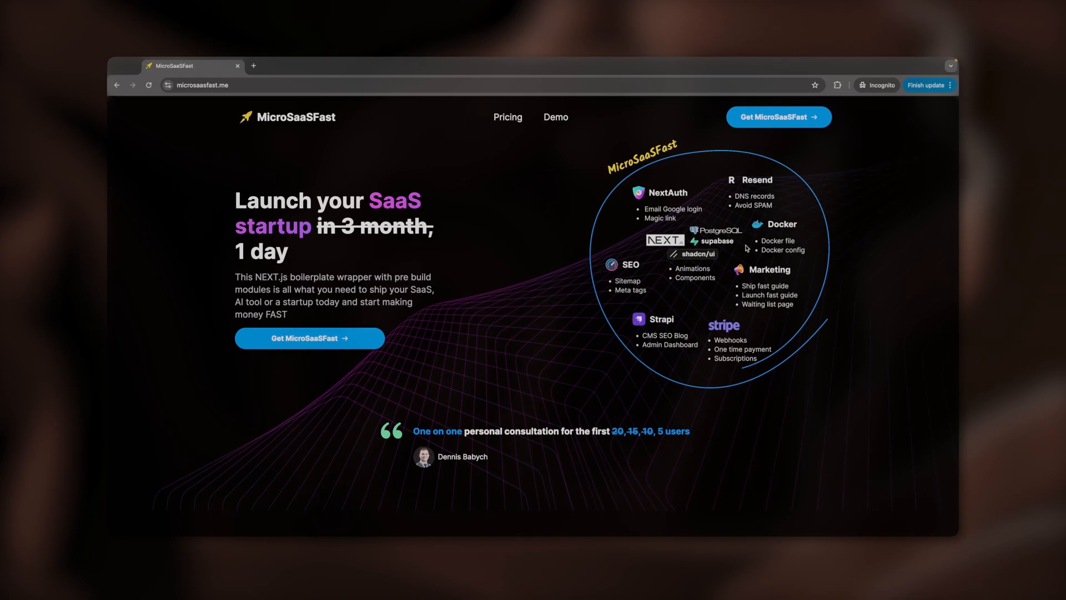